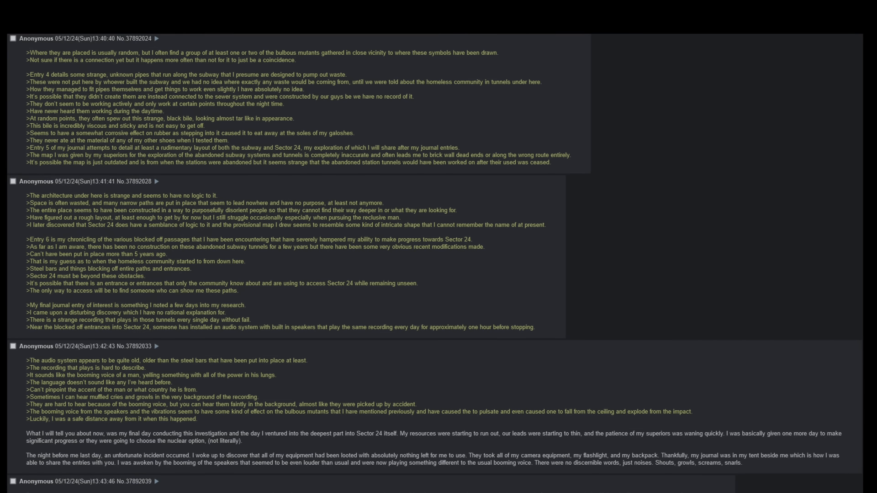
Slowly scroll through post No.37892042, where the man agrees to guide the narrator into Sector 24
scroll(down, 3)
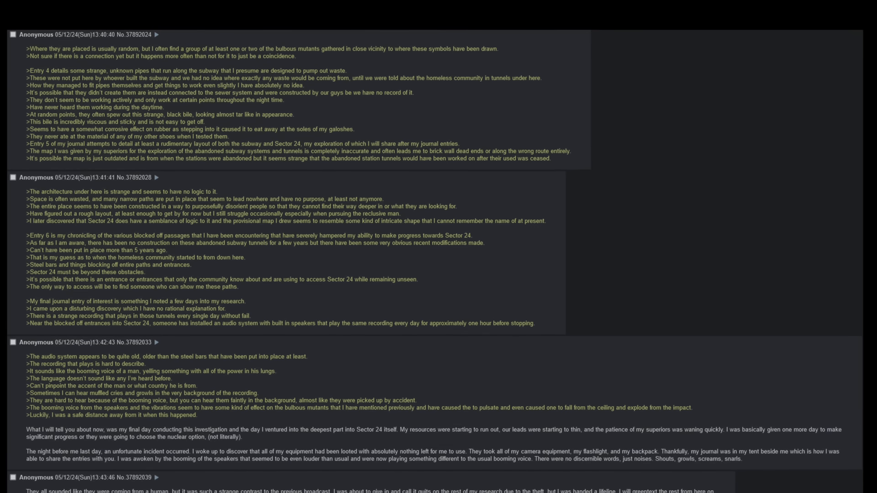
scroll(down, 3)
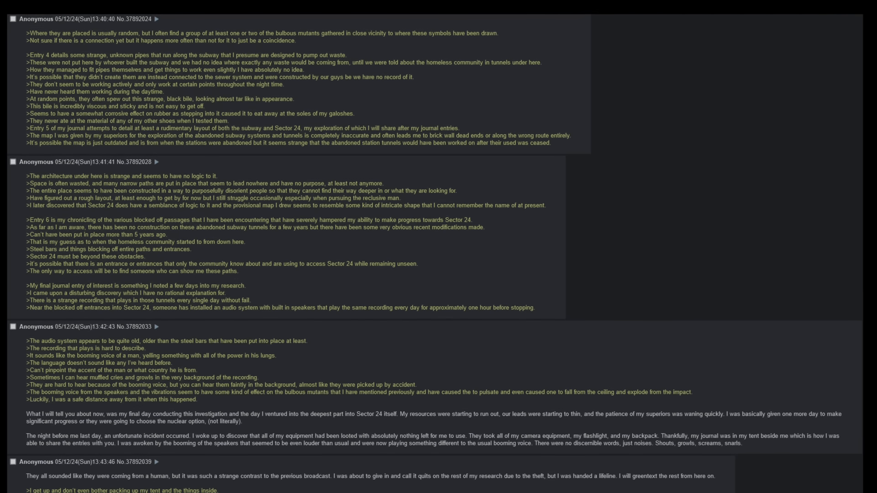
scroll(down, 3)
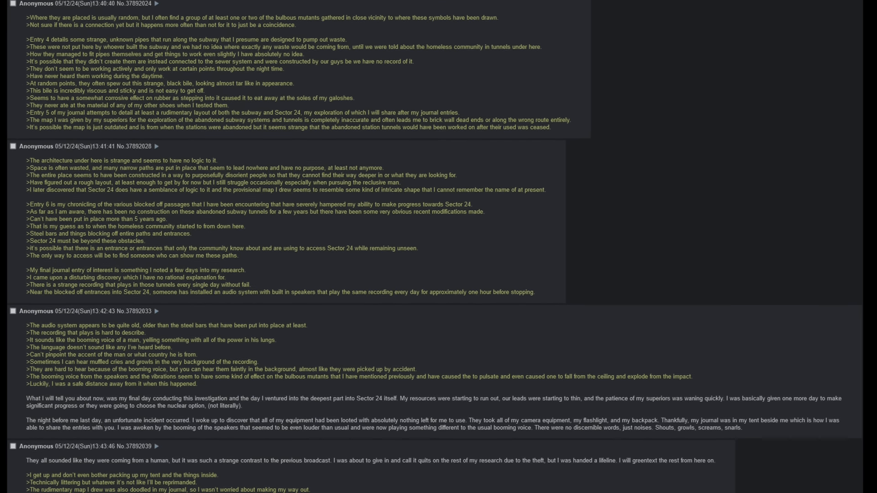
scroll(down, 3)
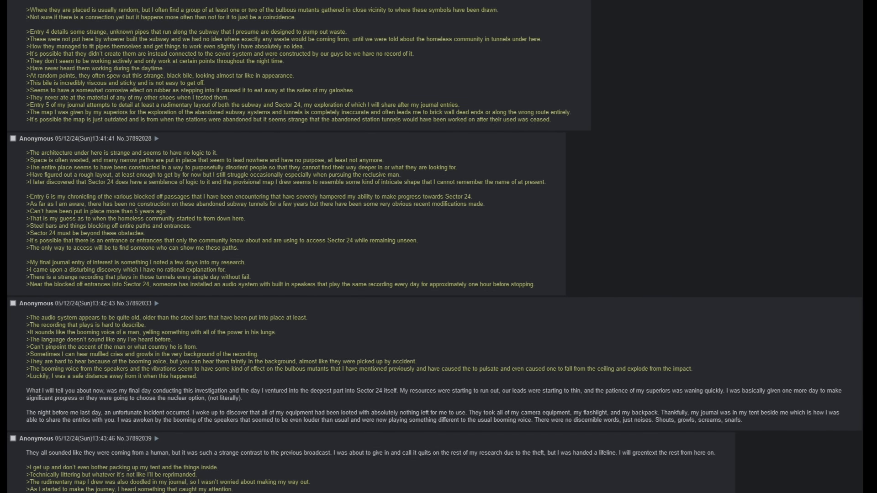
scroll(down, 3)
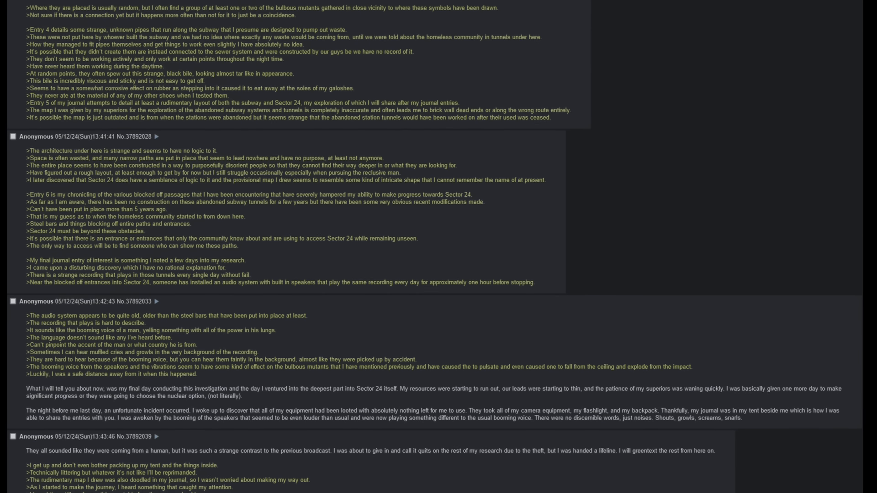
scroll(down, 3)
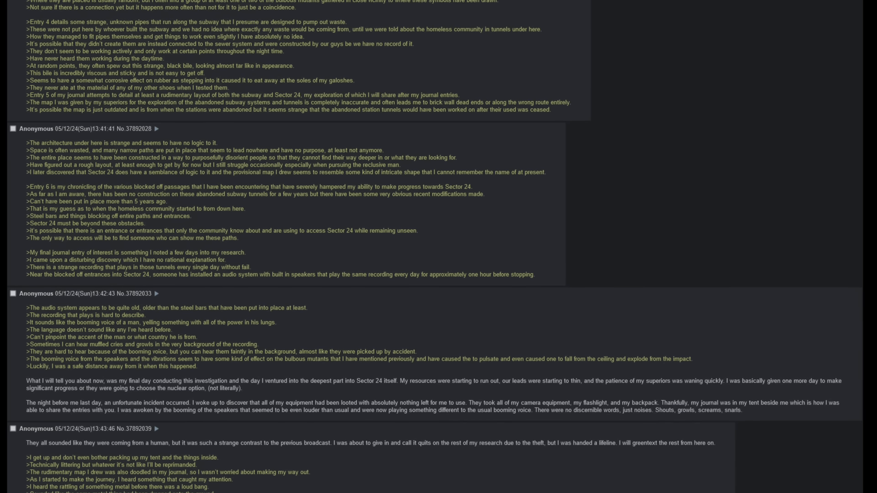
scroll(down, 3)
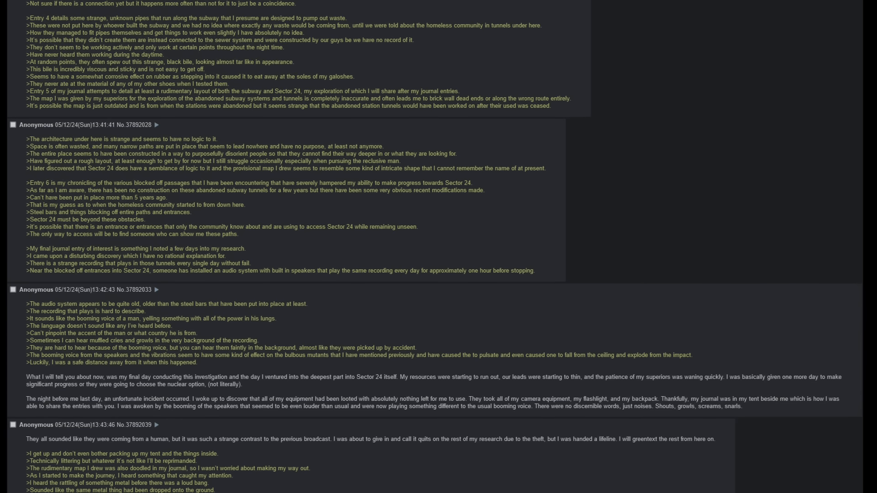
scroll(down, 3)
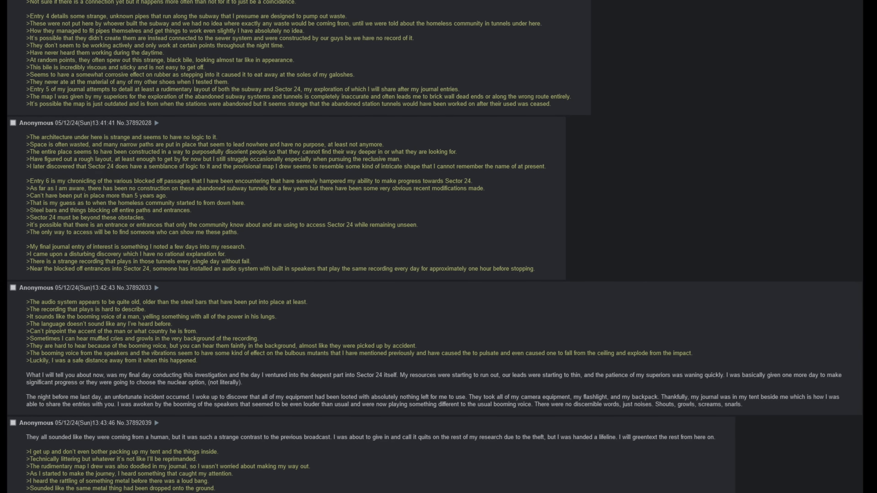
scroll(down, 3)
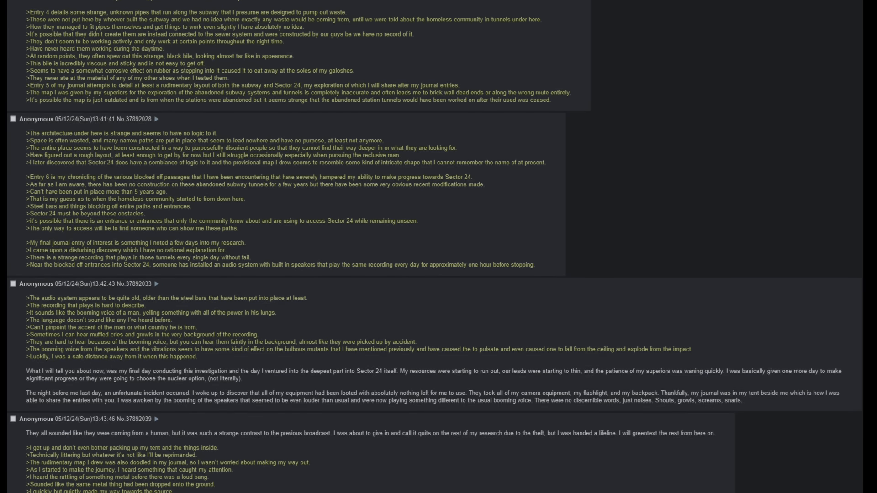
scroll(down, 3)
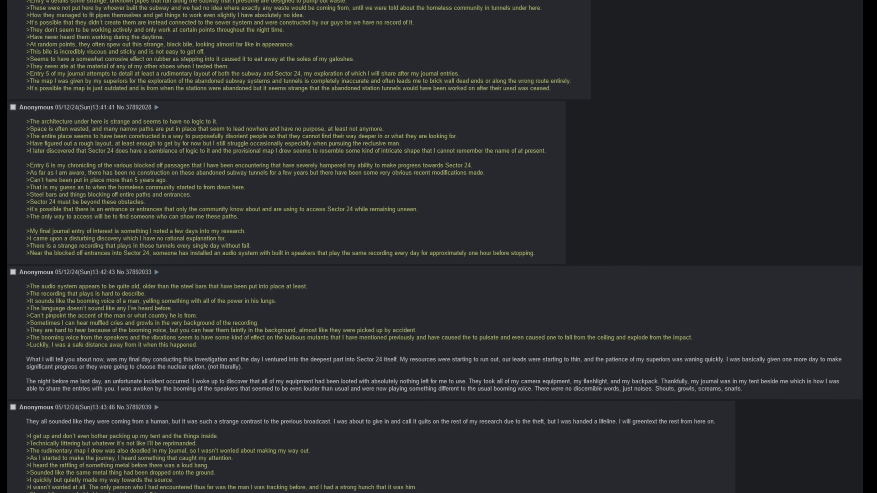
scroll(down, 3)
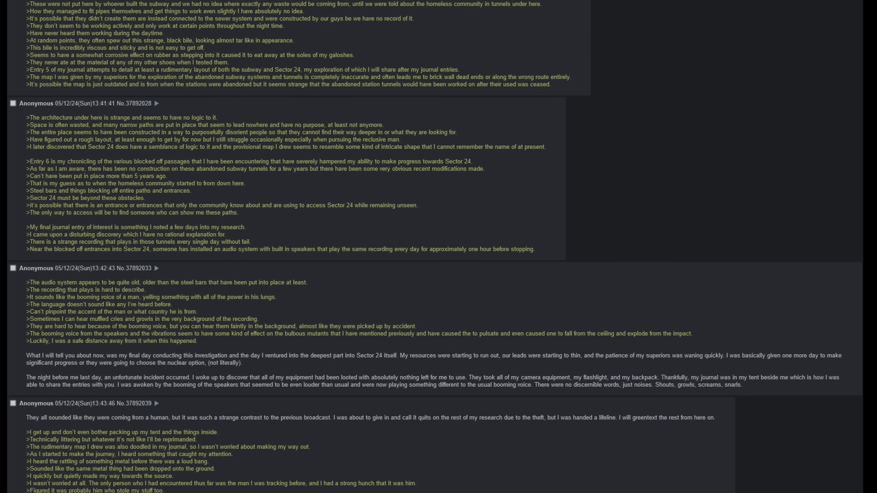
scroll(down, 3)
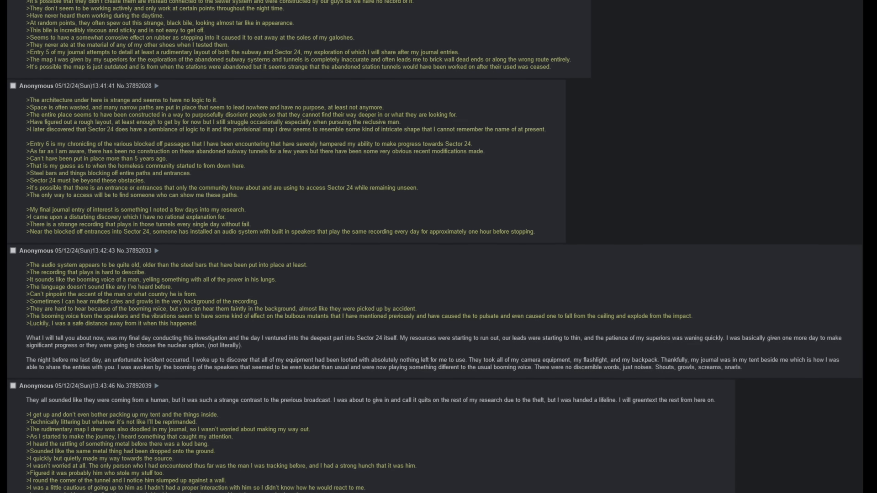
scroll(down, 3)
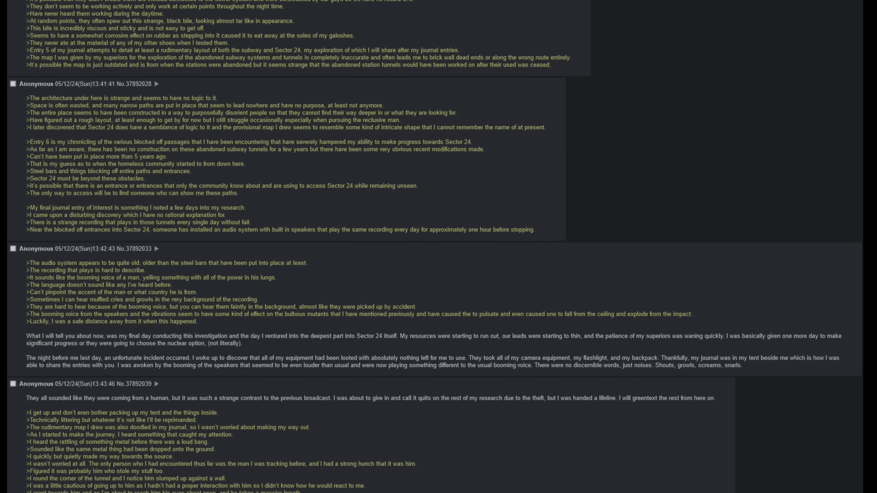
scroll(down, 3)
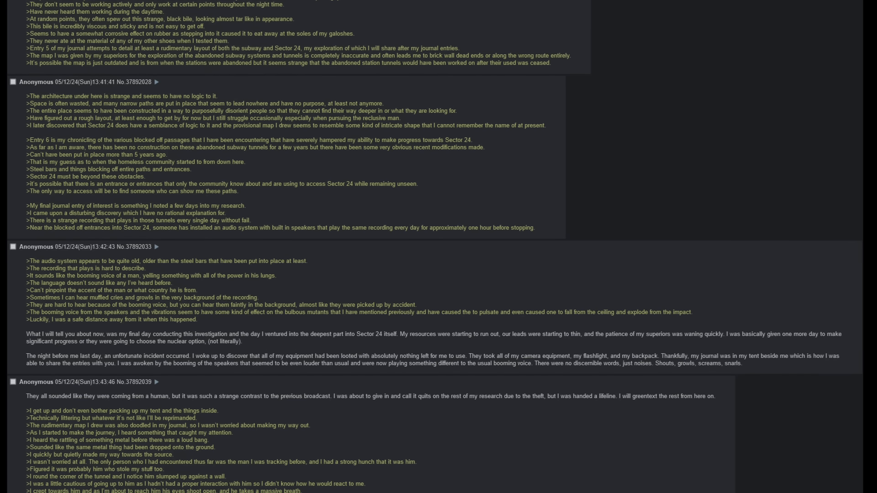
scroll(down, 3)
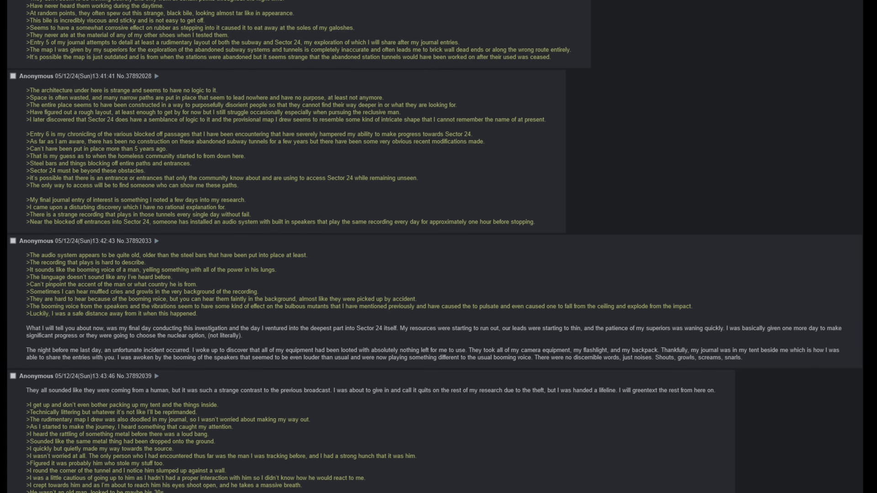
scroll(down, 3)
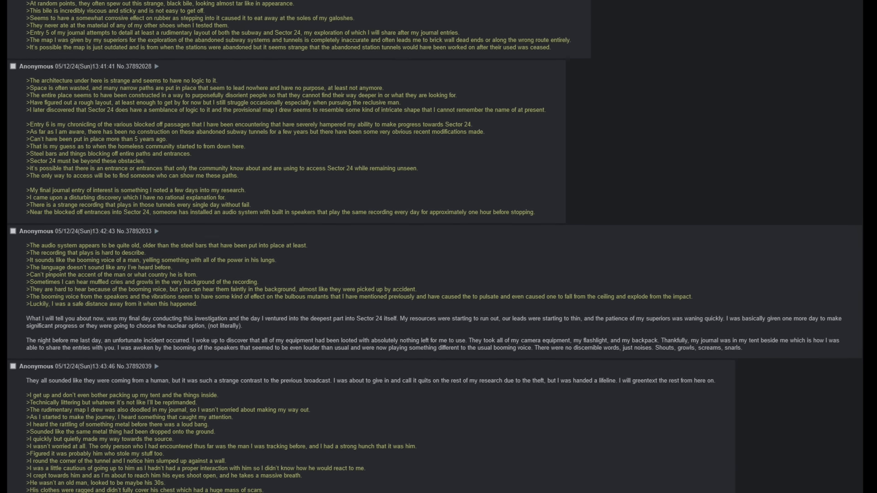
scroll(down, 3)
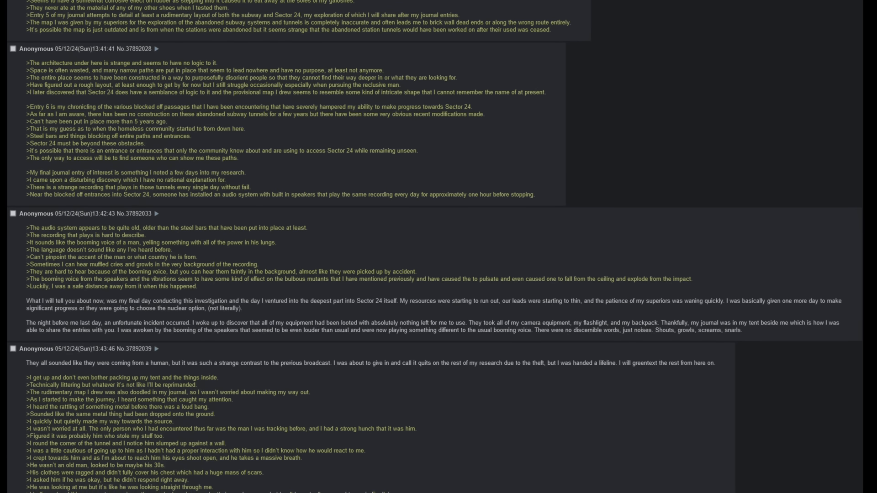
scroll(down, 3)
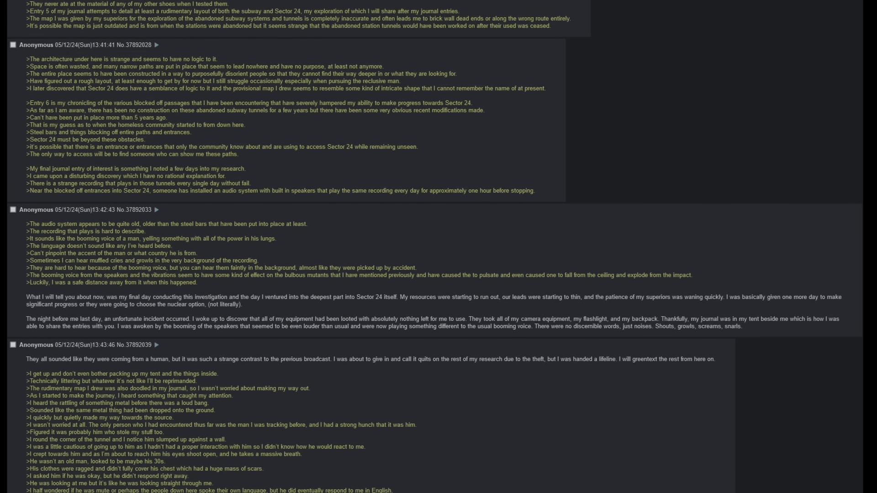
scroll(down, 3)
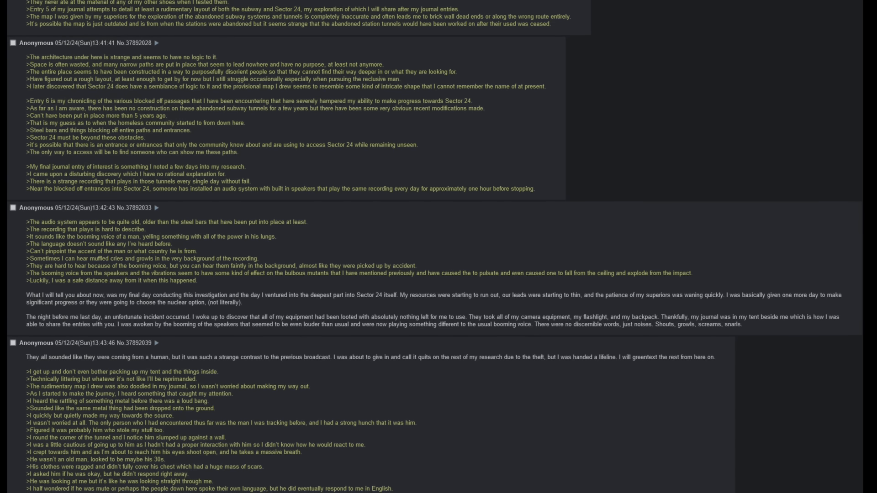
scroll(down, 3)
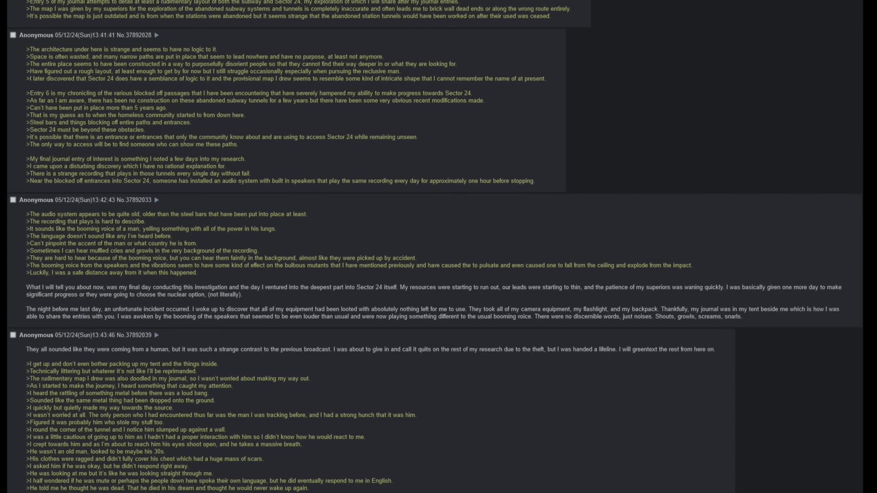
scroll(down, 3)
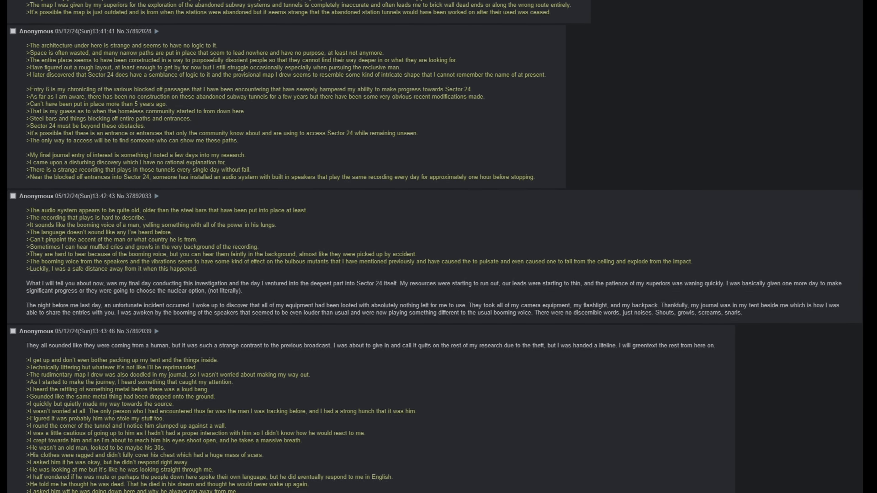
scroll(down, 3)
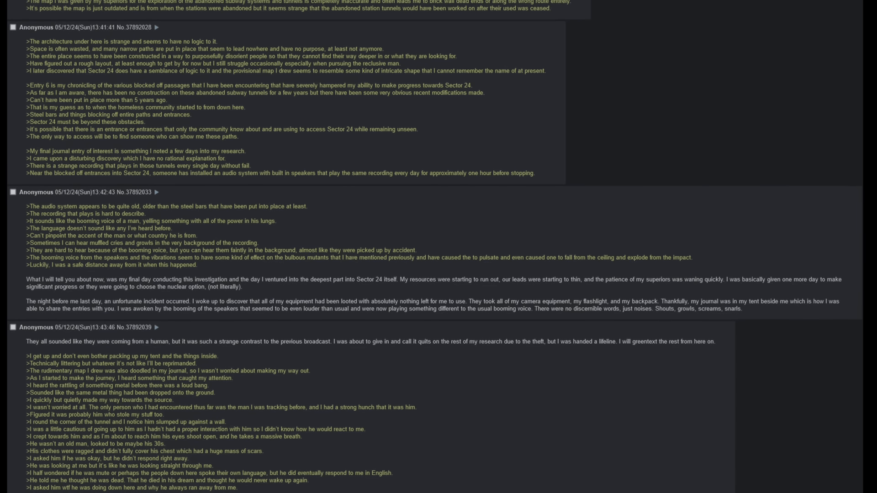
scroll(down, 3)
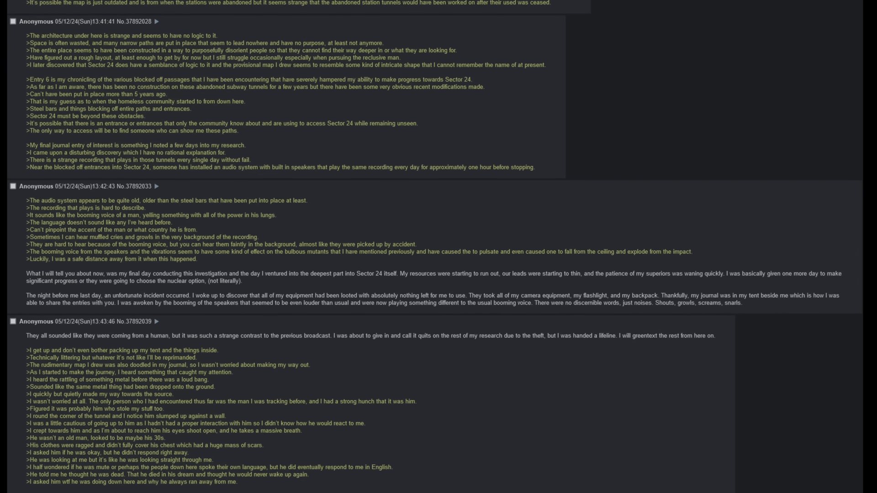
scroll(down, 3)
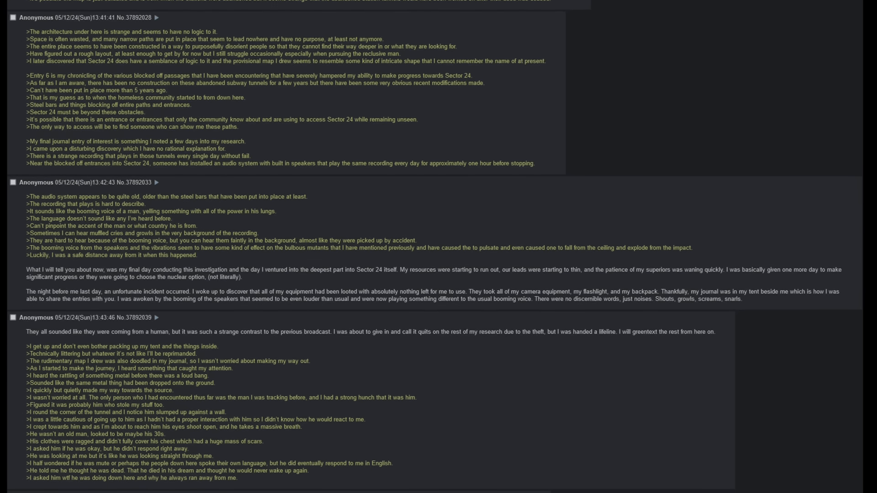
scroll(down, 3)
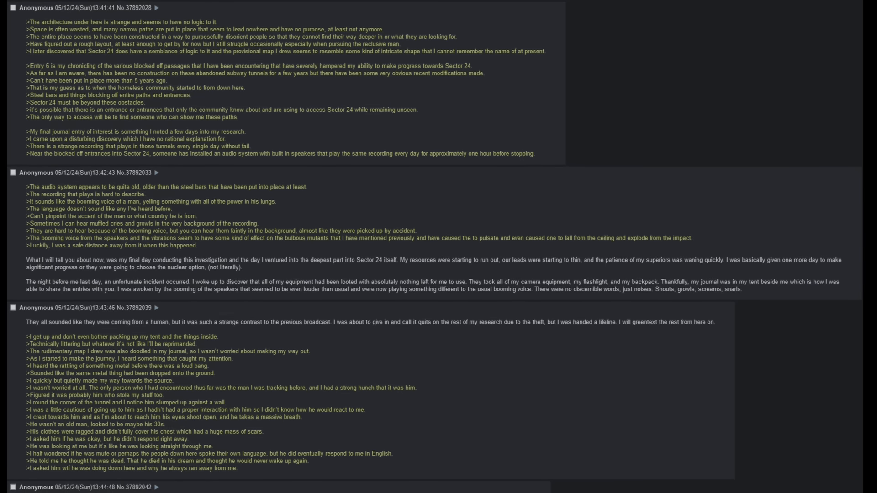
scroll(down, 3)
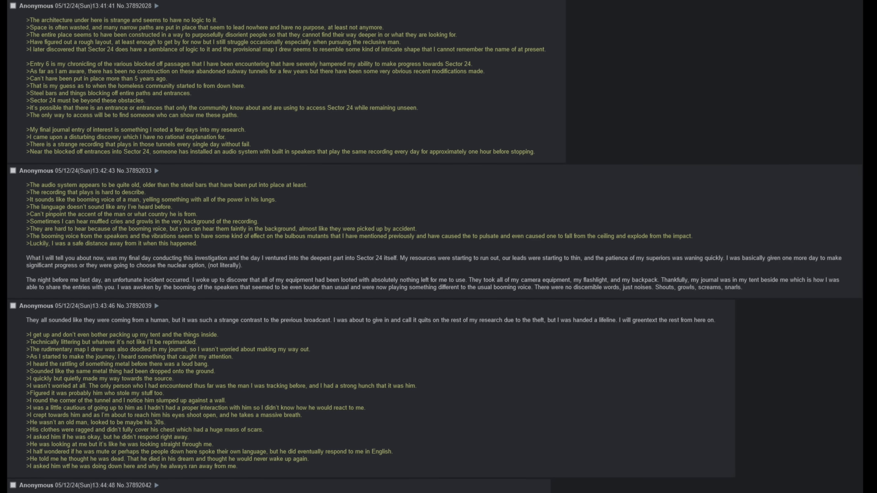
scroll(down, 3)
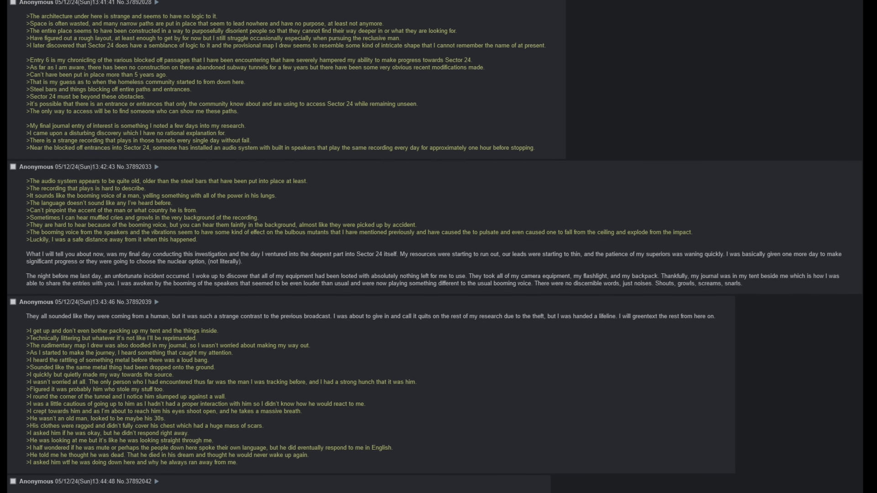
scroll(down, 3)
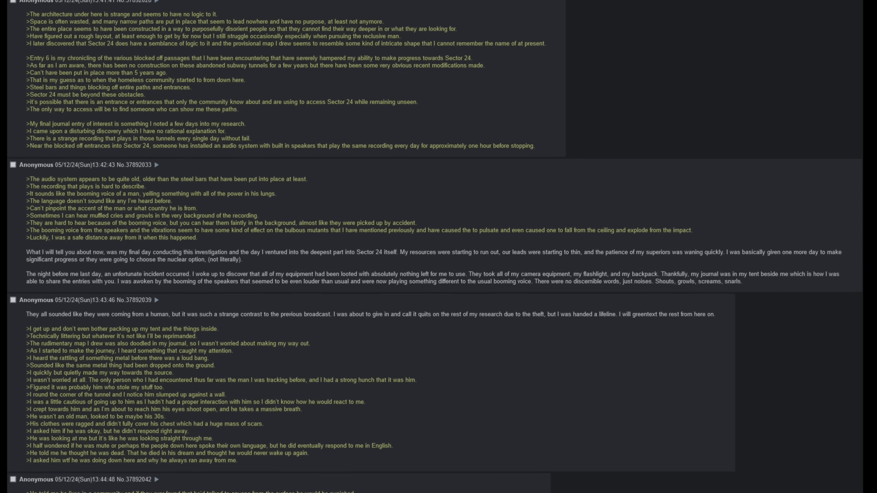
scroll(down, 3)
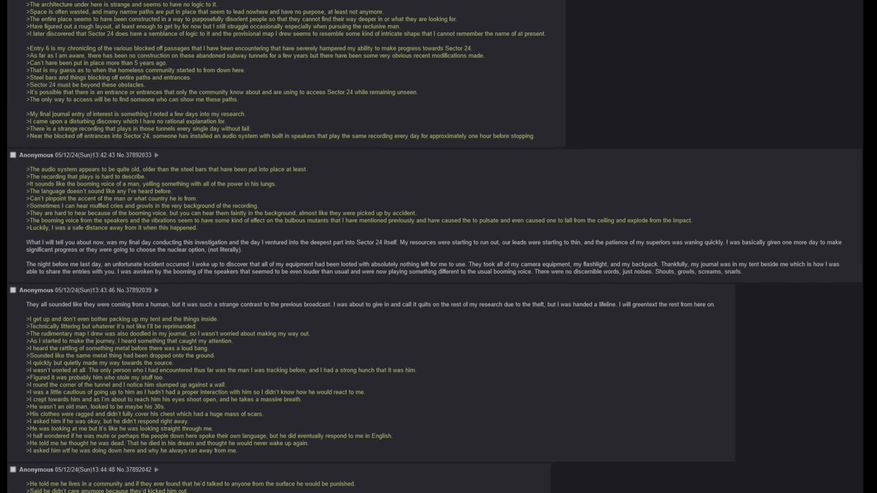
scroll(down, 3)
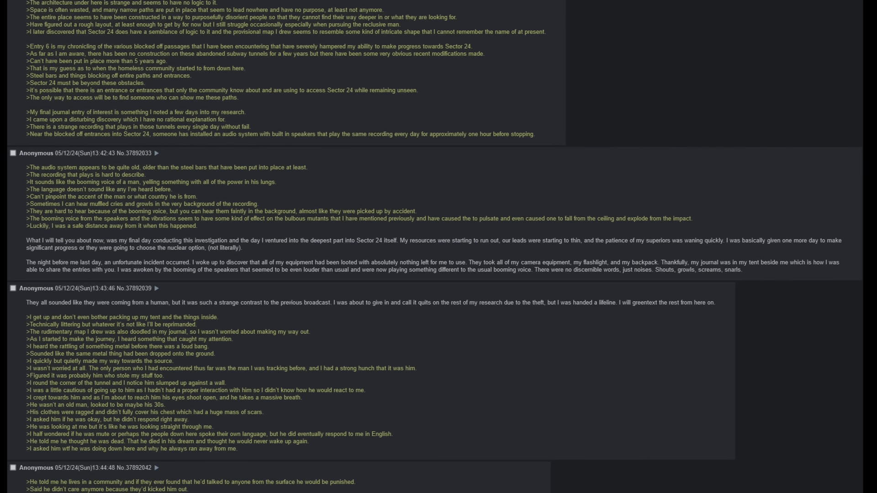
scroll(down, 3)
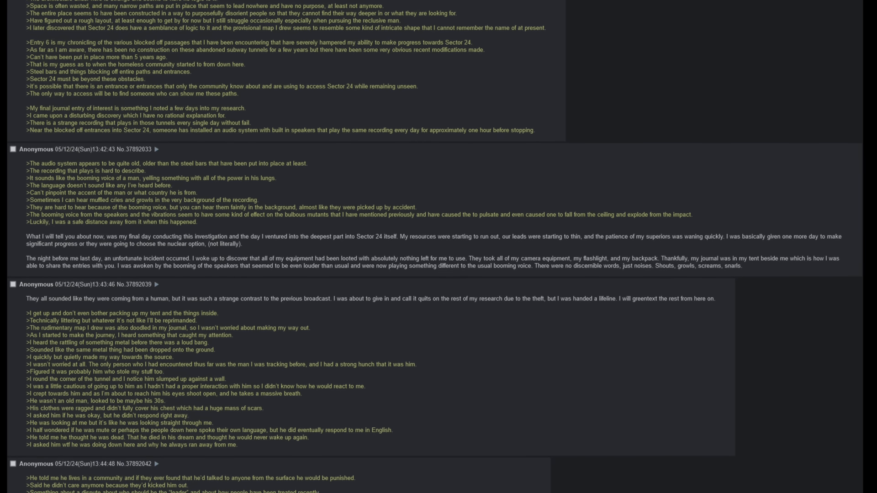
scroll(down, 3)
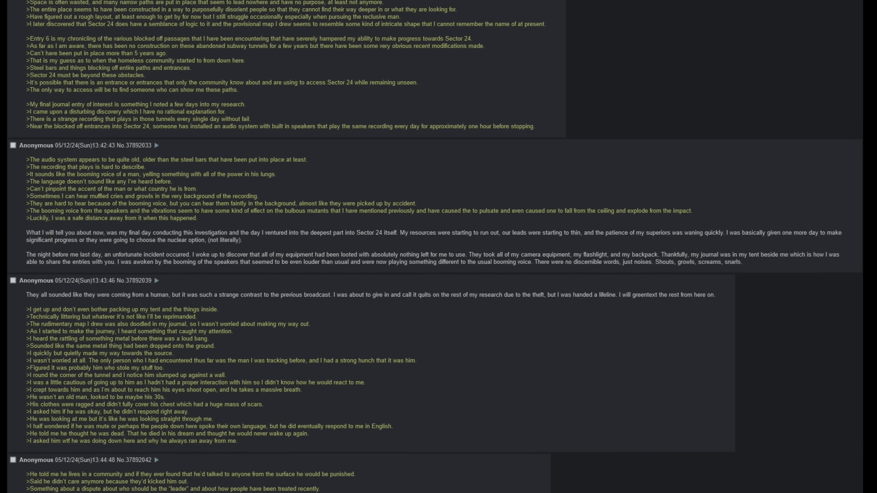
scroll(down, 3)
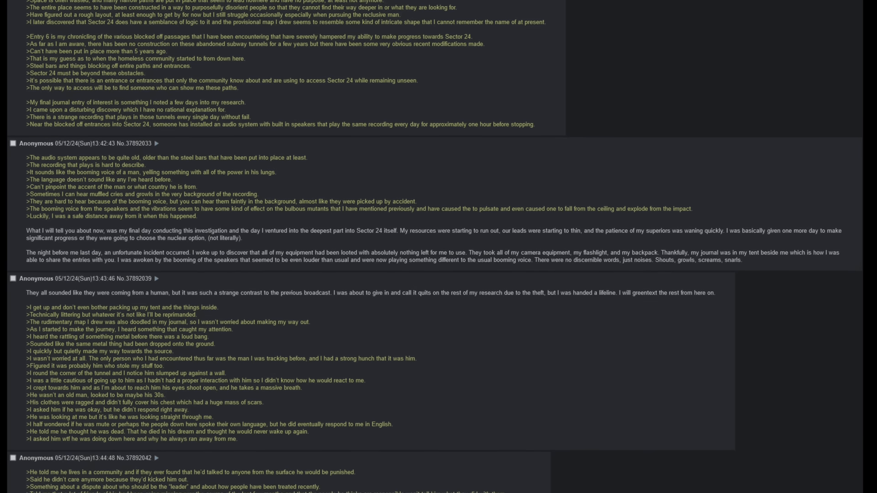
scroll(down, 3)
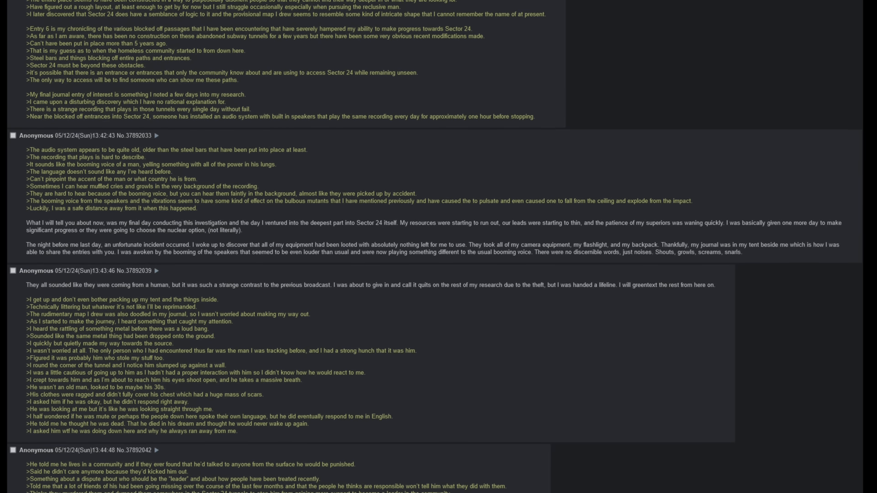
scroll(down, 3)
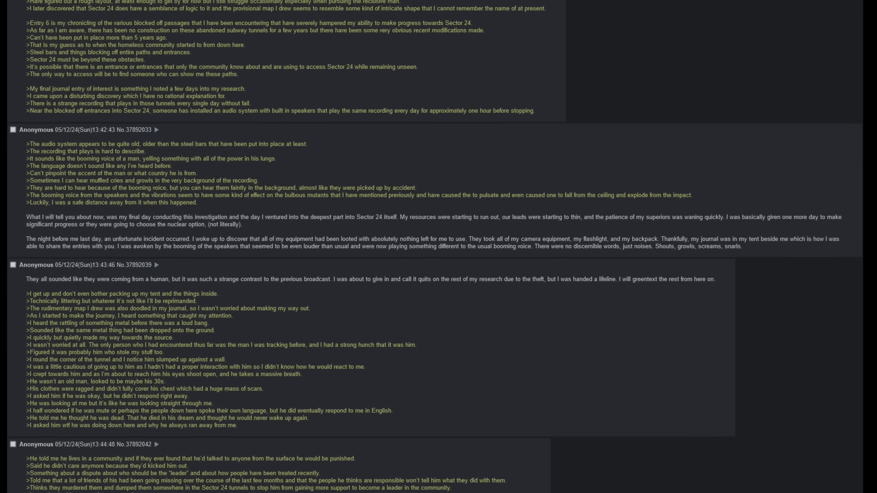
scroll(down, 3)
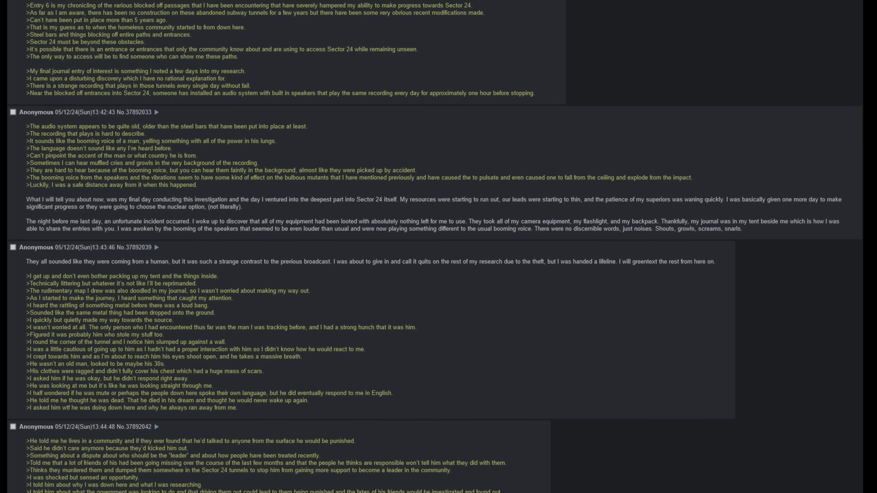
scroll(down, 3)
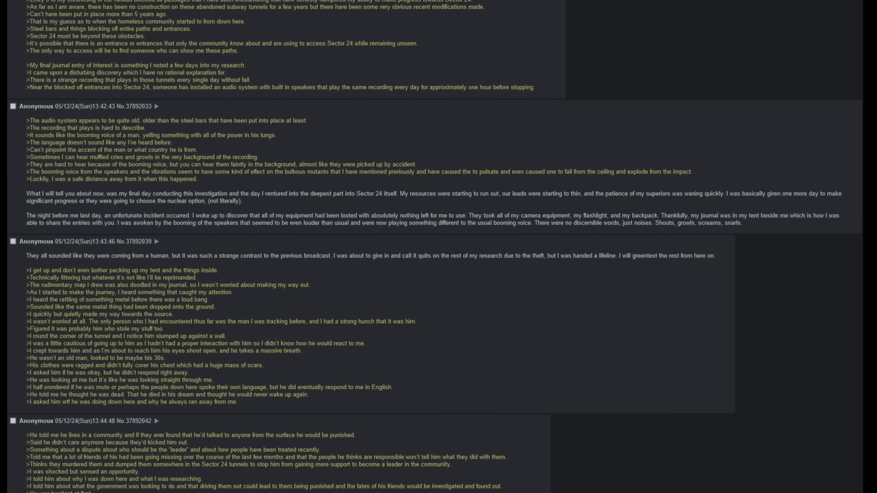
scroll(down, 3)
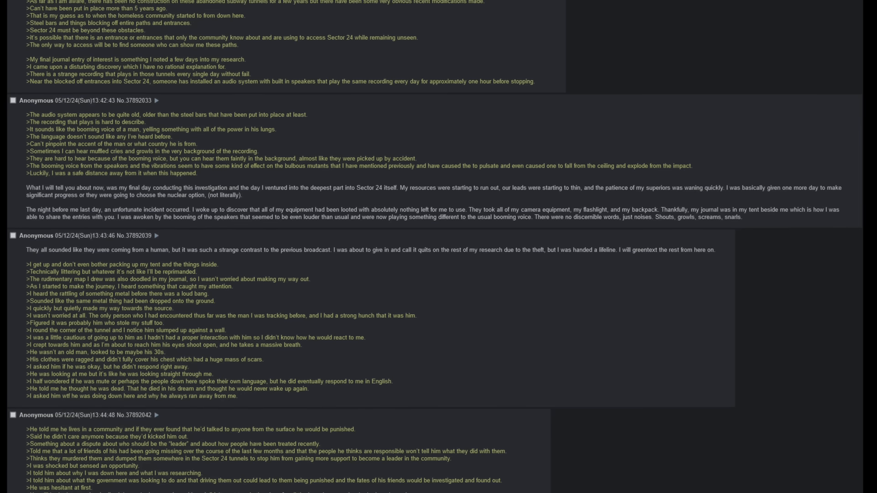
scroll(down, 3)
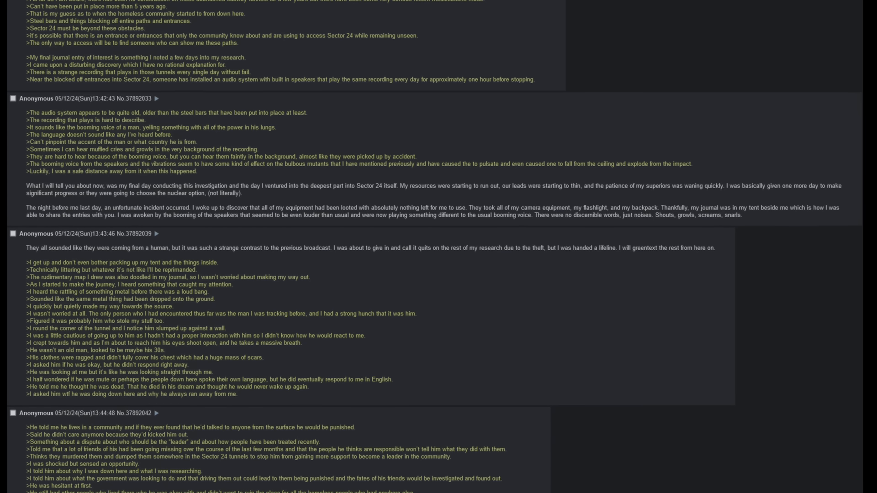
scroll(down, 3)
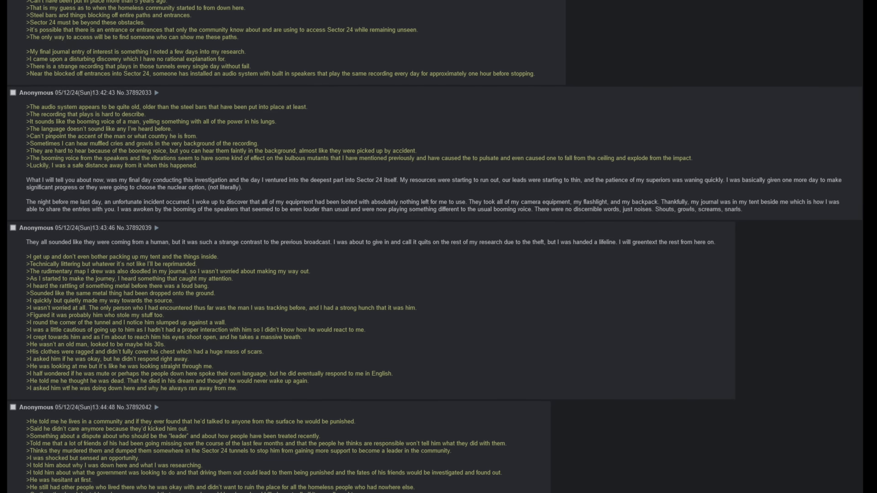
scroll(down, 3)
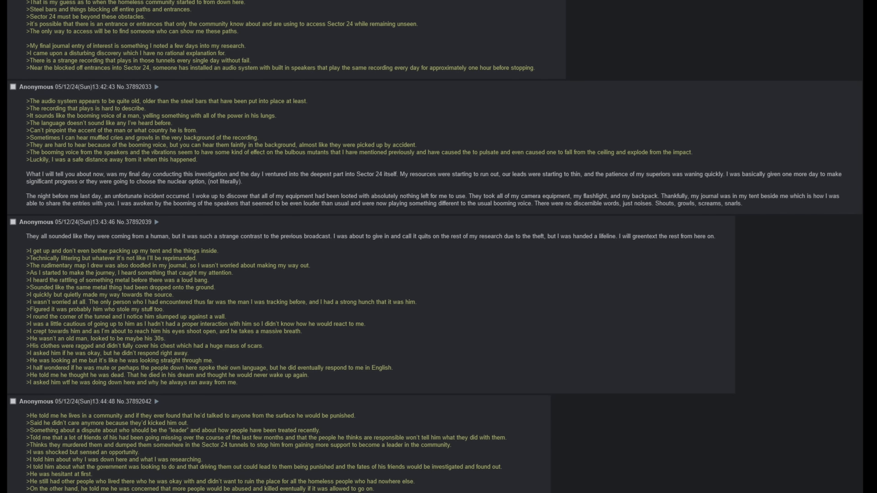
scroll(down, 3)
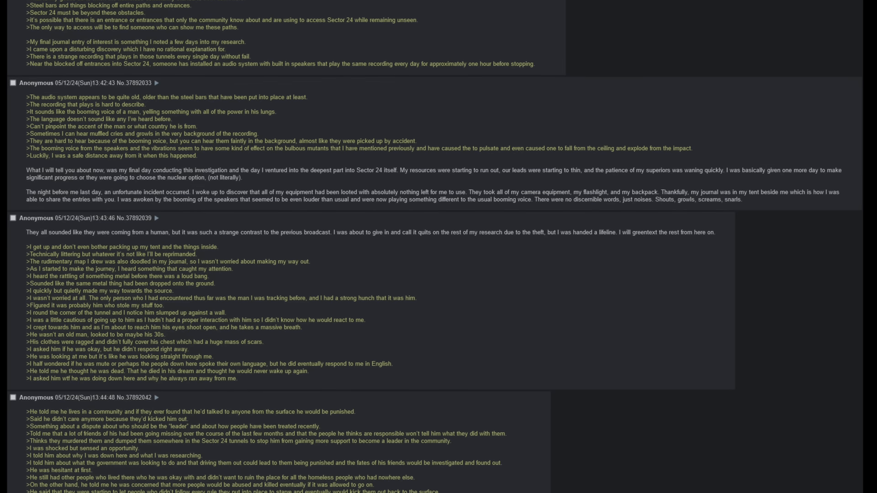
scroll(down, 3)
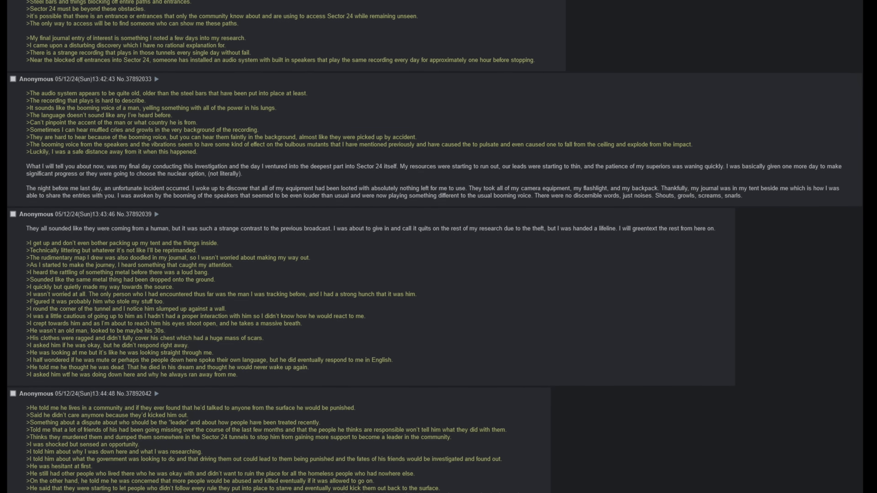
scroll(down, 3)
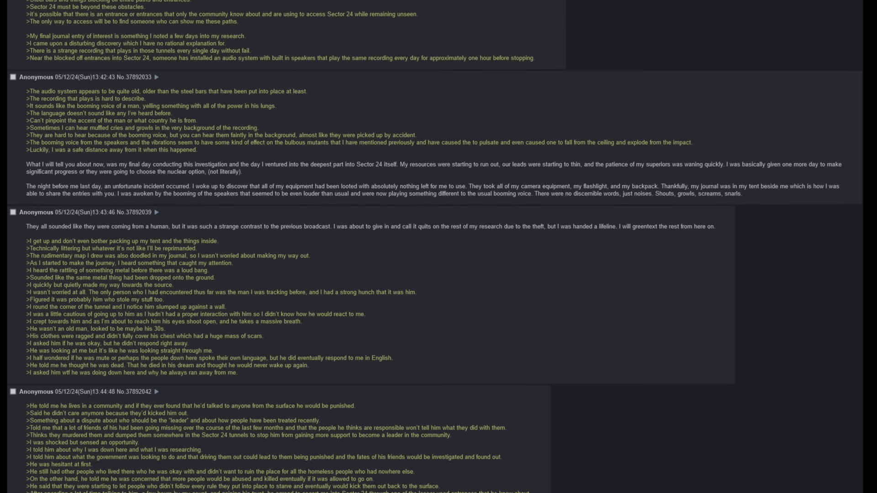
scroll(down, 3)
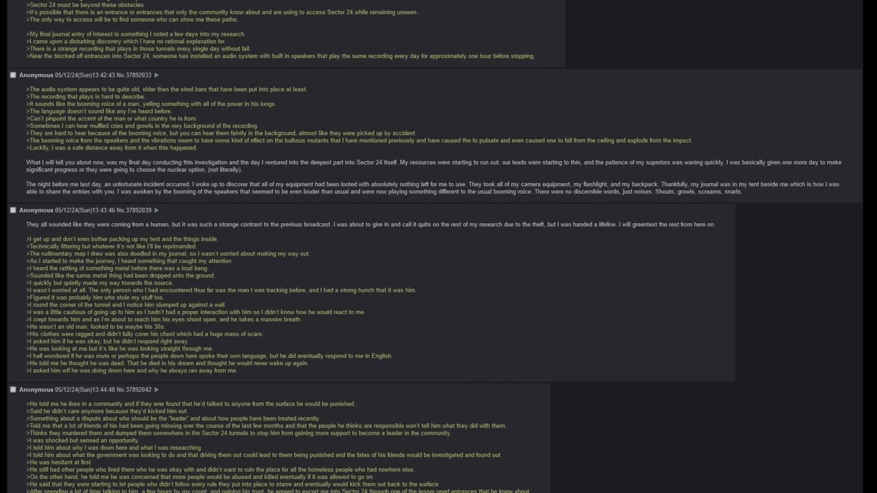
scroll(down, 3)
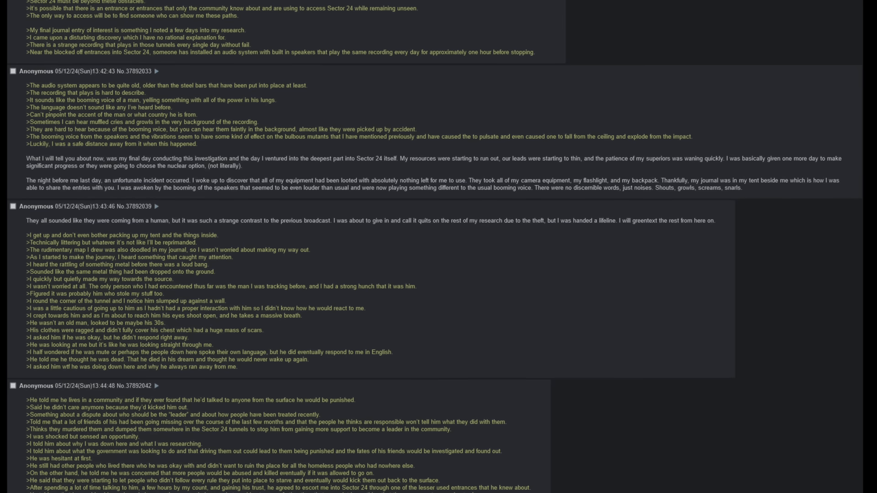
scroll(down, 3)
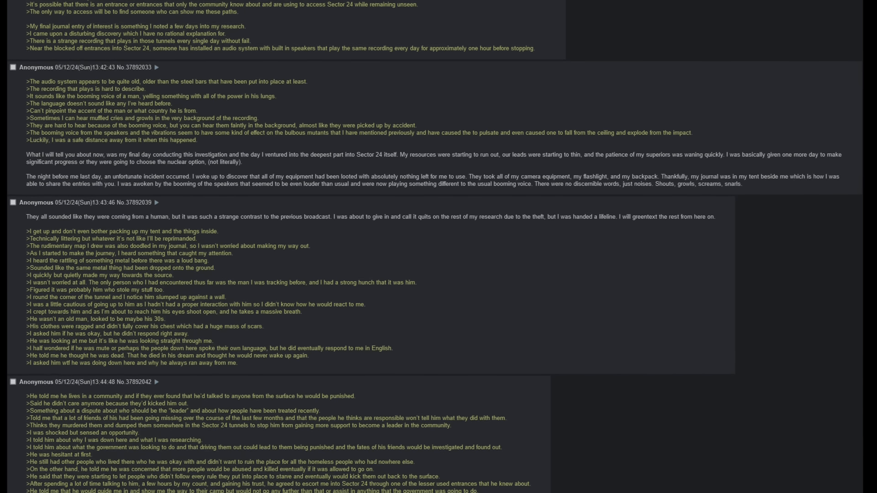
scroll(down, 3)
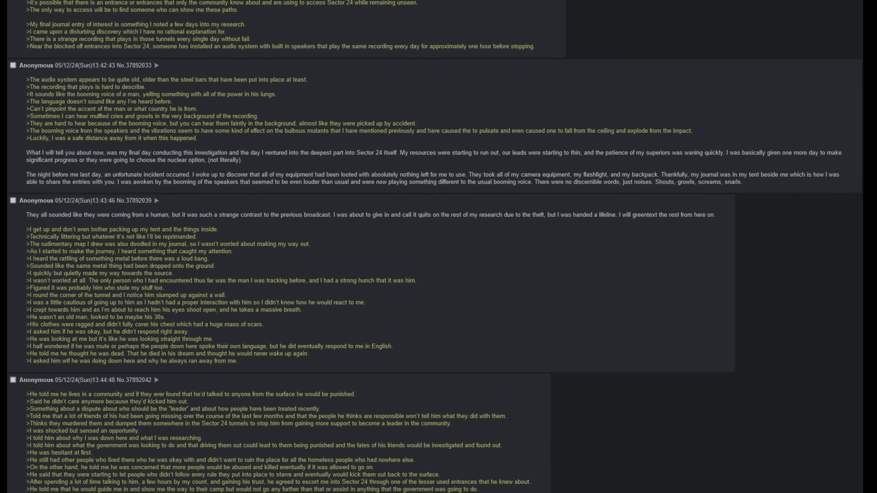
scroll(down, 3)
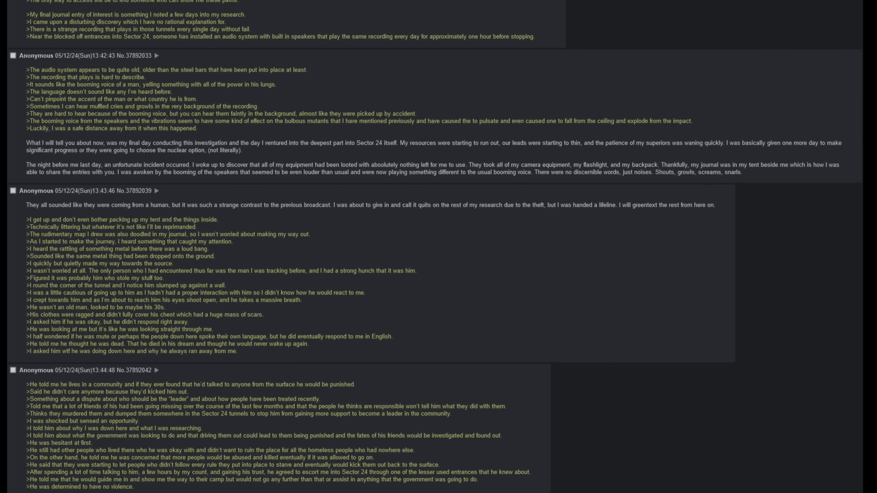
scroll(down, 3)
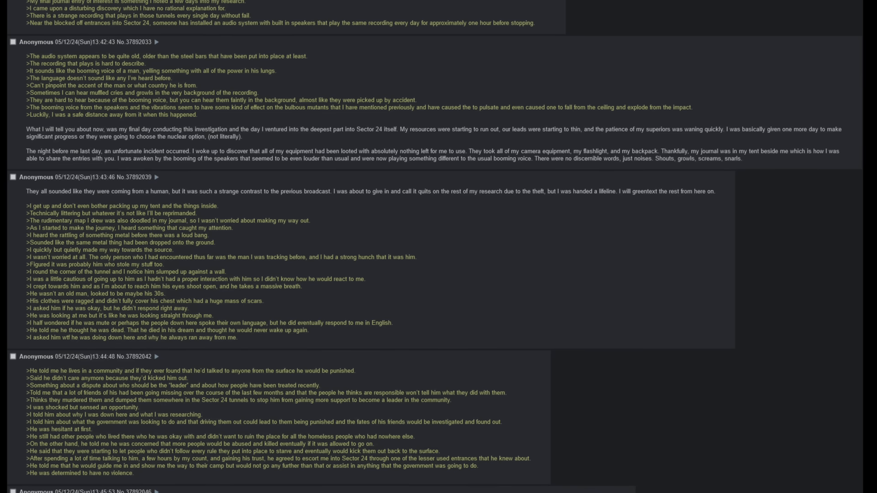
Scroll further to the man pulling bricks from a dead-end wall to reveal a crawl tunnel
scroll(down, 3)
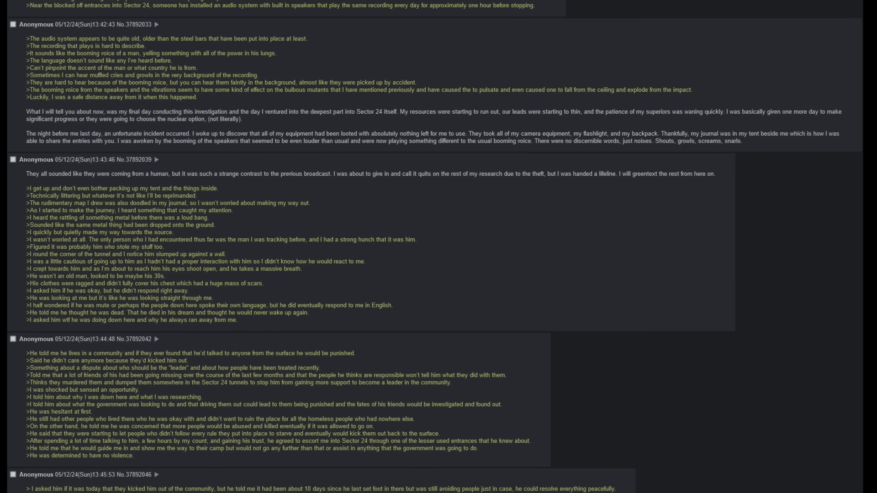
scroll(down, 3)
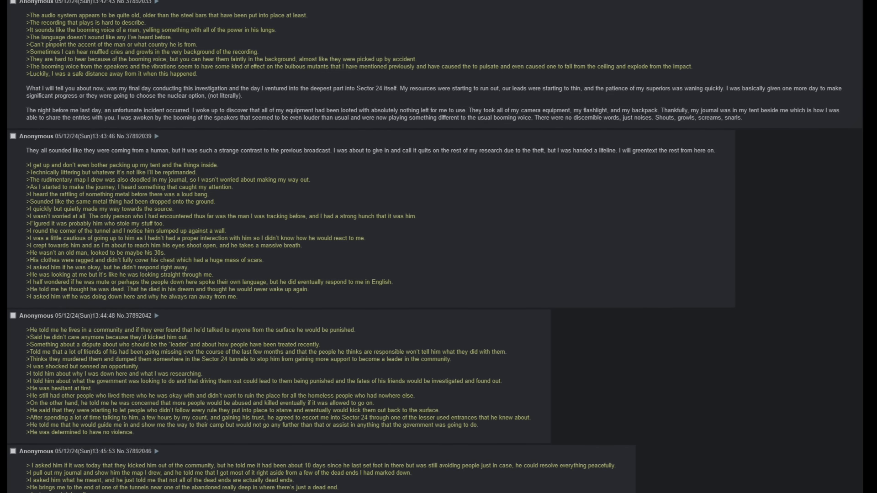
scroll(down, 3)
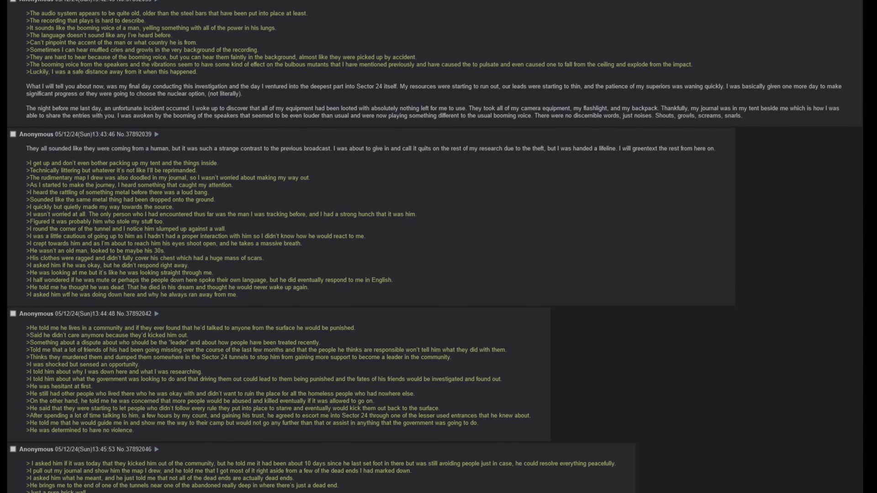
scroll(down, 3)
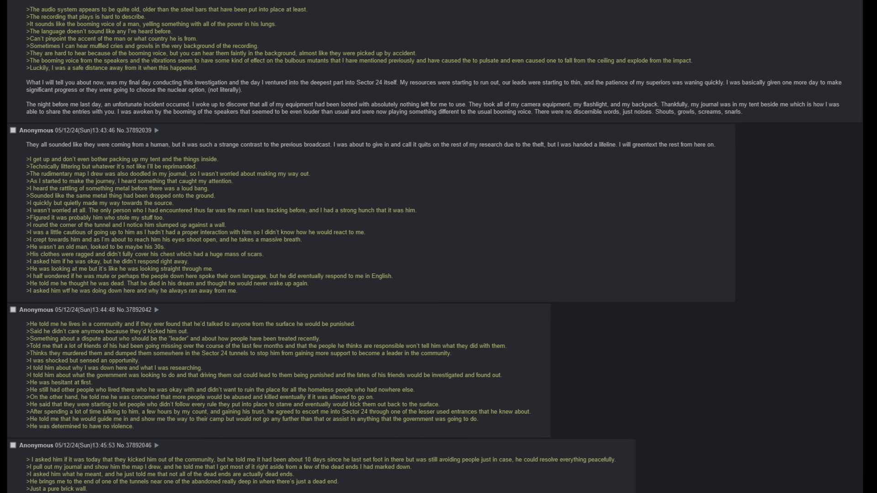
scroll(down, 3)
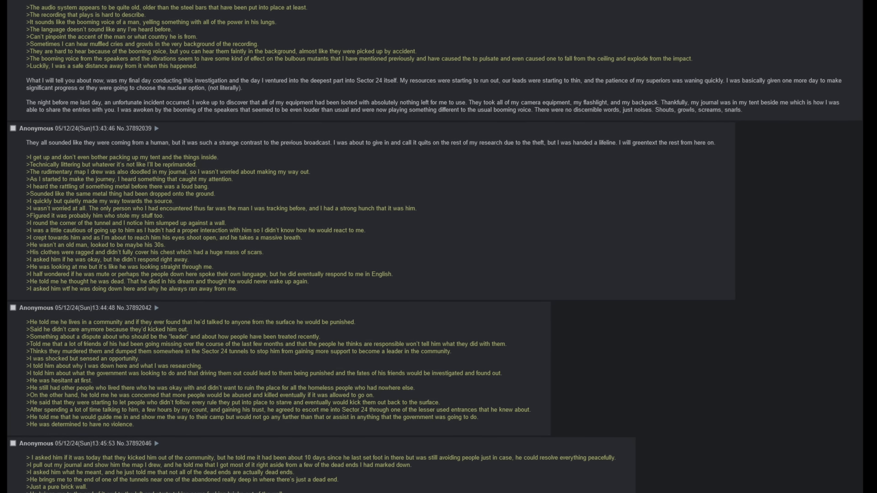
scroll(down, 3)
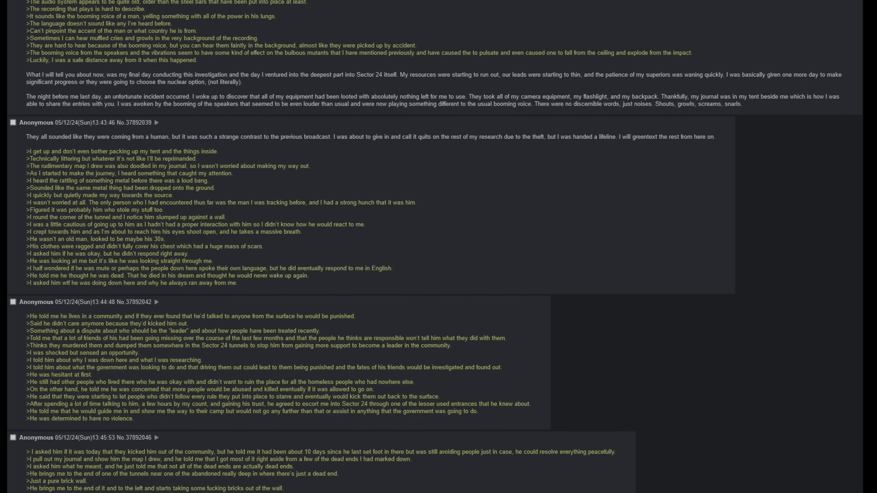
scroll(down, 3)
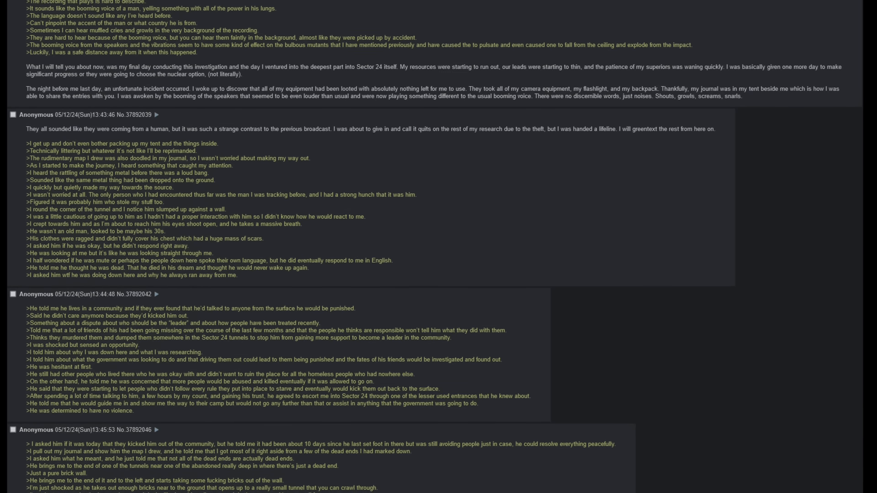
scroll(down, 3)
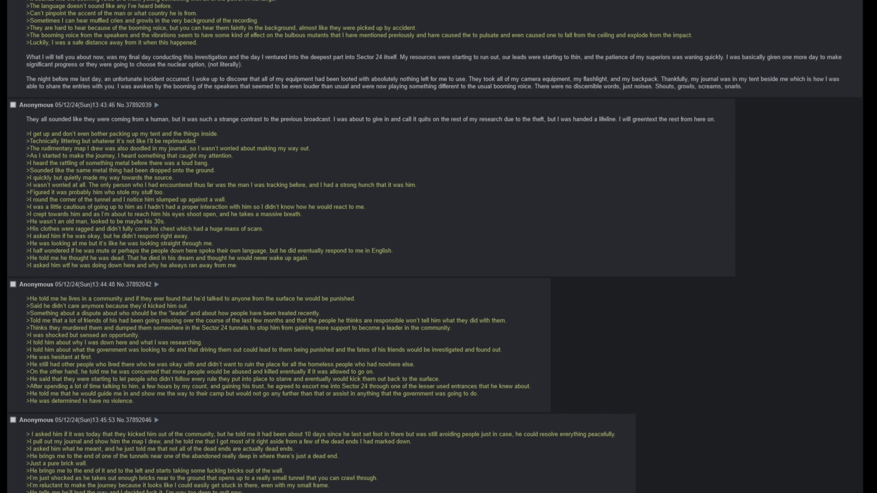
scroll(down, 3)
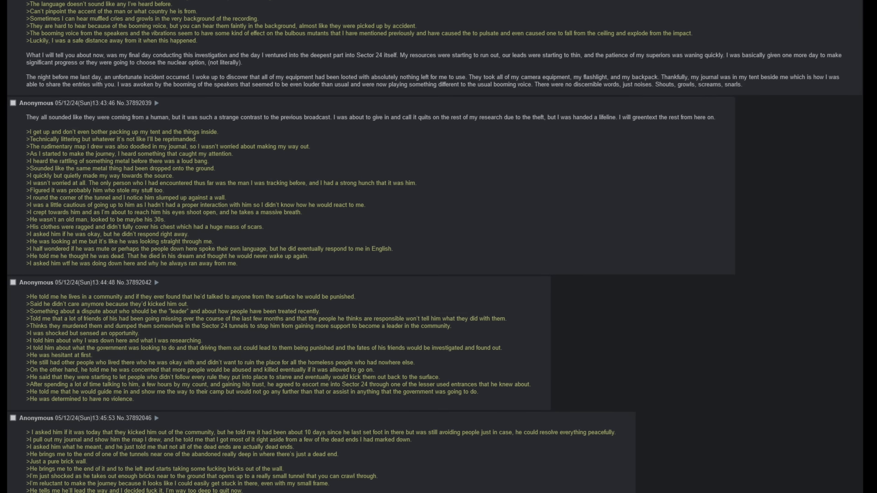
scroll(down, 3)
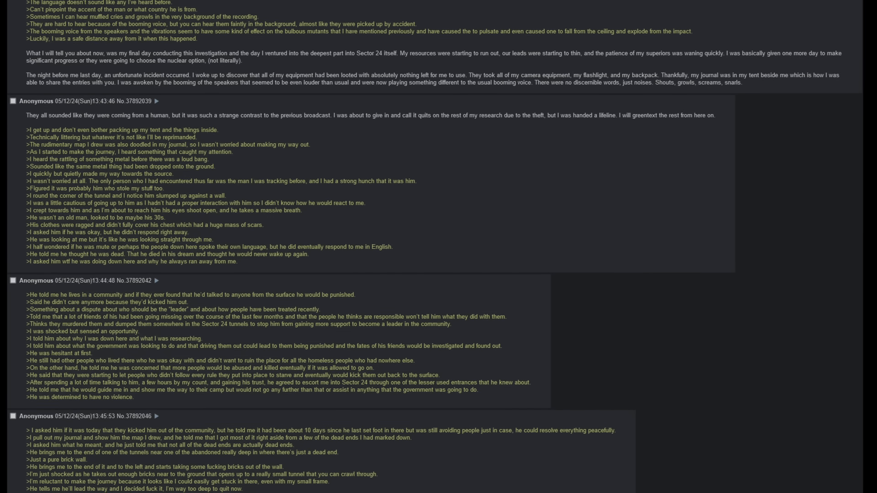
scroll(down, 3)
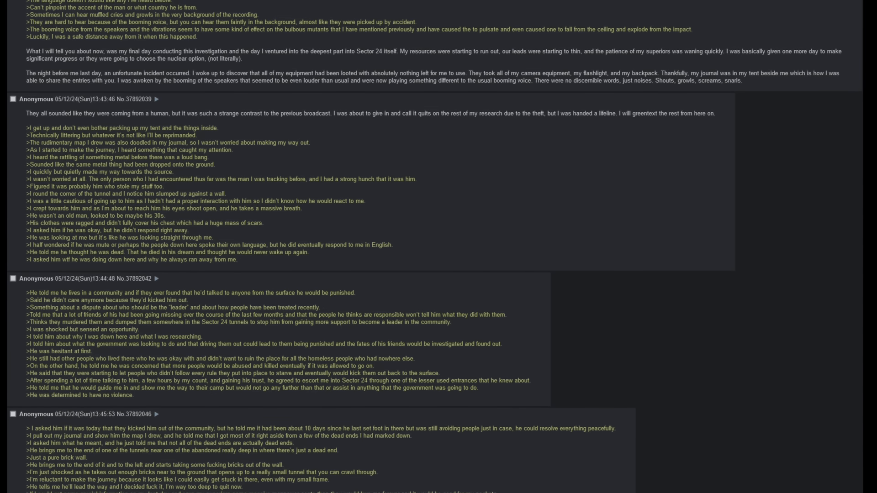
Scroll into post No.37892051 until the guide shushes the narrator amid strange wall symbols
scroll(down, 3)
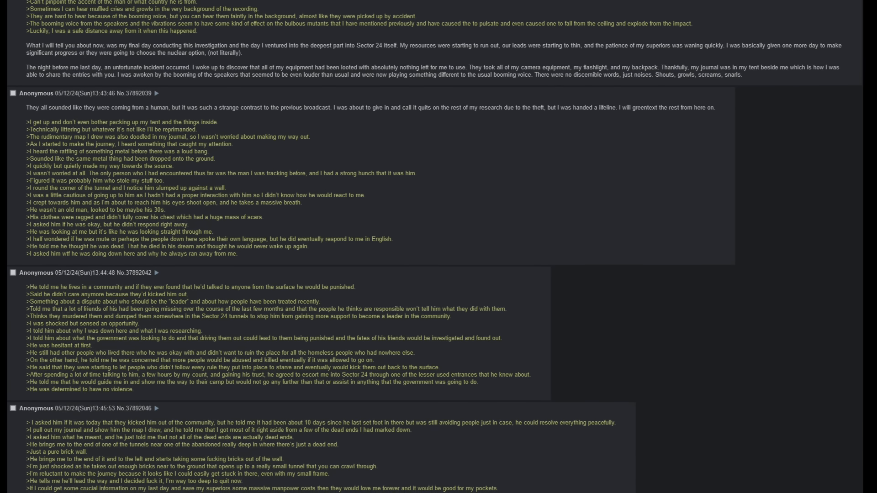
scroll(down, 3)
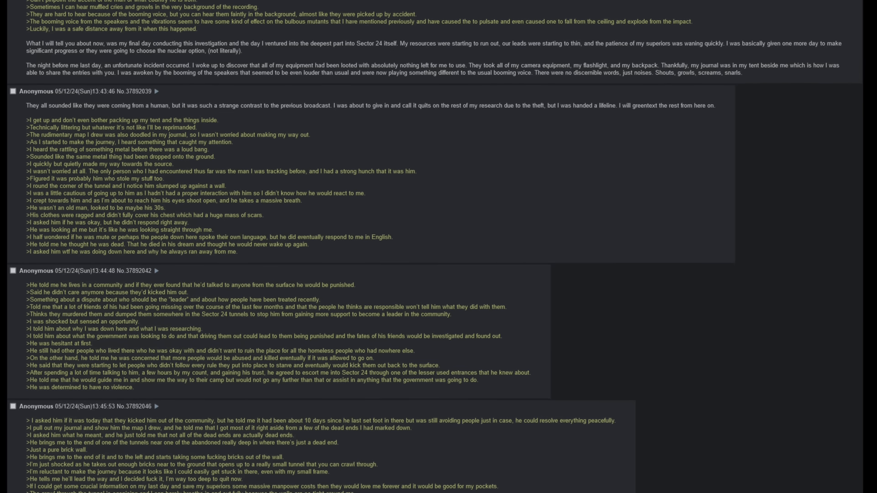
scroll(down, 3)
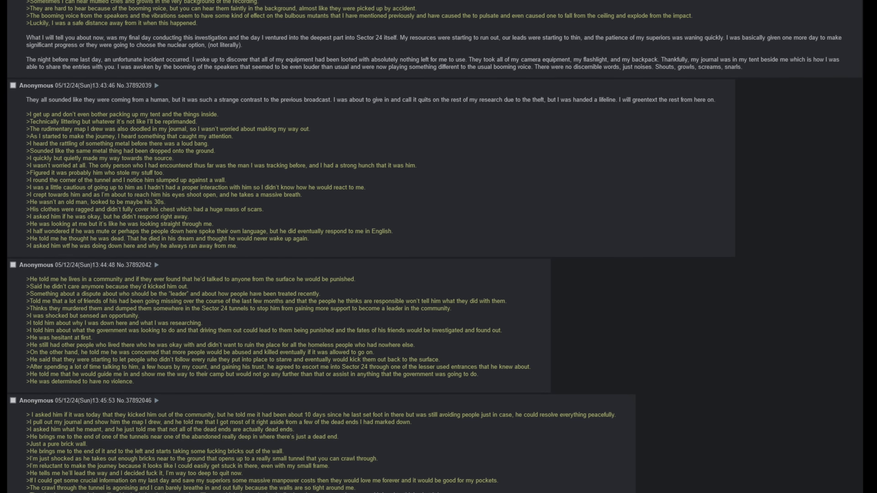
scroll(down, 3)
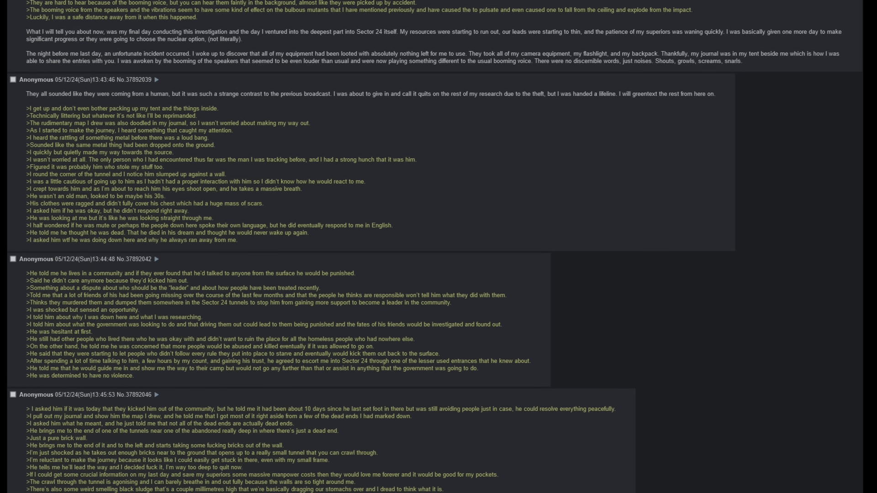
scroll(down, 3)
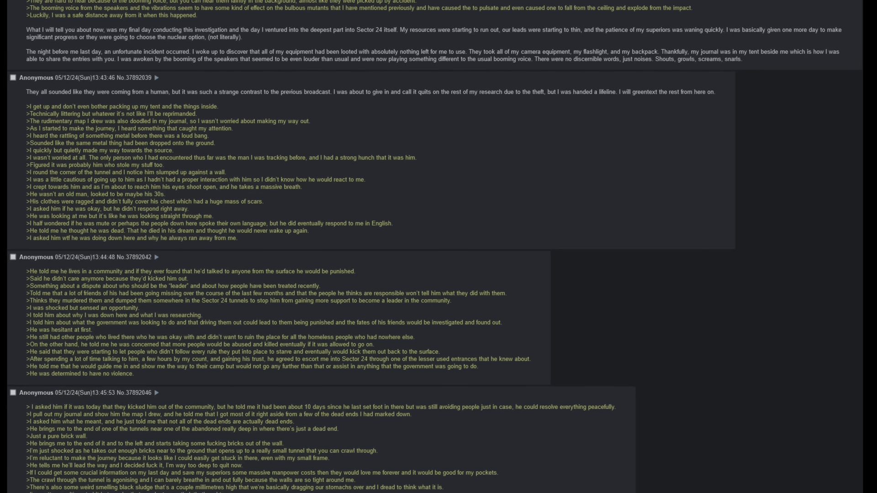
scroll(down, 3)
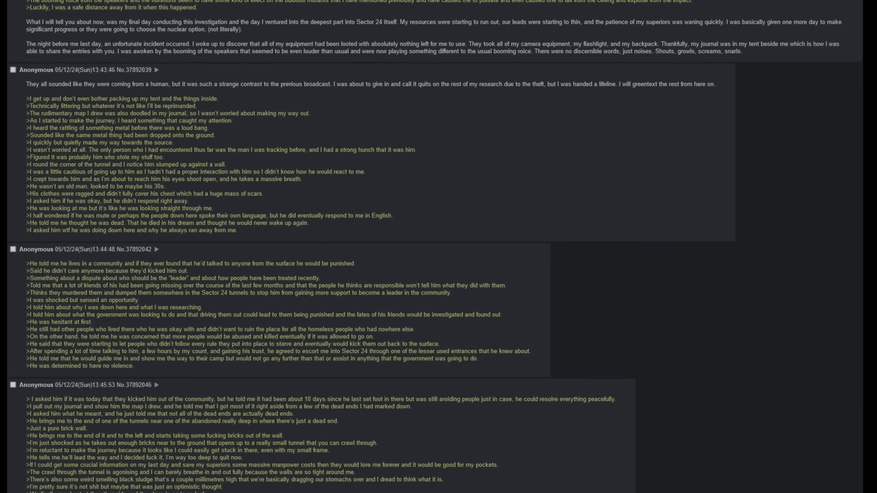
scroll(down, 3)
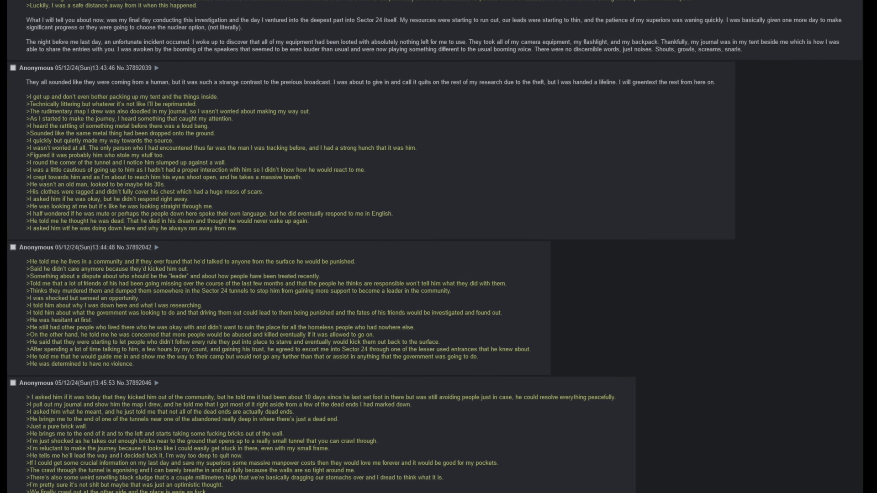
scroll(down, 3)
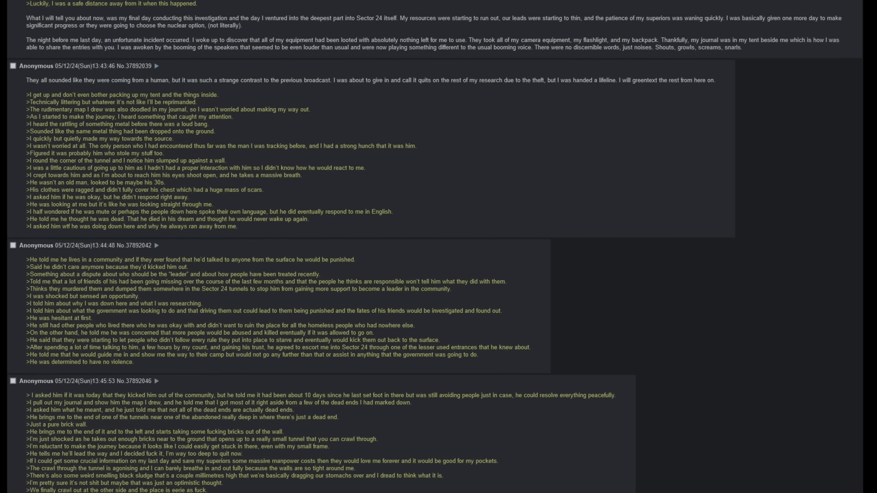
scroll(down, 3)
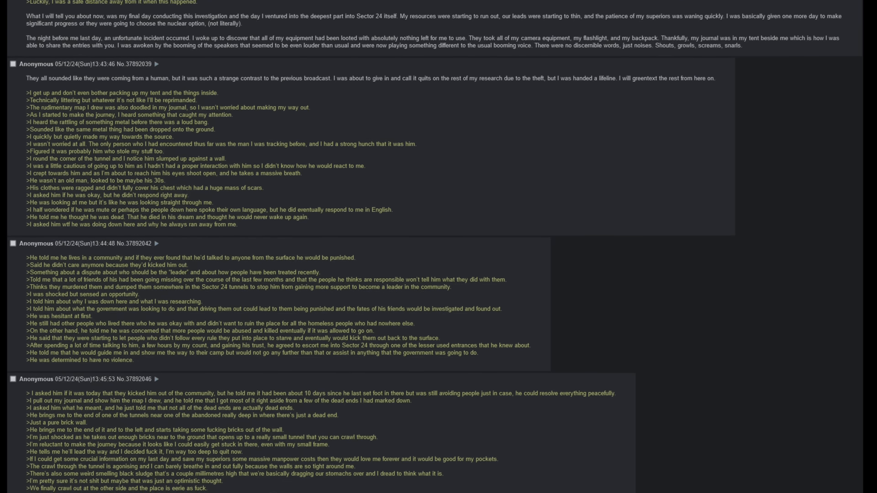
scroll(down, 3)
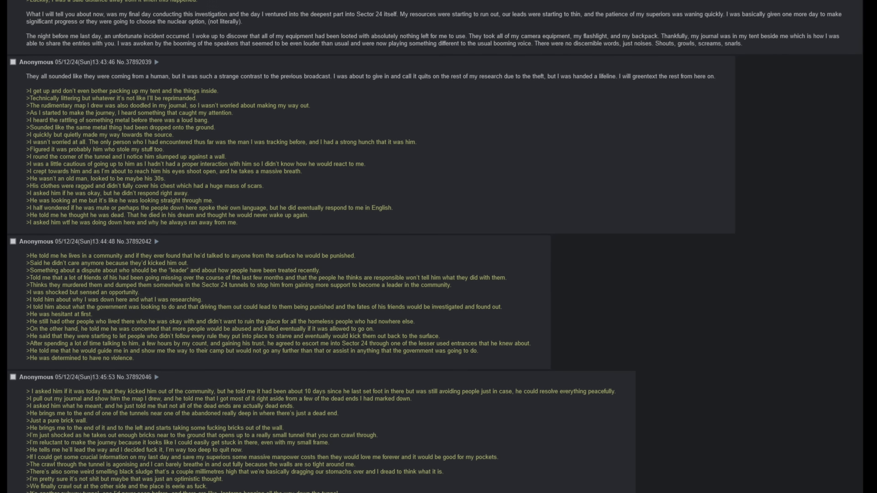
scroll(down, 3)
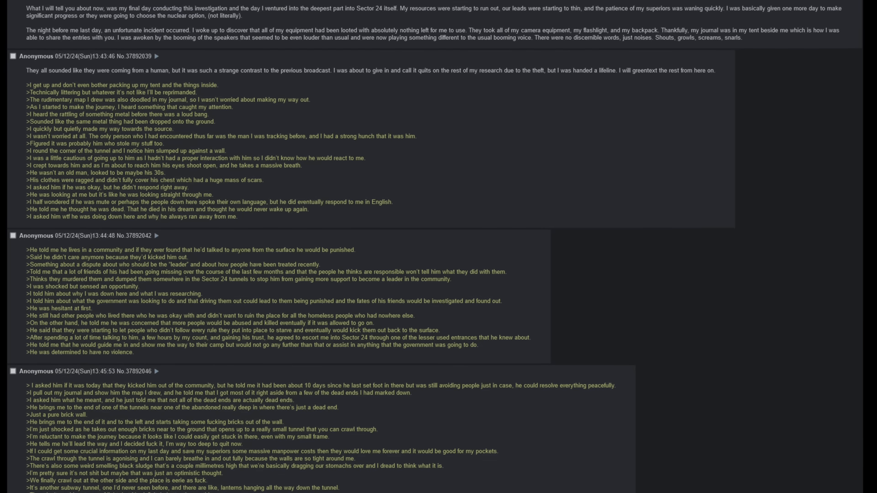
scroll(down, 3)
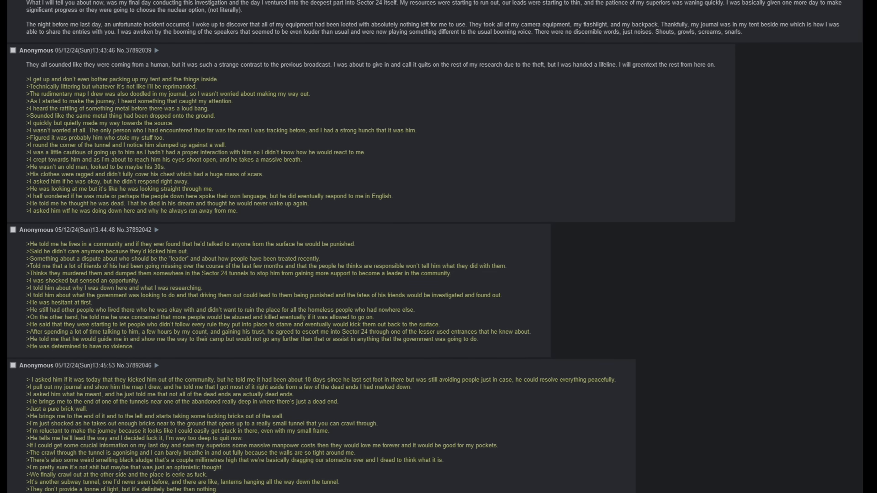
scroll(down, 3)
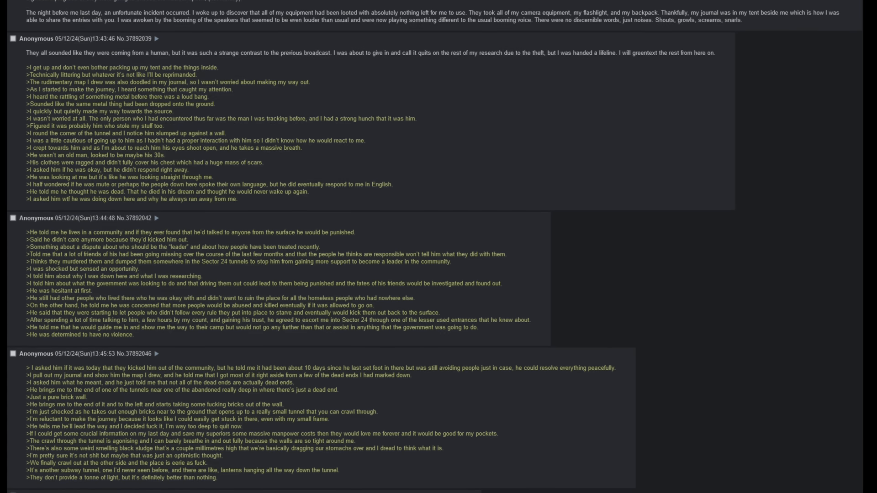
scroll(down, 3)
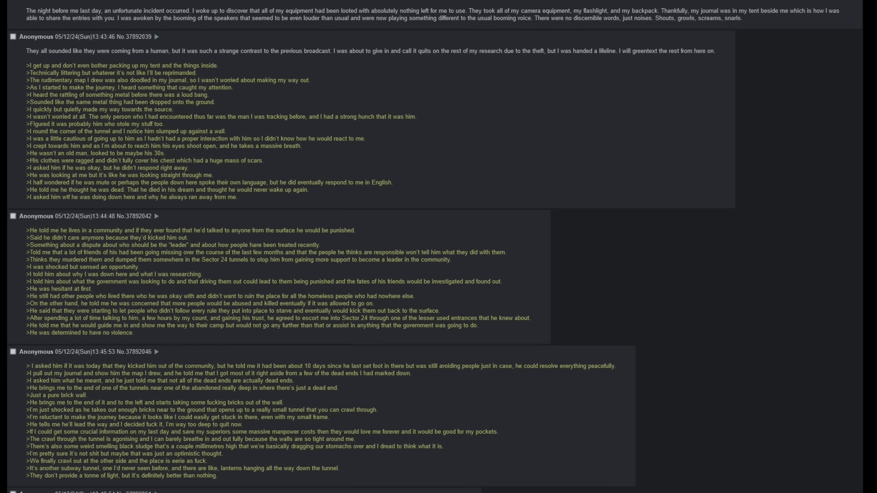
scroll(down, 3)
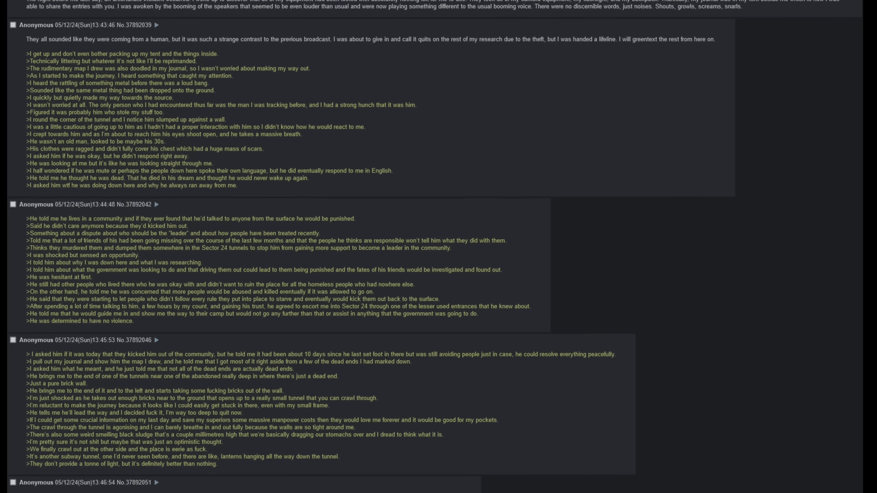
scroll(down, 3)
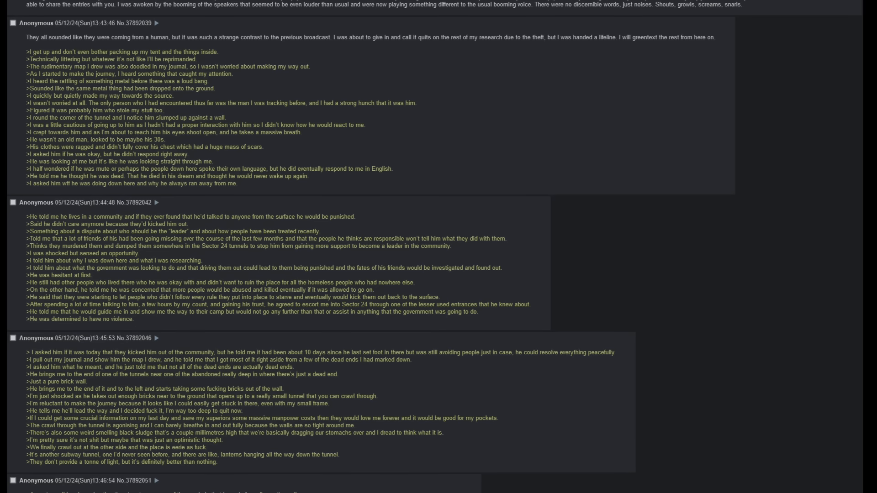
scroll(down, 3)
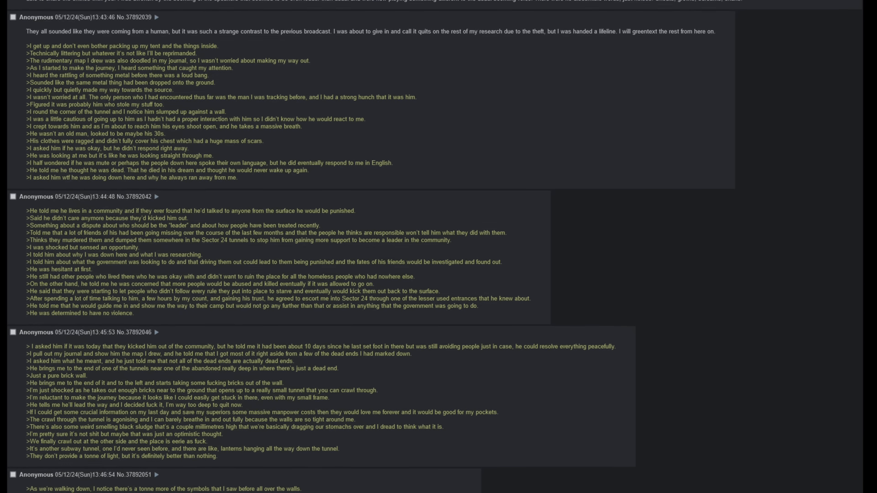
scroll(down, 3)
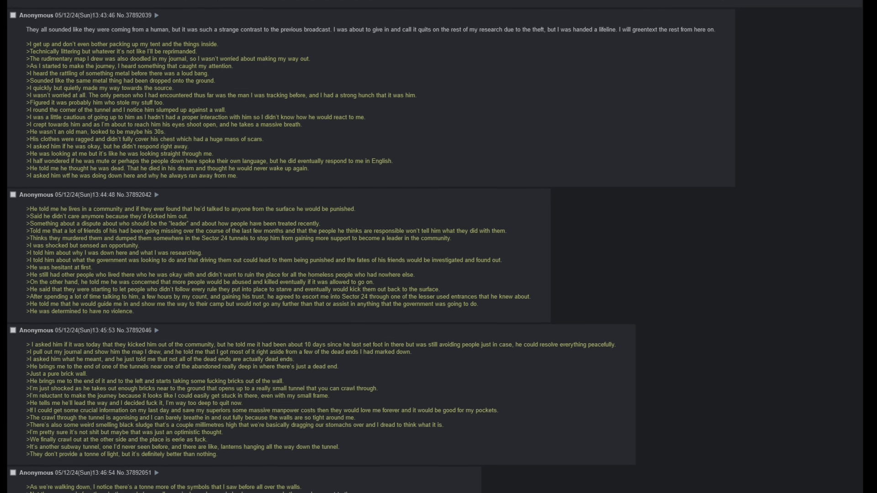
scroll(down, 3)
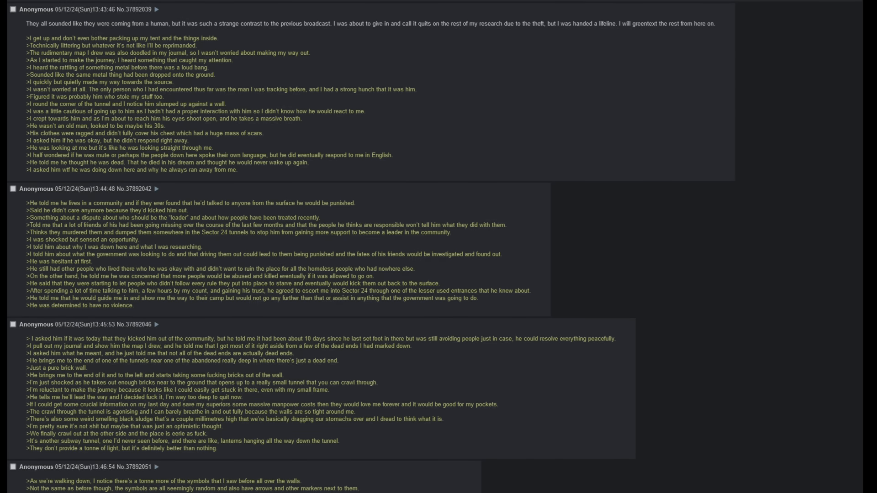
scroll(down, 3)
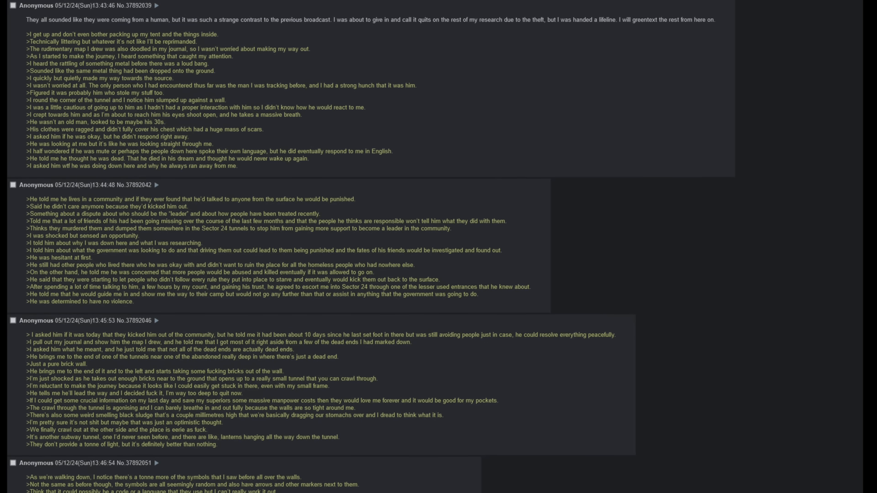
scroll(down, 3)
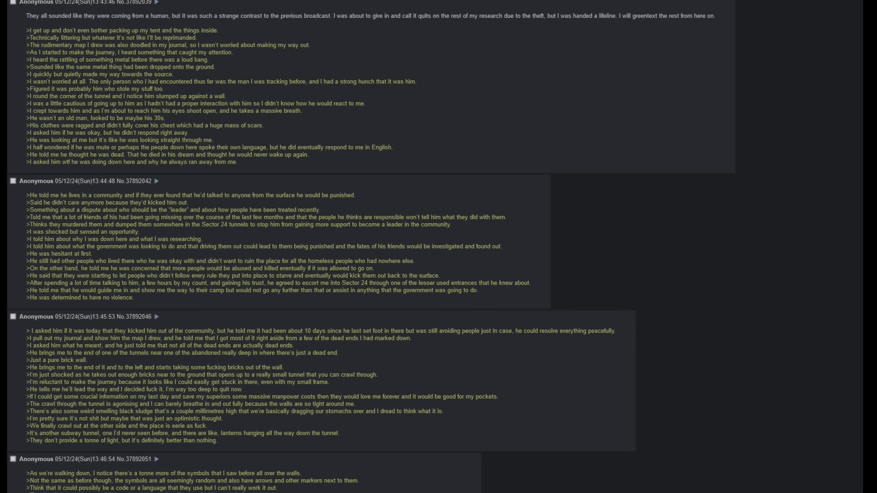
scroll(down, 3)
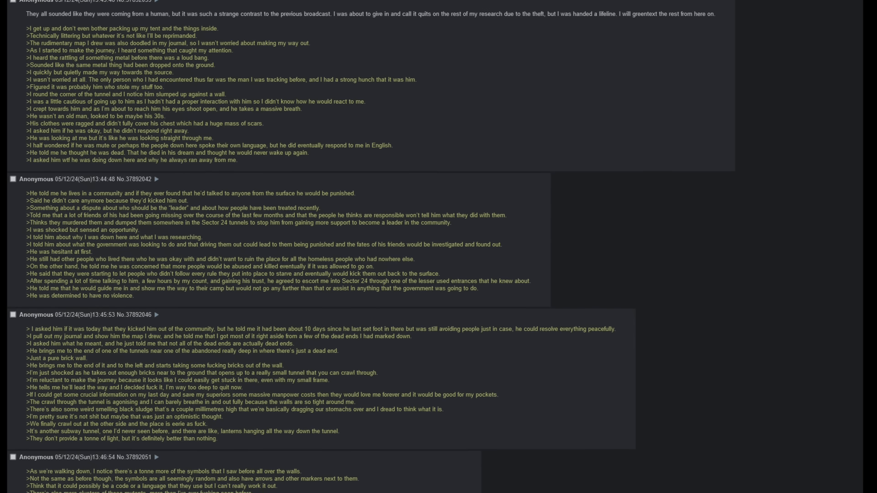
scroll(down, 3)
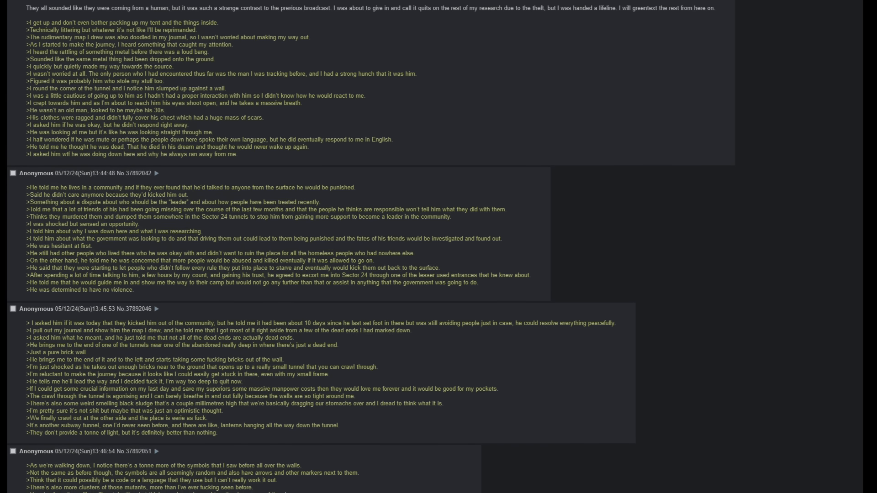
scroll(down, 3)
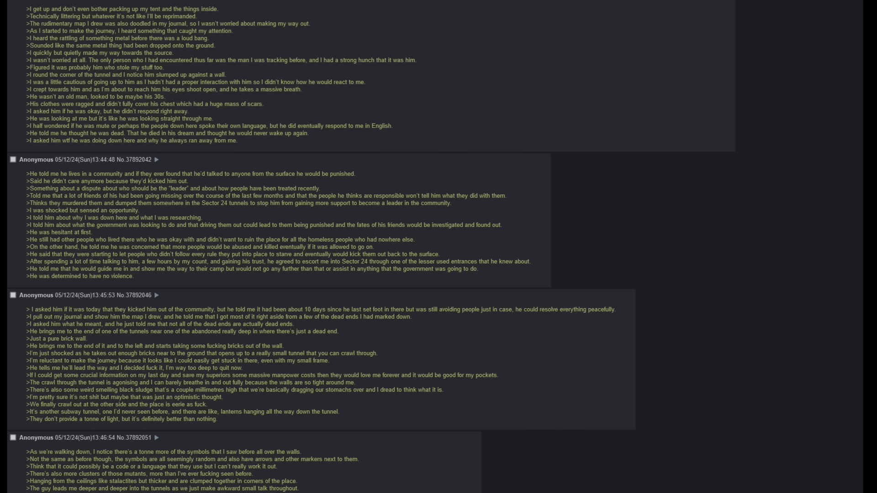
scroll(down, 3)
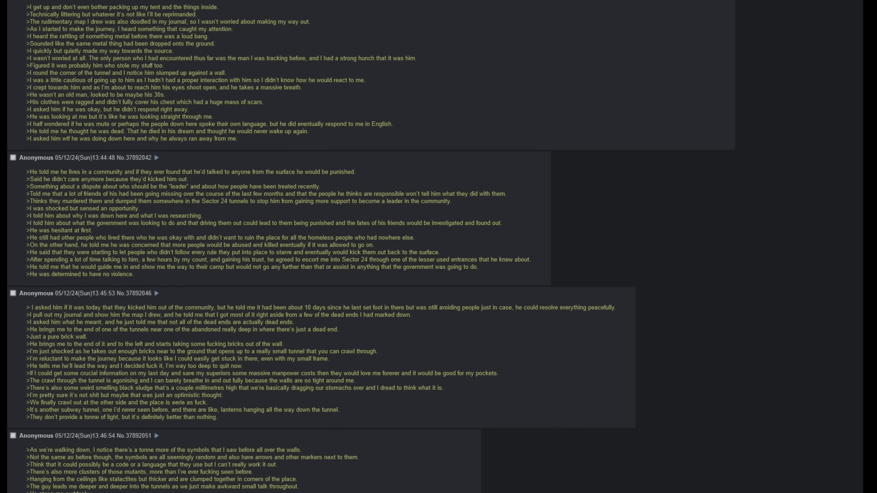
scroll(down, 3)
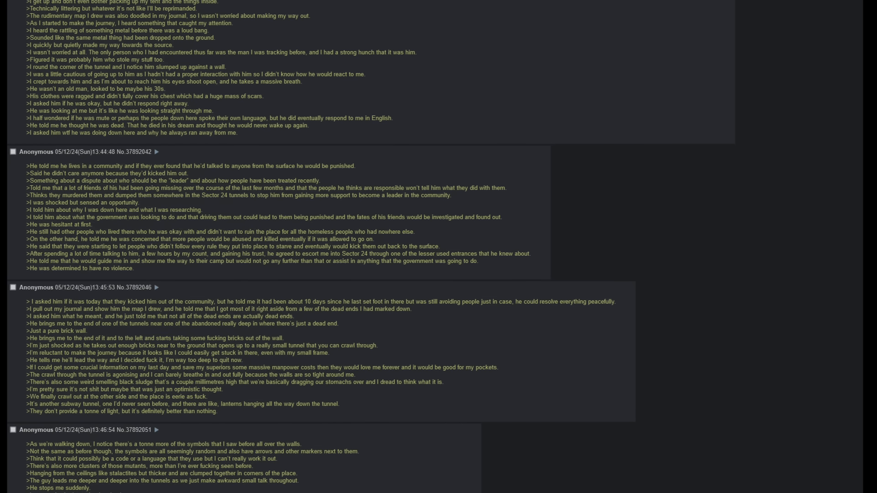
scroll(down, 3)
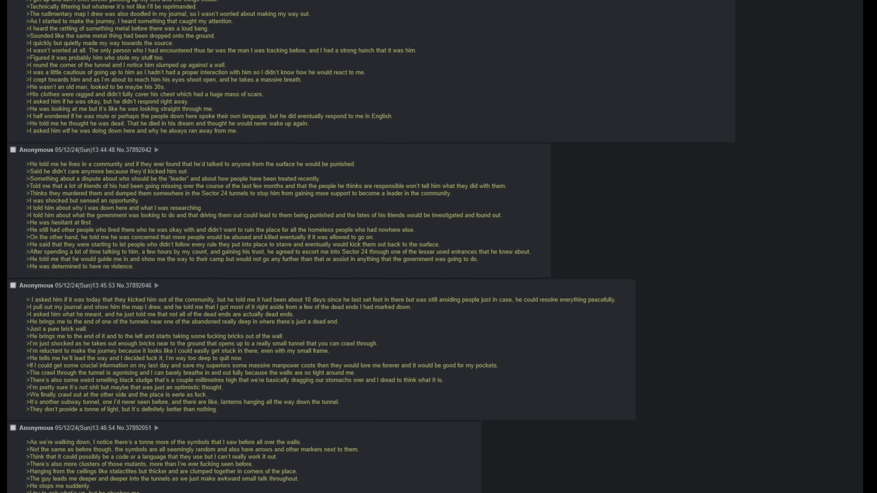
scroll(down, 3)
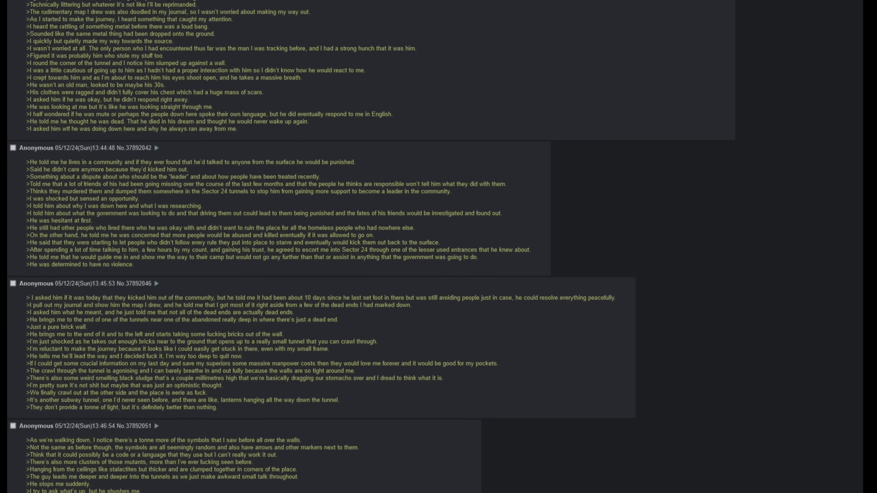
scroll(down, 3)
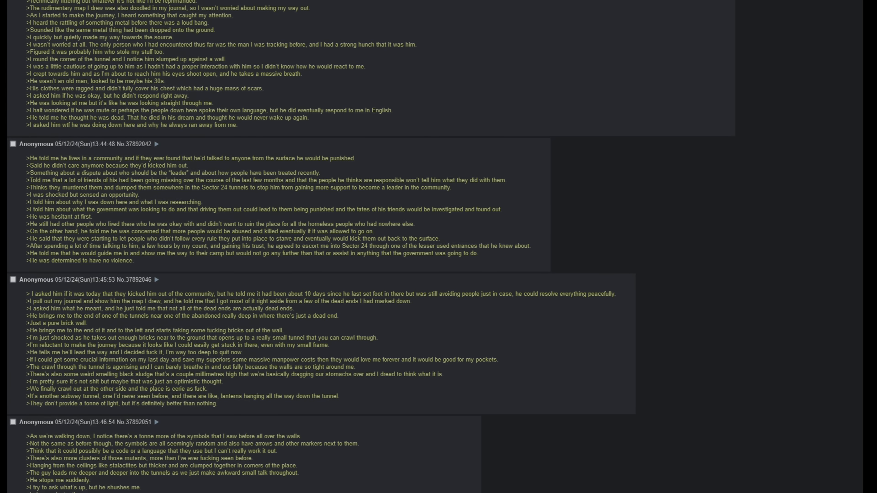
scroll(down, 3)
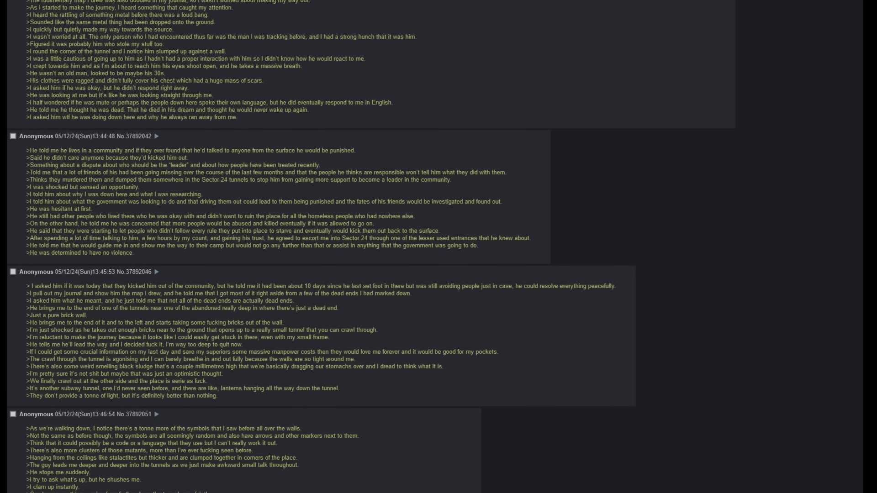
Scroll on through the faint snarl, loud thud, and the guide urging them to leave
scroll(down, 3)
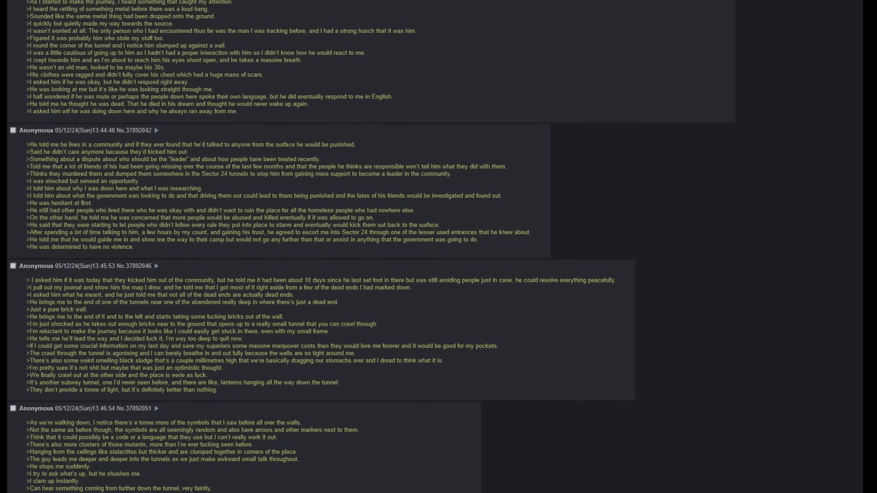
scroll(down, 3)
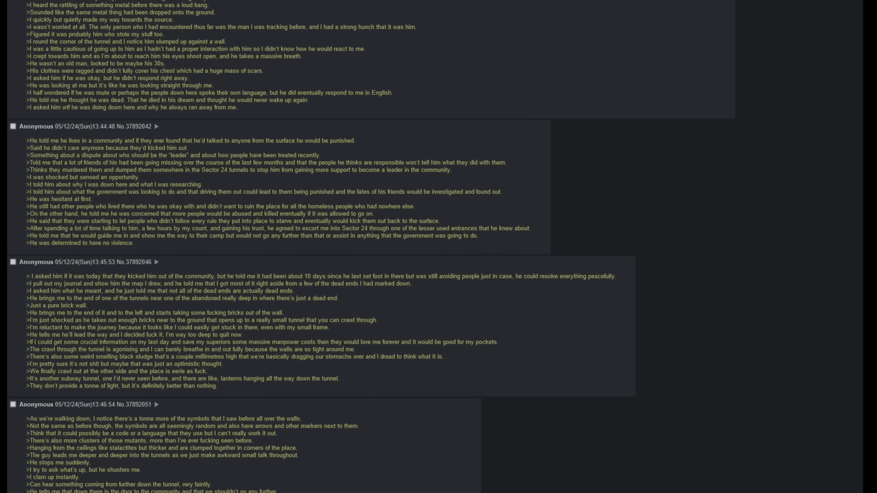
scroll(down, 3)
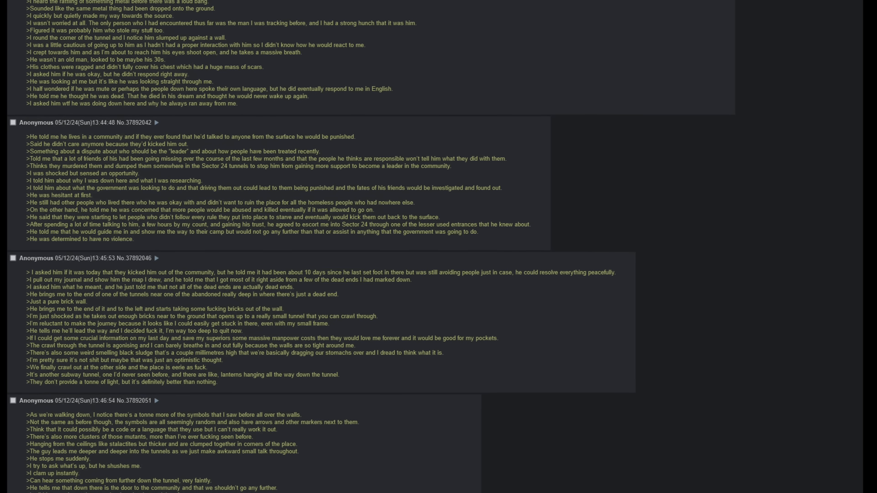
scroll(down, 3)
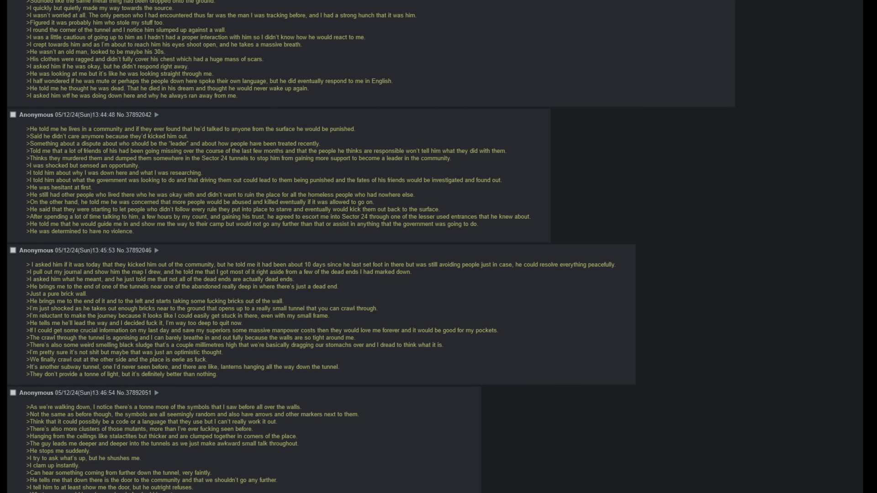
scroll(down, 3)
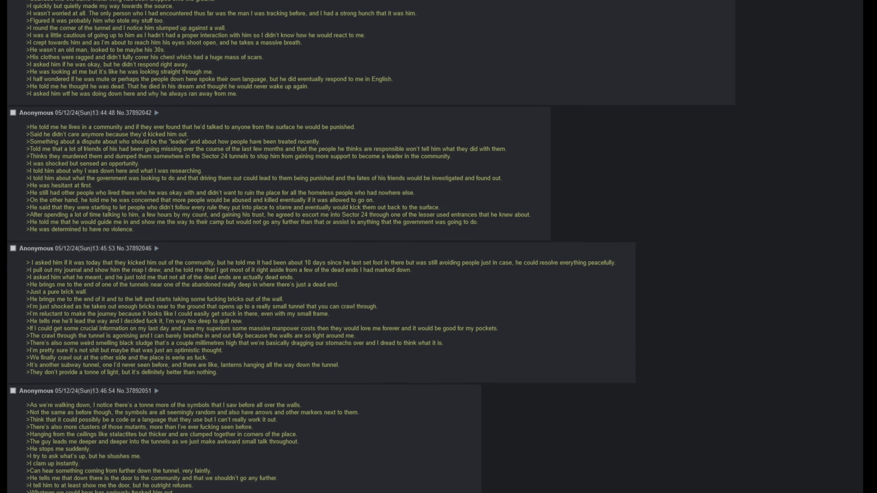
scroll(down, 3)
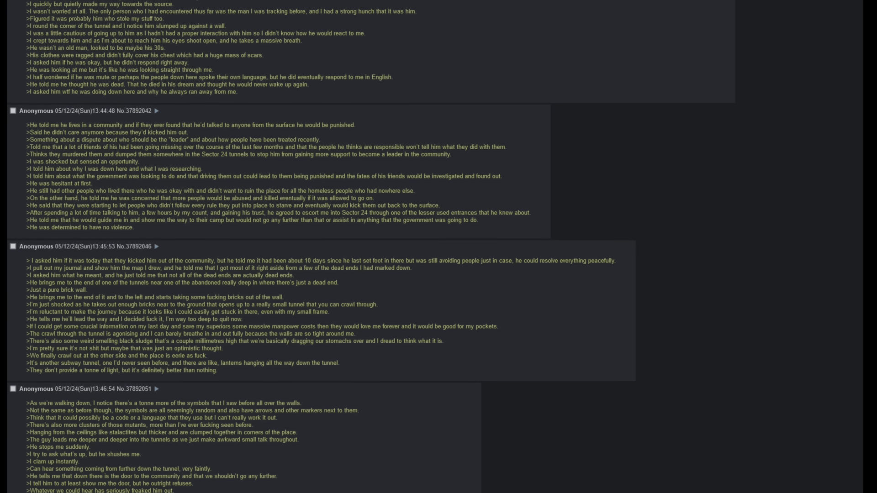
scroll(down, 3)
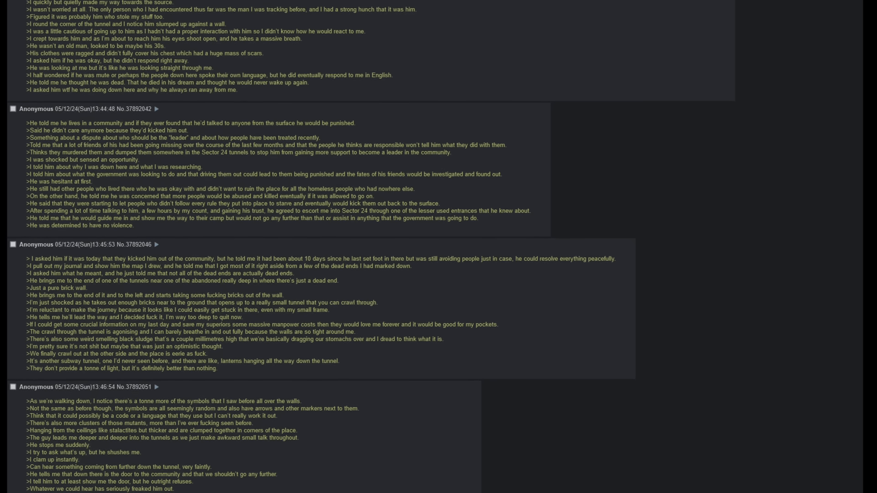
scroll(down, 3)
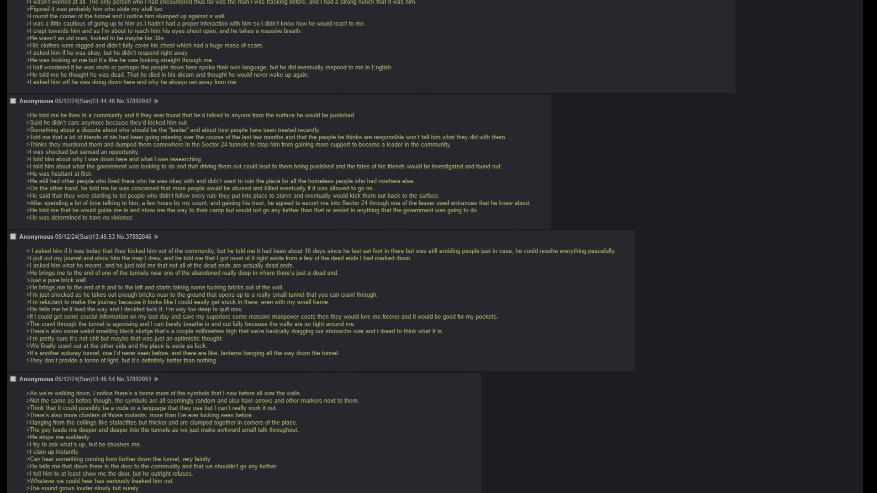
scroll(down, 3)
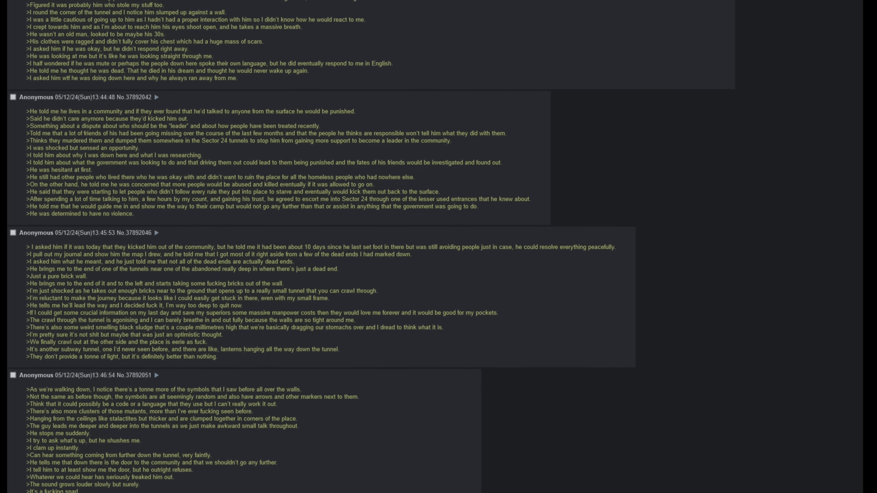
scroll(down, 3)
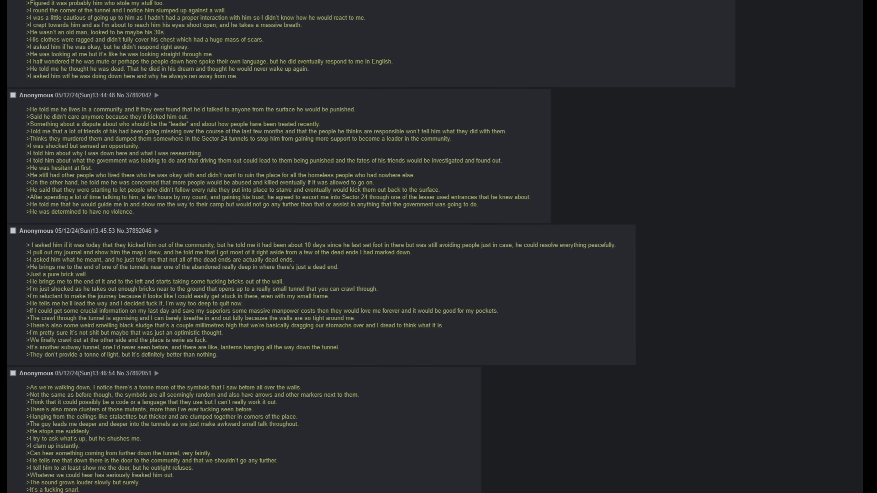
scroll(down, 3)
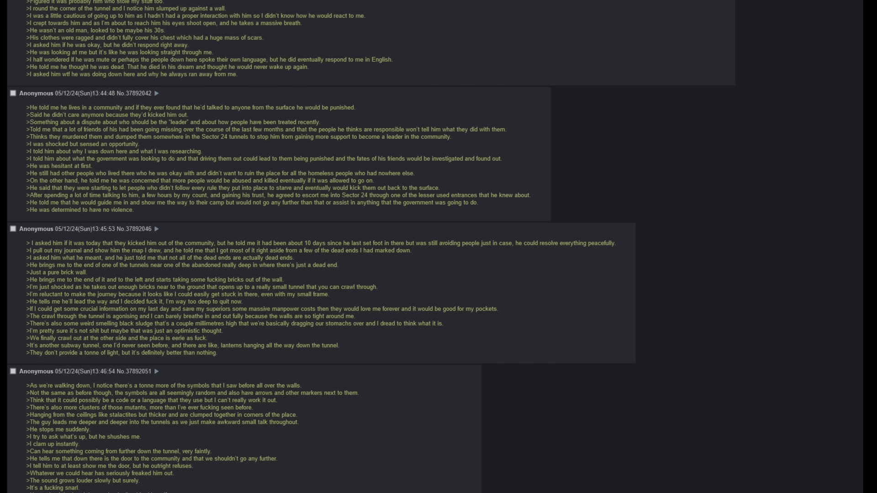
scroll(down, 3)
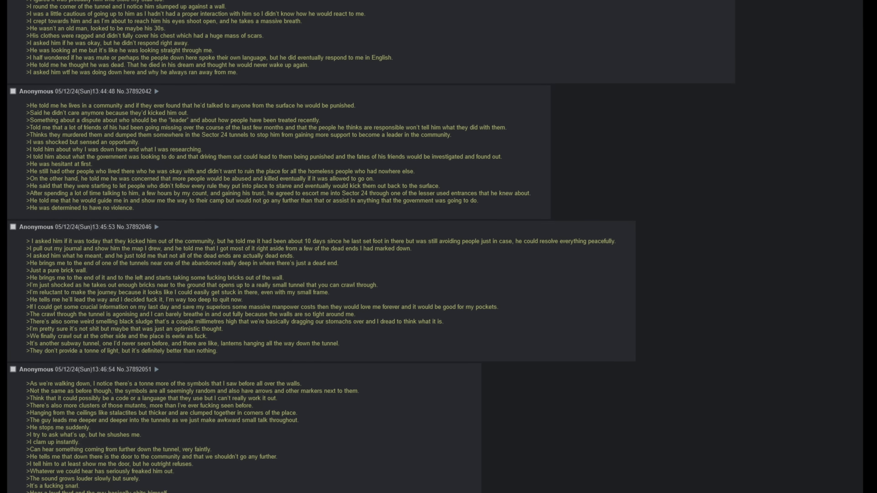
scroll(down, 3)
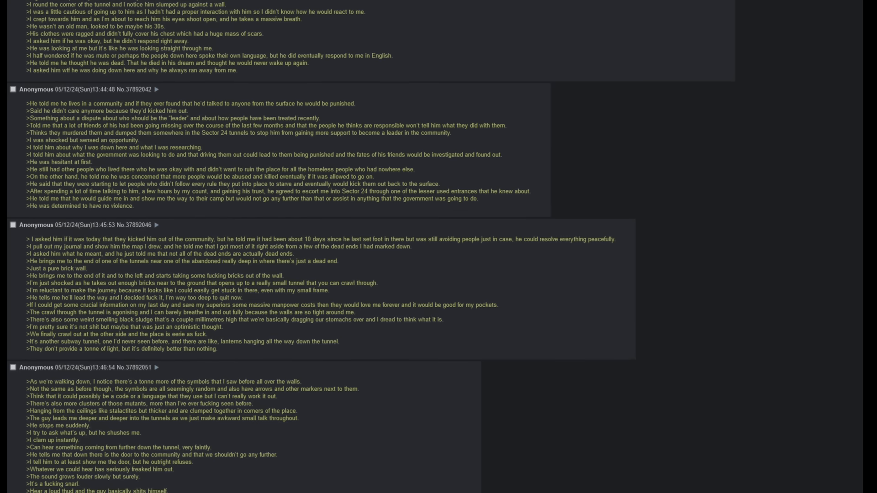
scroll(down, 3)
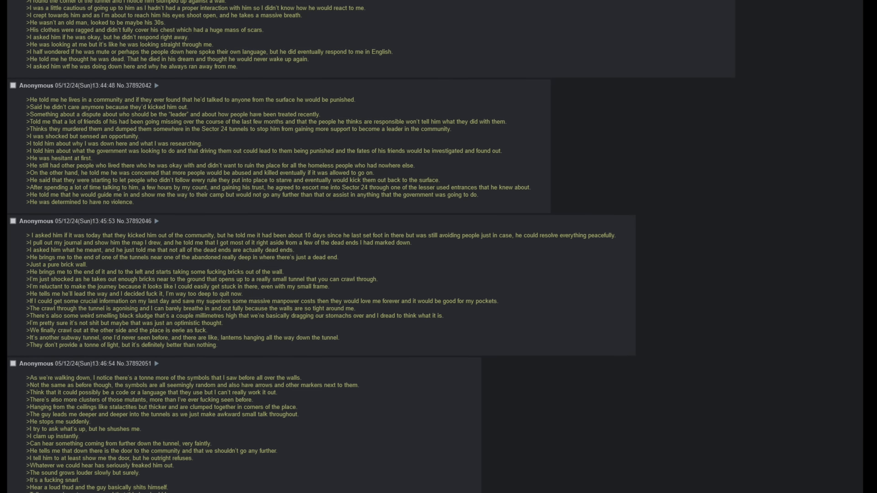
scroll(down, 3)
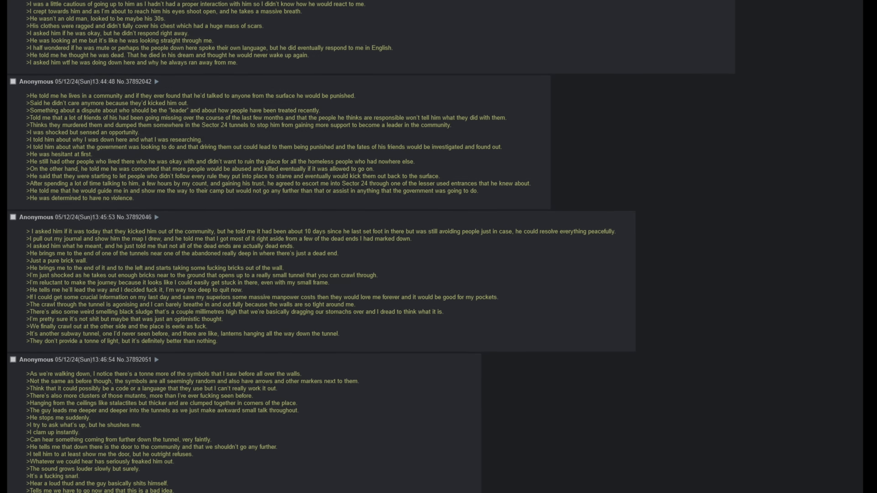
scroll(up, 3)
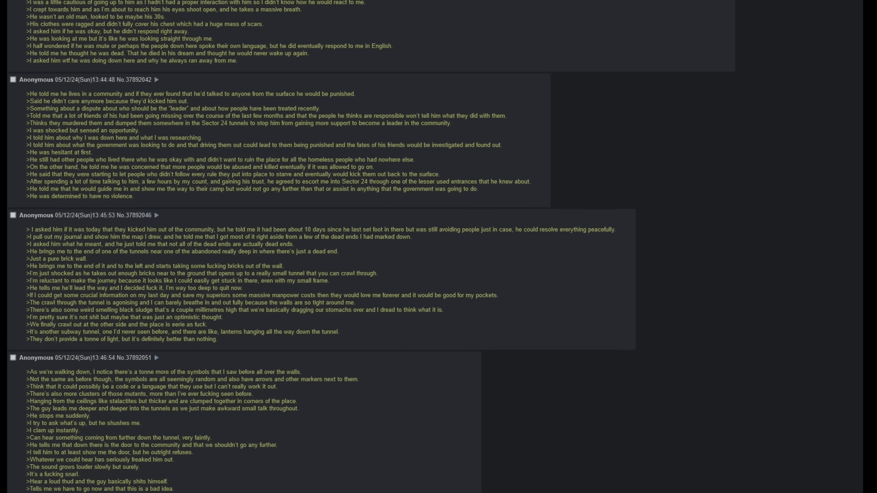
scroll(down, 3)
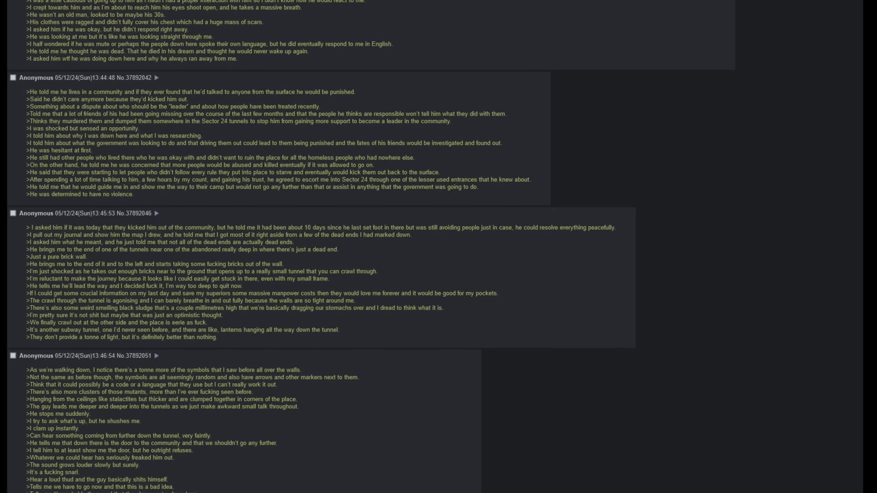
Scroll back and forth to post No.37892051's end, the roar shaking the bulbous mutants
scroll(down, 3)
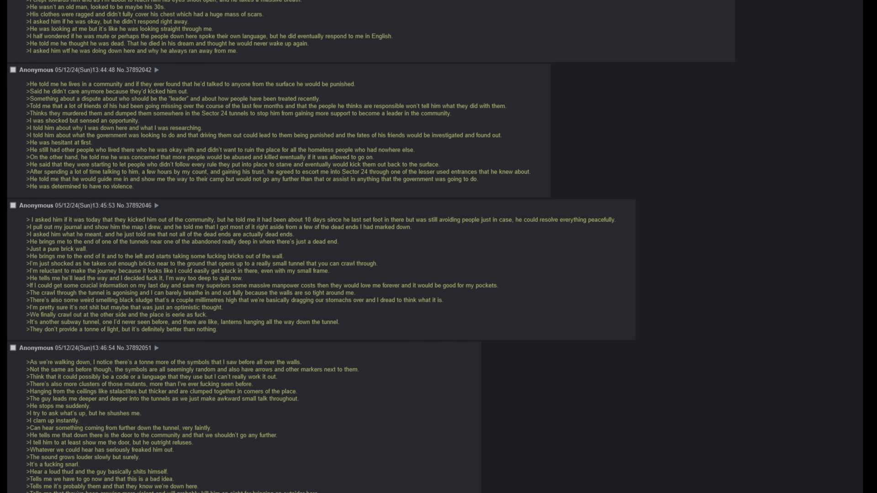
scroll(down, 3)
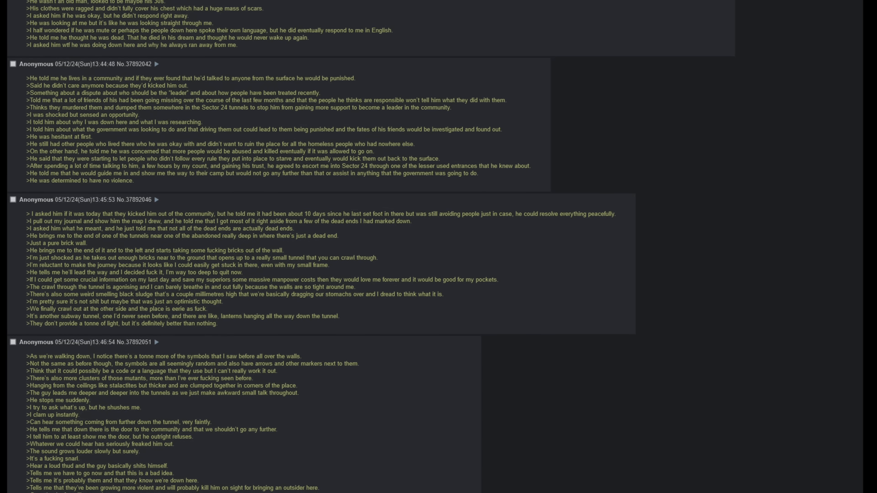
scroll(down, 3)
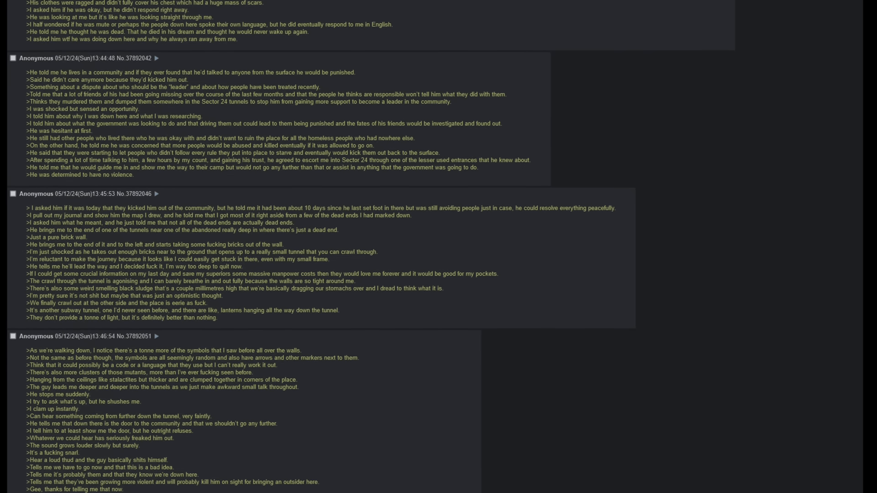
scroll(down, 3)
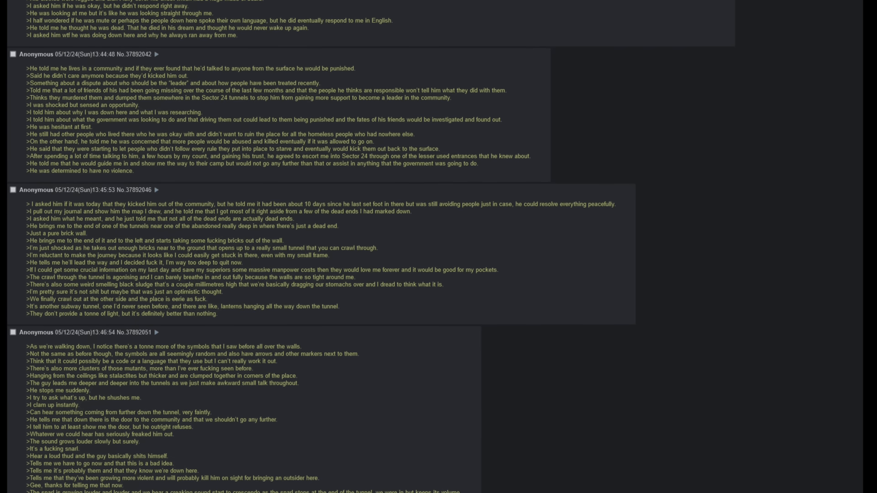
scroll(up, 3)
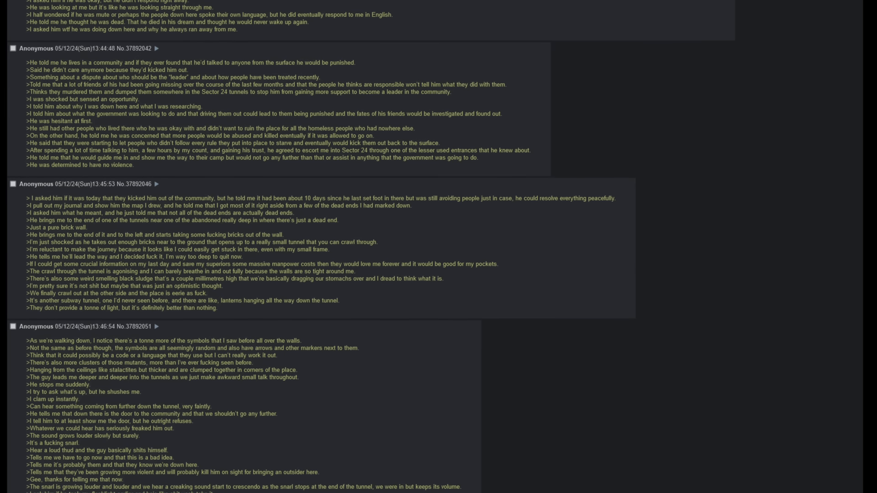
scroll(down, 3)
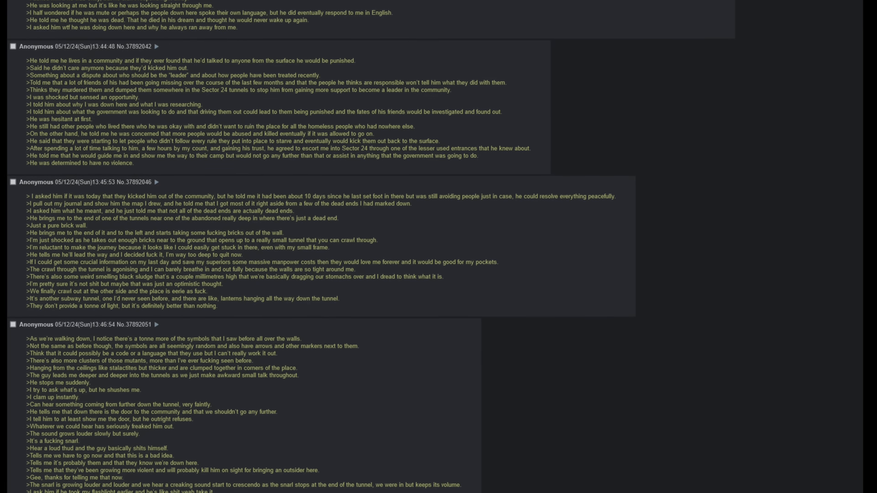
scroll(up, 3)
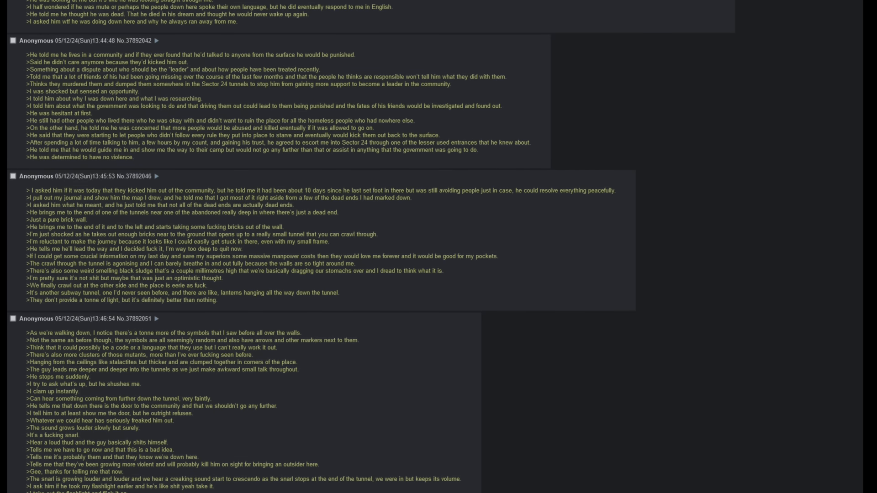
scroll(down, 3)
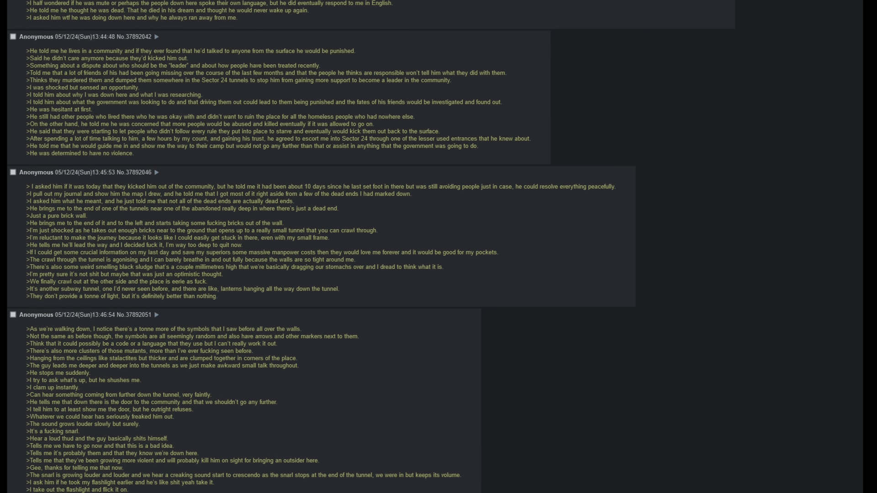
scroll(down, 3)
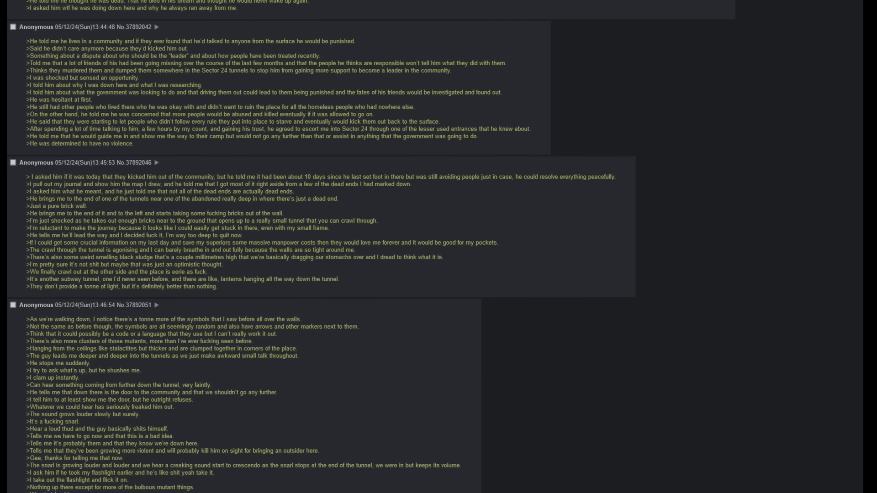
scroll(down, 3)
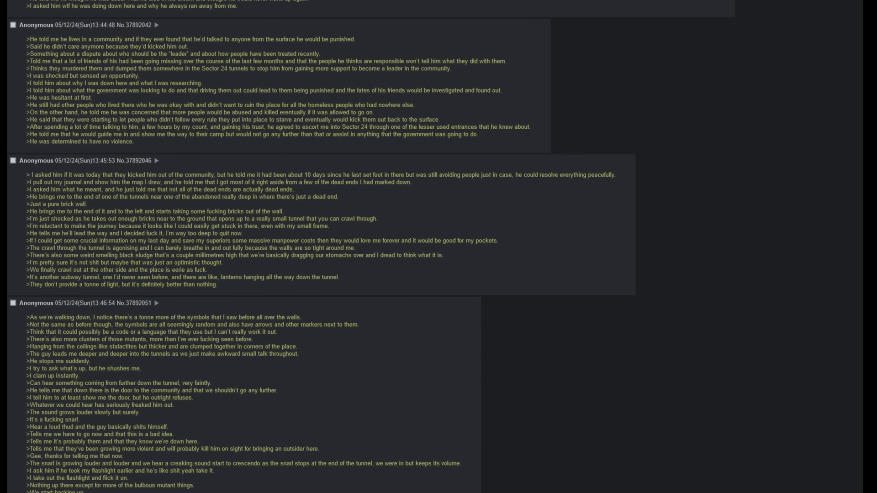
scroll(down, 3)
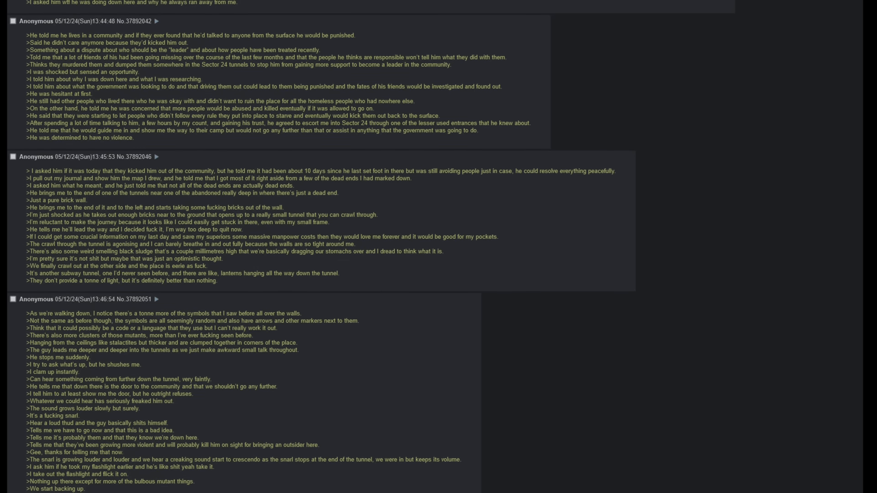
scroll(down, 3)
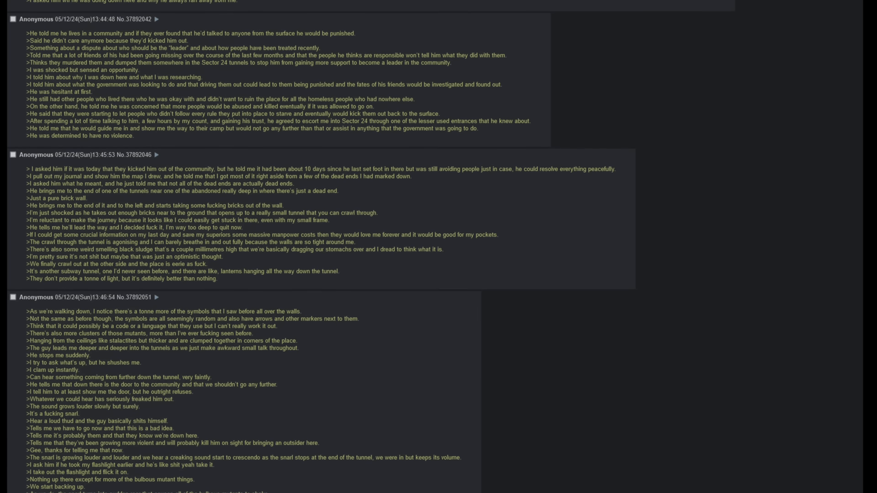
scroll(down, 3)
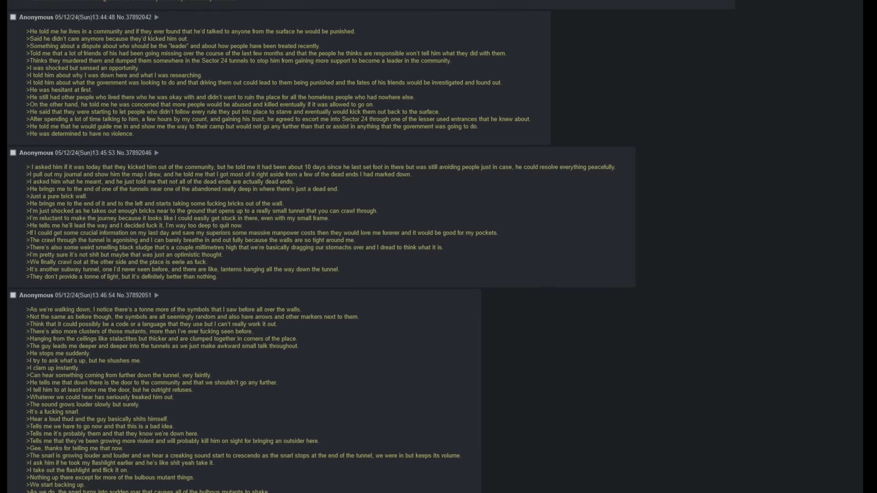
scroll(up, 3)
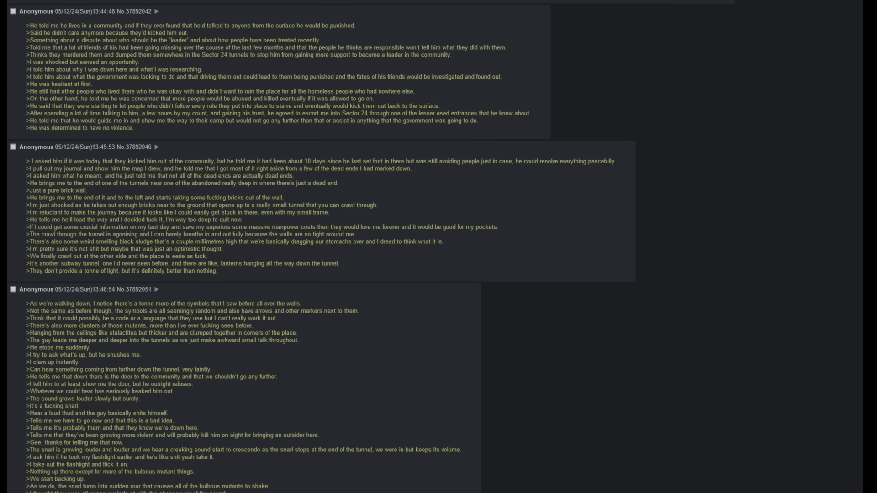
scroll(up, 3)
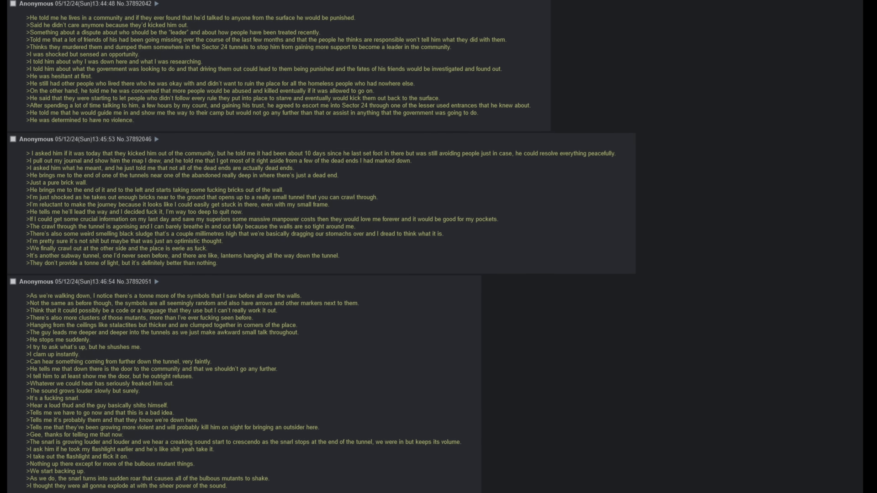
scroll(up, 3)
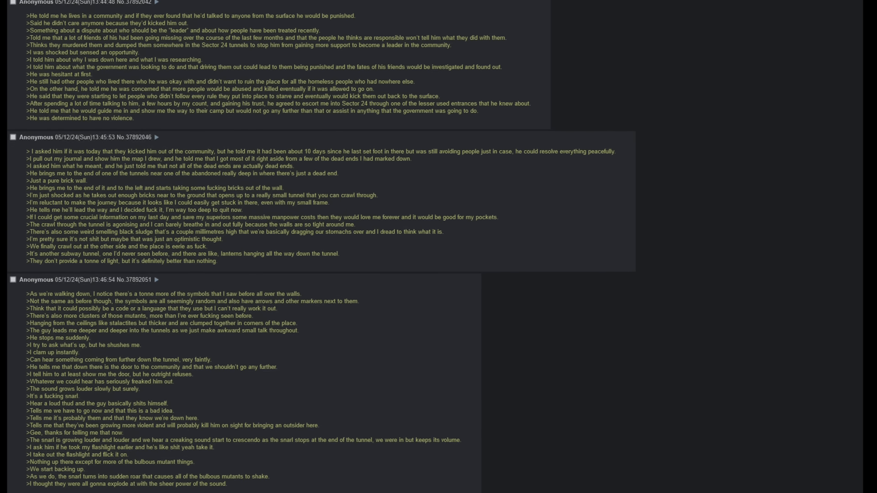
scroll(down, 3)
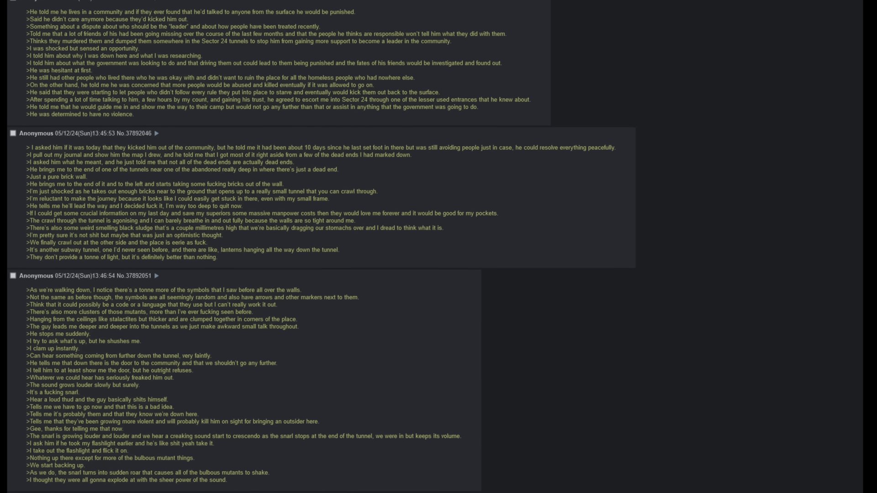
scroll(down, 3)
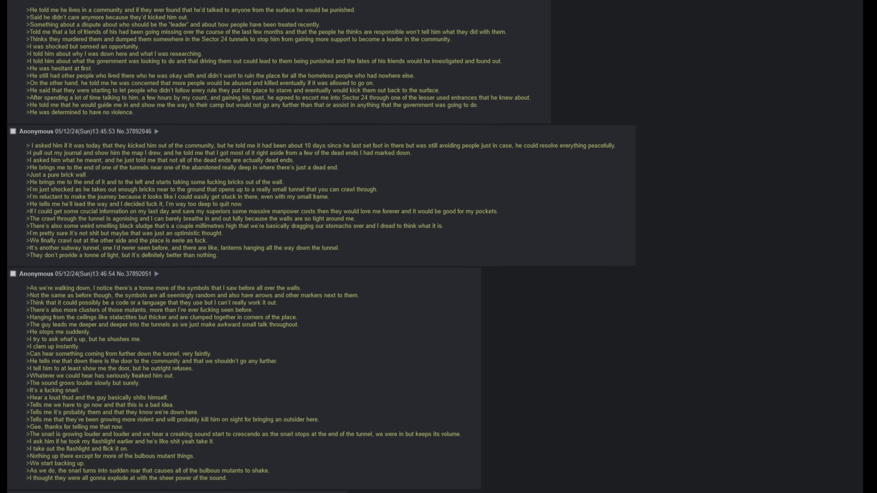
scroll(down, 3)
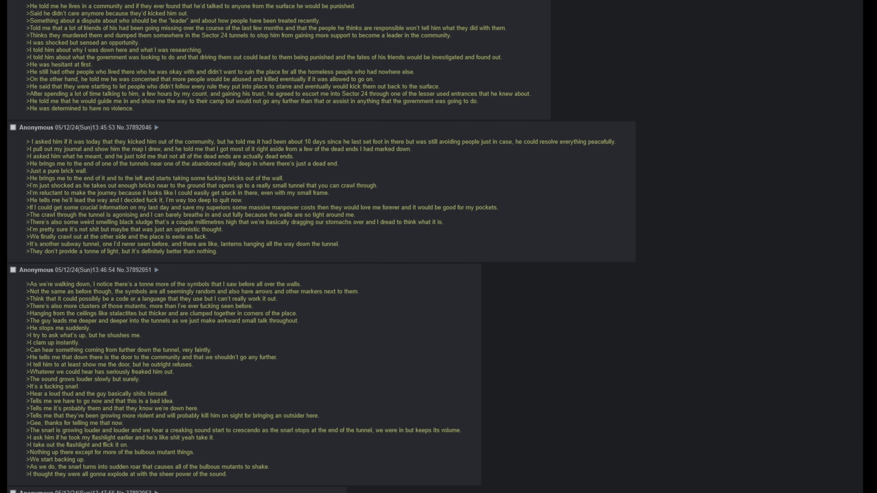
scroll(down, 3)
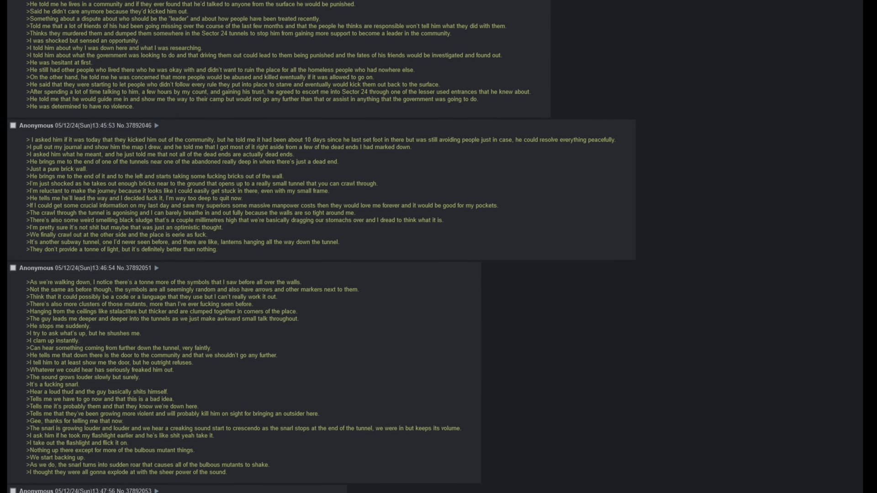
scroll(down, 3)
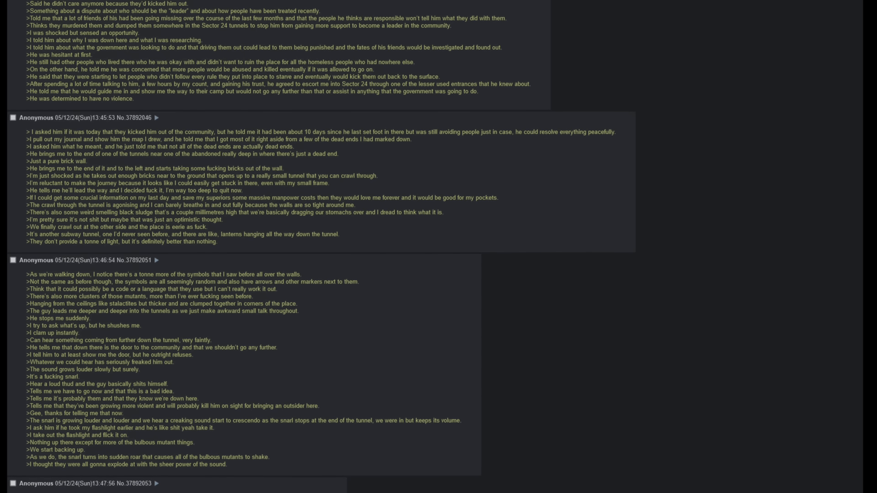
scroll(down, 3)
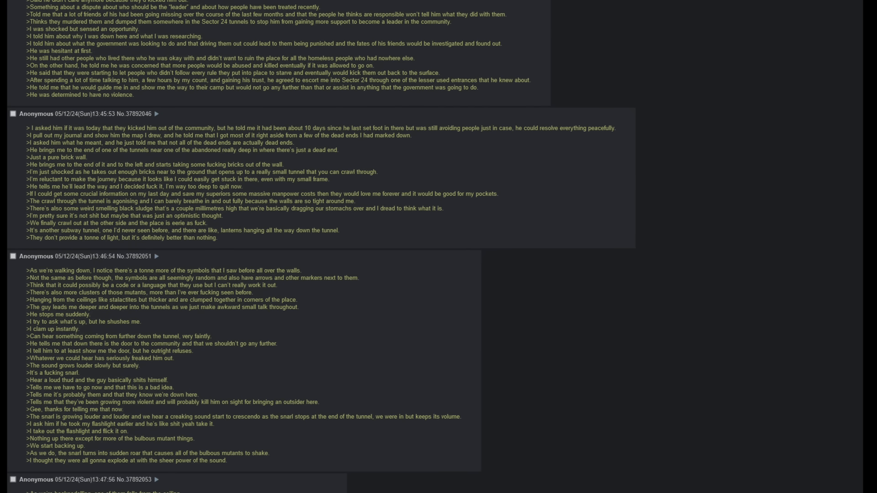
scroll(down, 3)
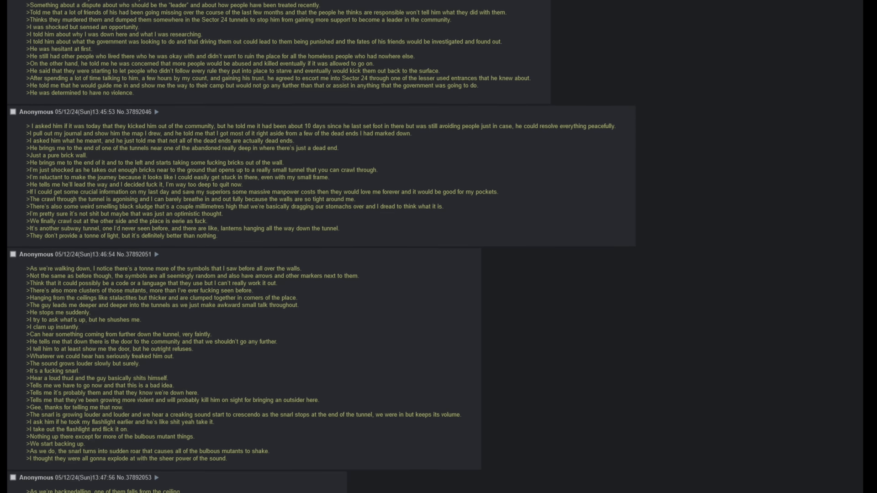
scroll(down, 3)
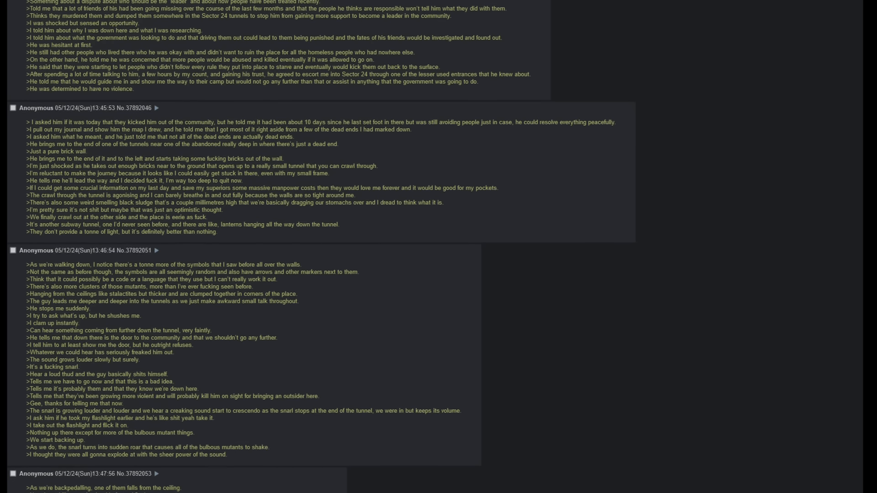
scroll(down, 3)
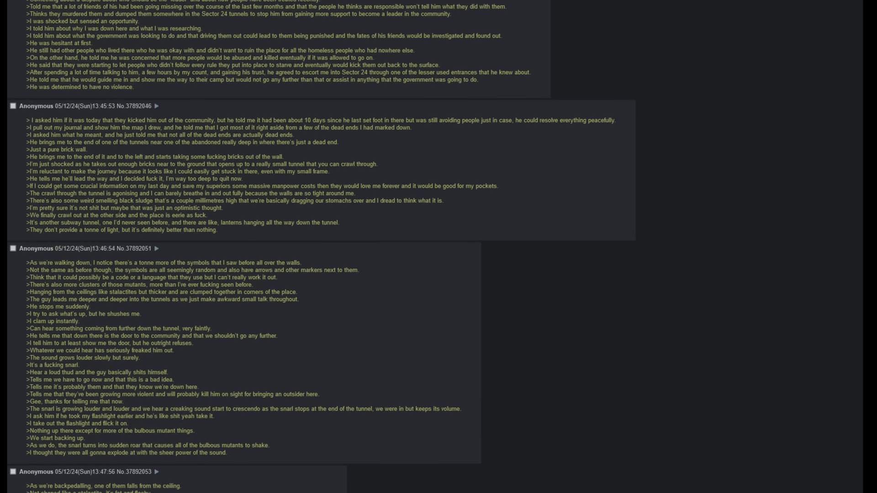
scroll(up, 3)
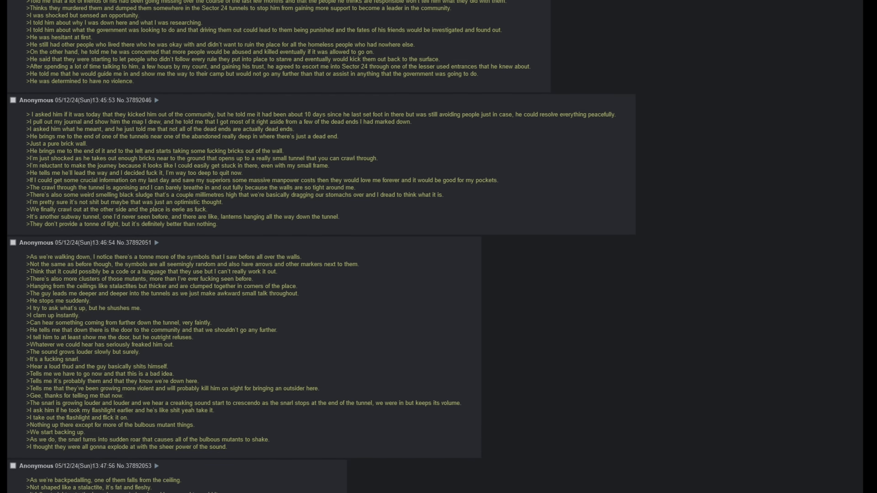
scroll(down, 3)
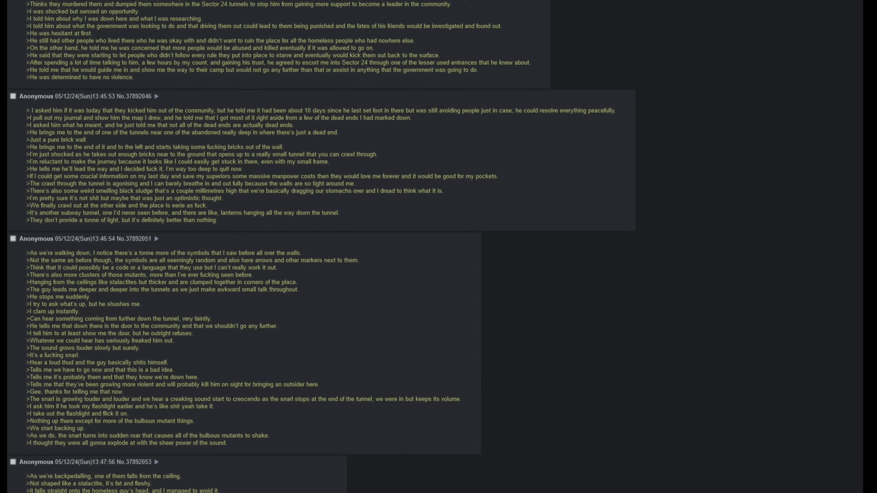
scroll(down, 3)
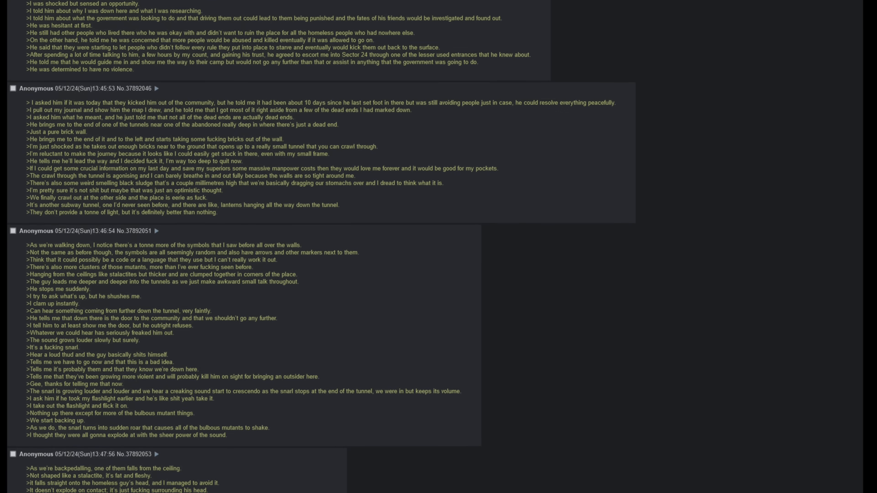
scroll(down, 3)
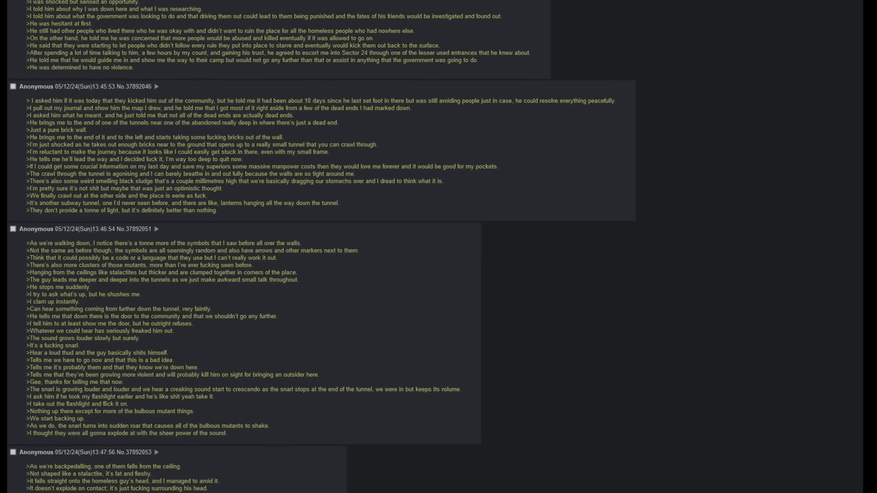
scroll(down, 3)
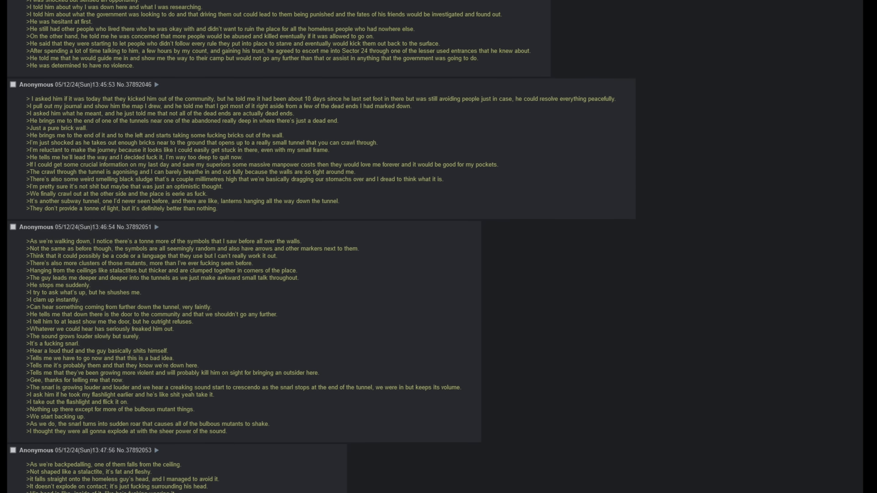
scroll(down, 3)
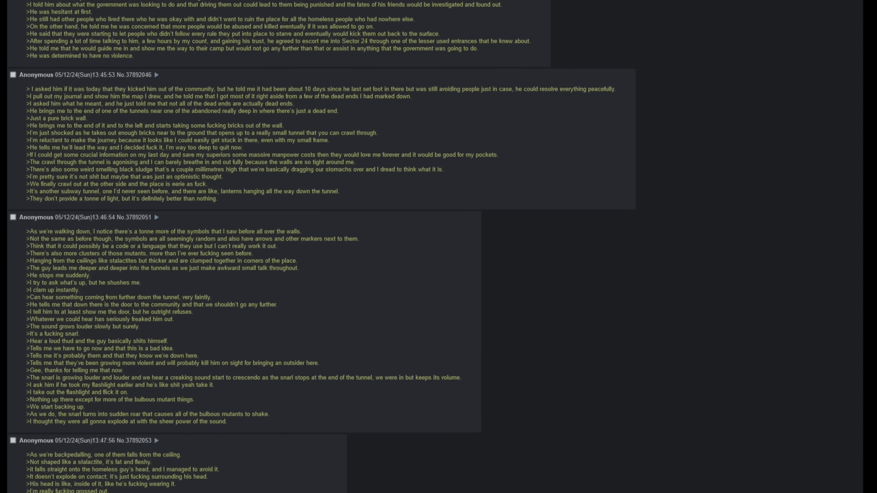
scroll(up, 3)
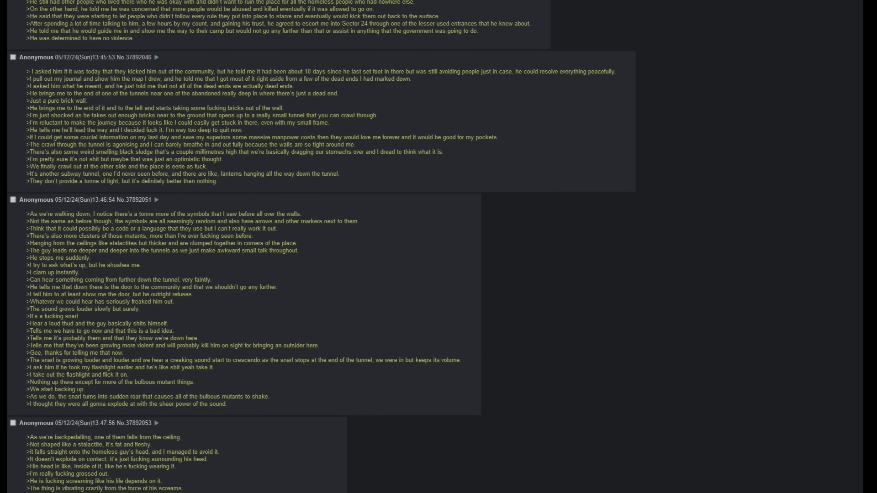
scroll(down, 3)
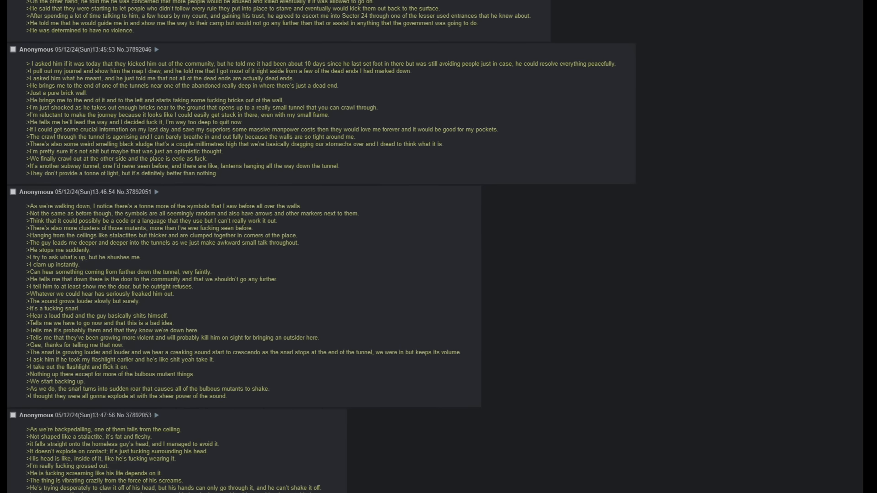
scroll(down, 3)
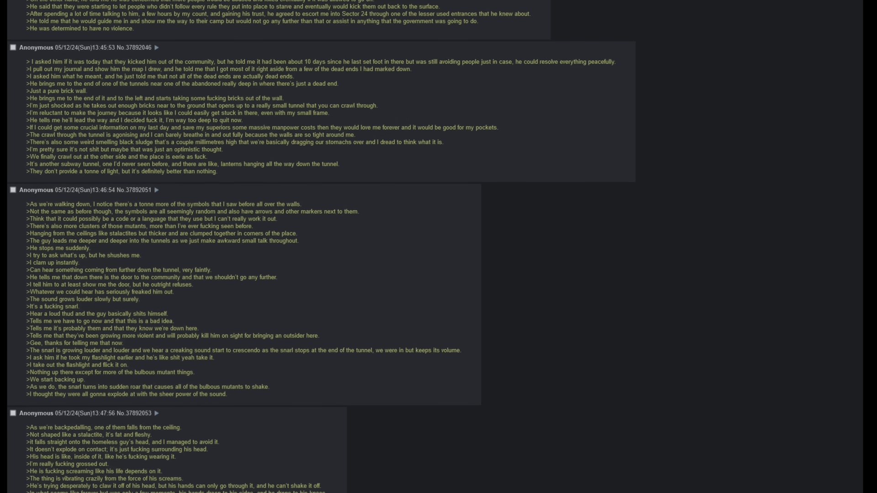
Slowly scroll post No.37892053 through the crawlspace escape until the next post's header appears
scroll(down, 3)
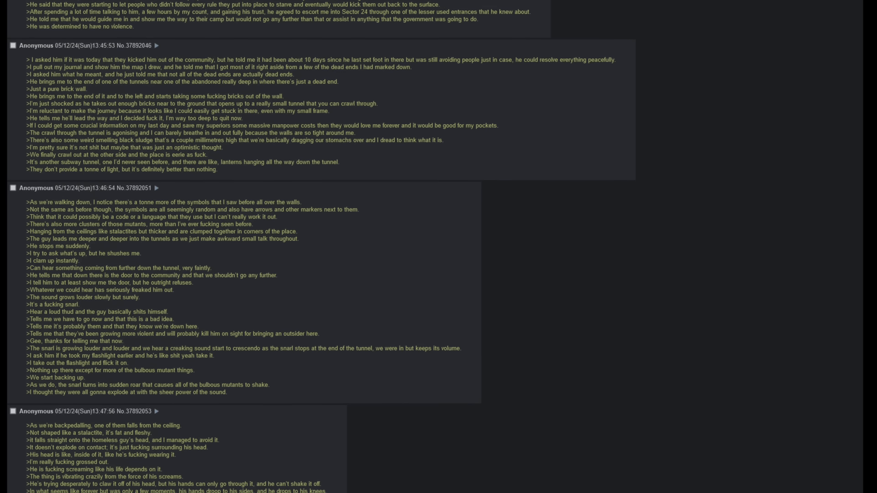
scroll(down, 3)
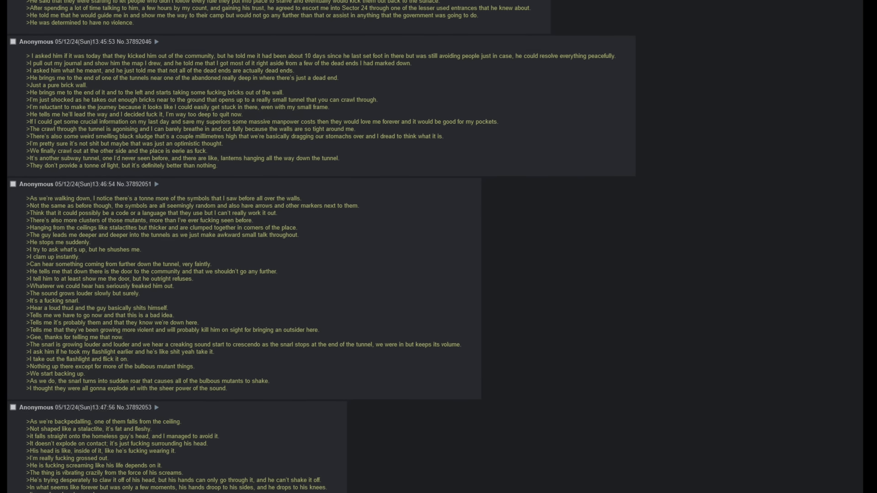
scroll(down, 3)
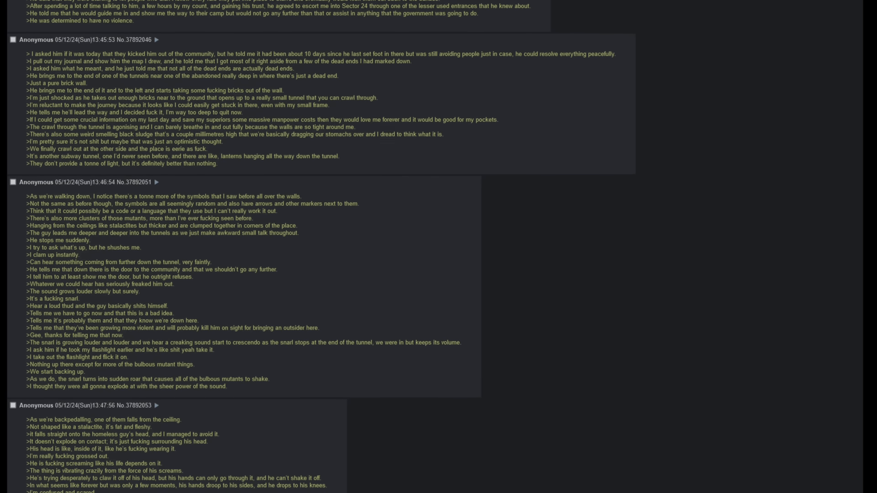
scroll(down, 3)
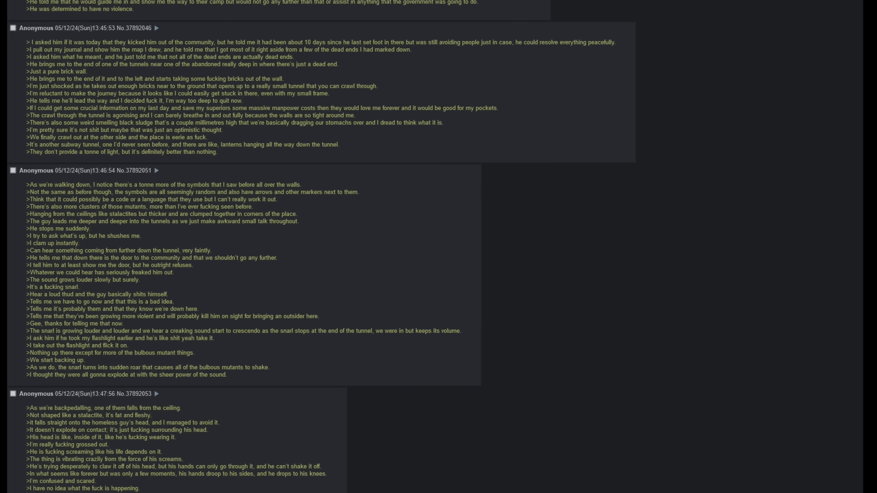
scroll(down, 3)
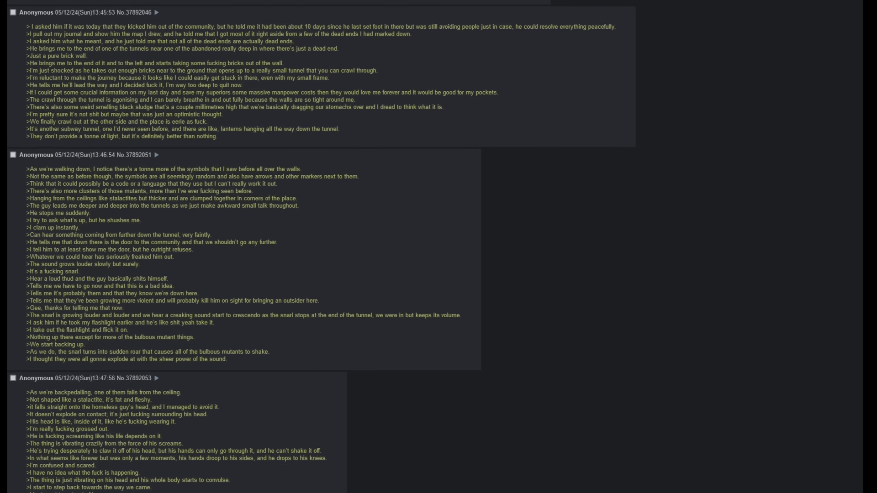
scroll(down, 3)
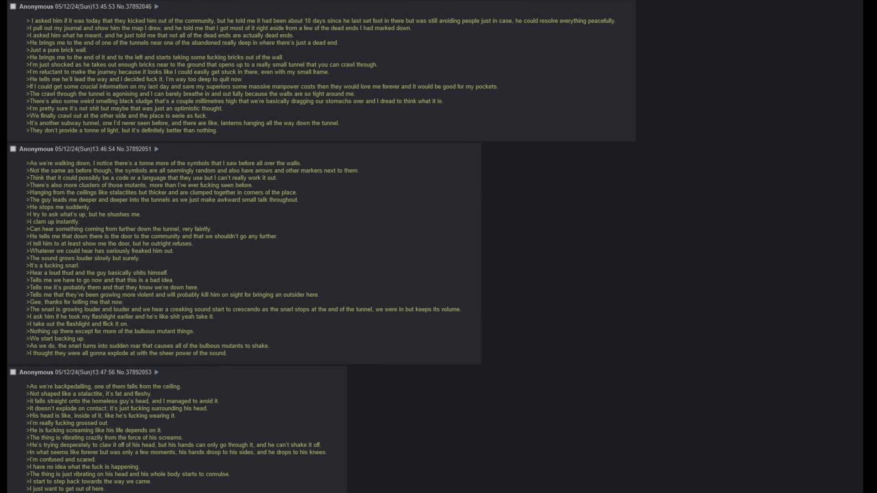
scroll(down, 3)
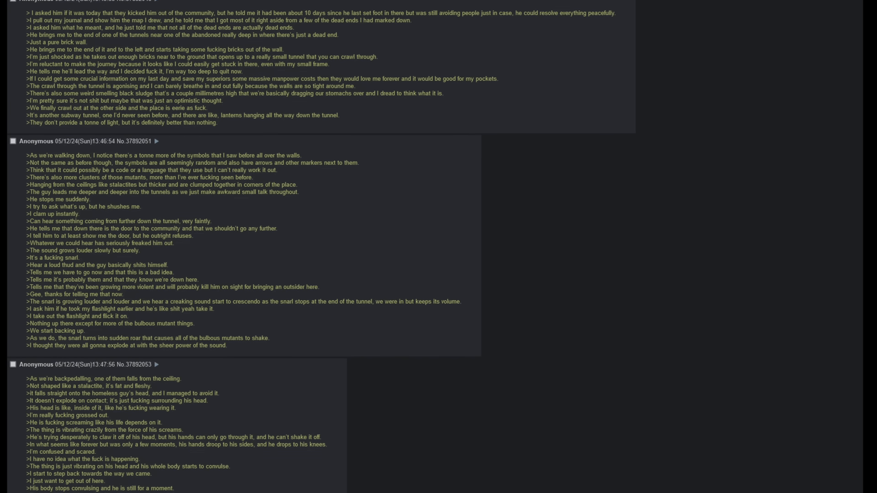
scroll(down, 3)
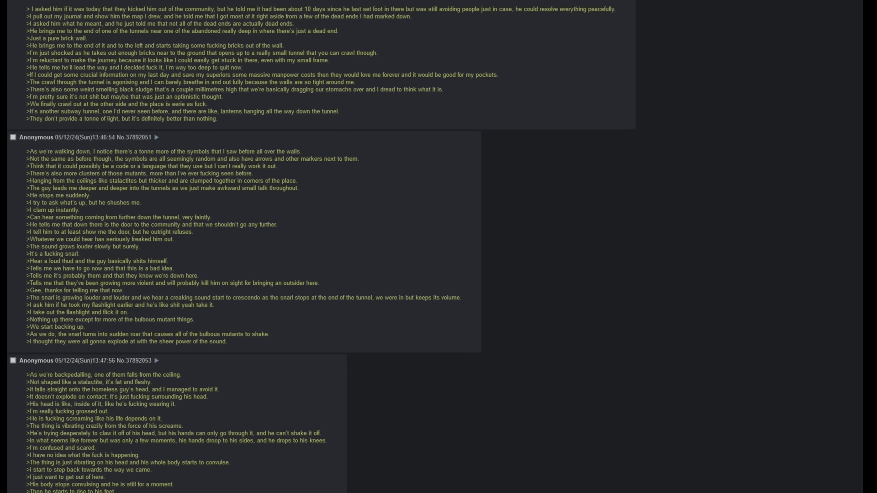
scroll(down, 3)
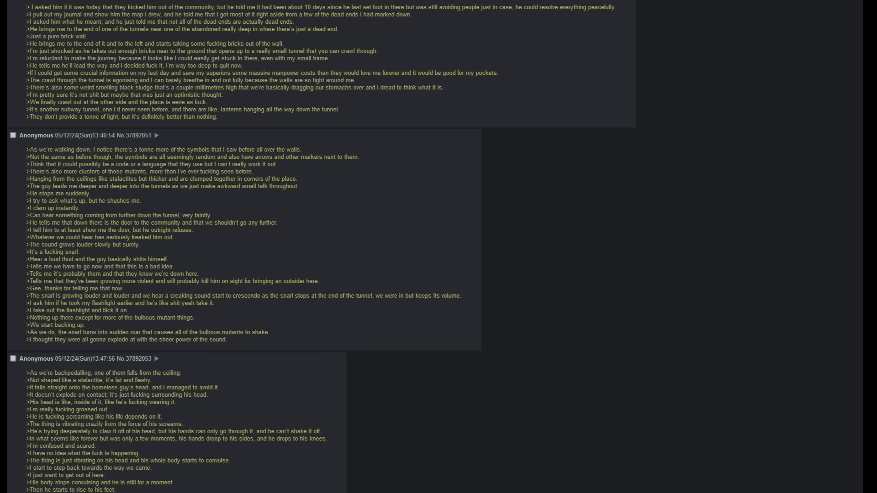
scroll(up, 3)
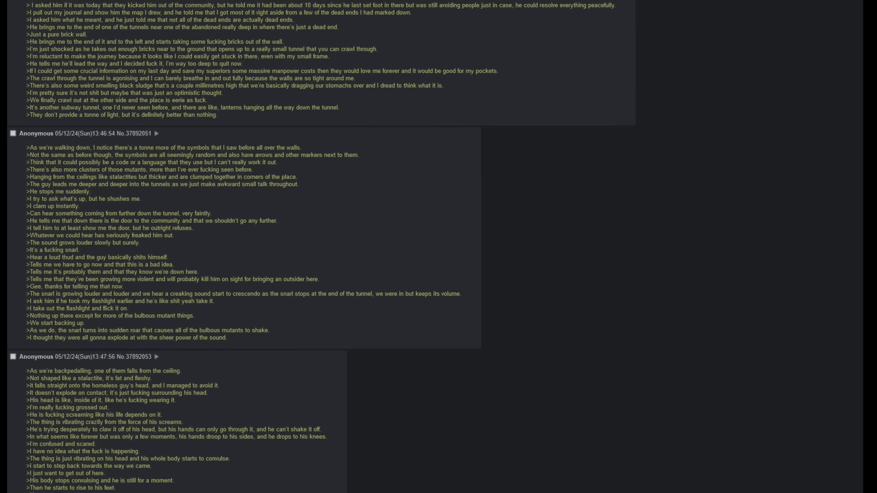
scroll(down, 3)
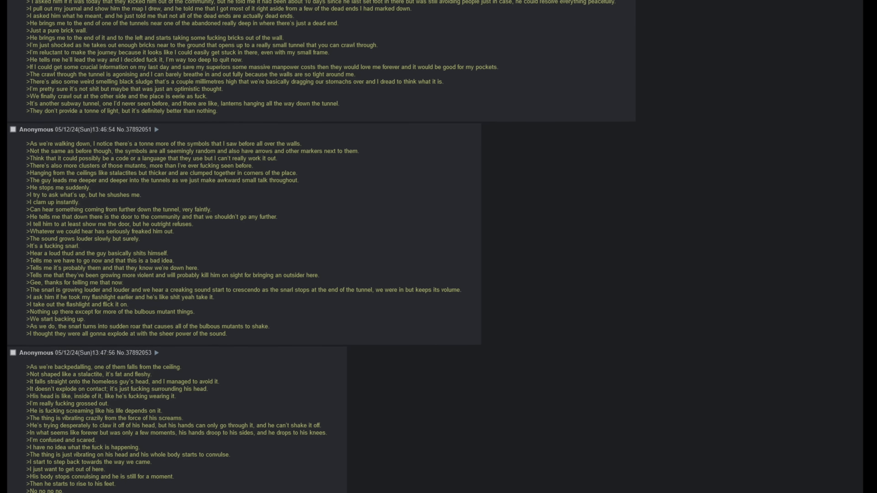
scroll(down, 3)
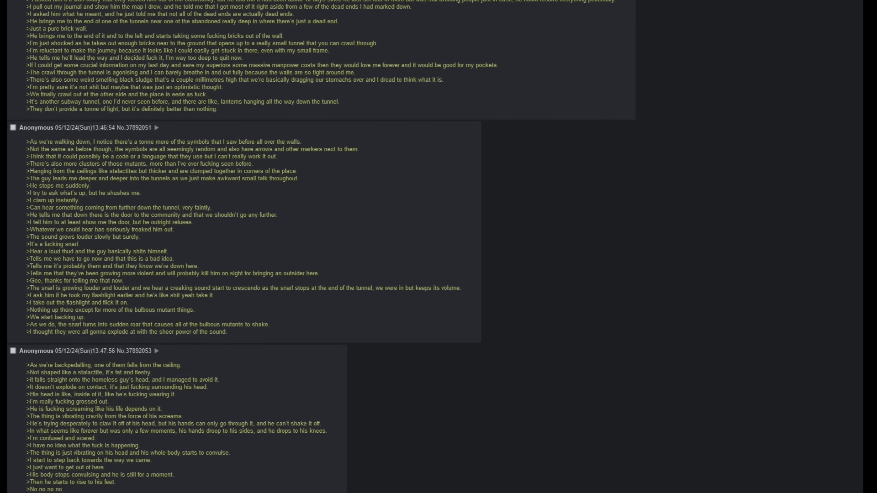
scroll(down, 3)
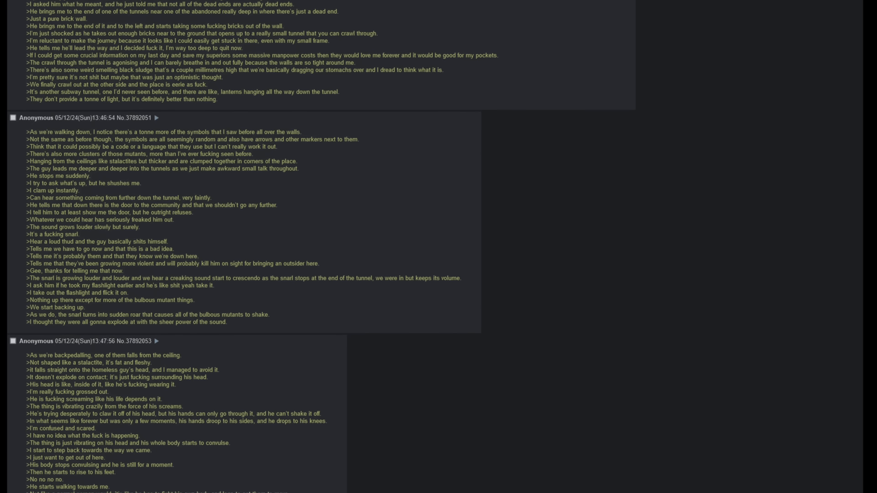
scroll(up, 3)
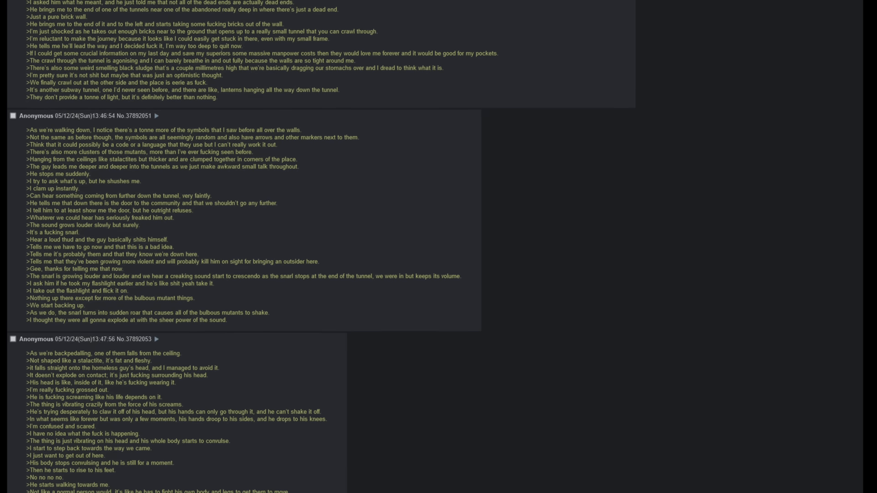
scroll(down, 3)
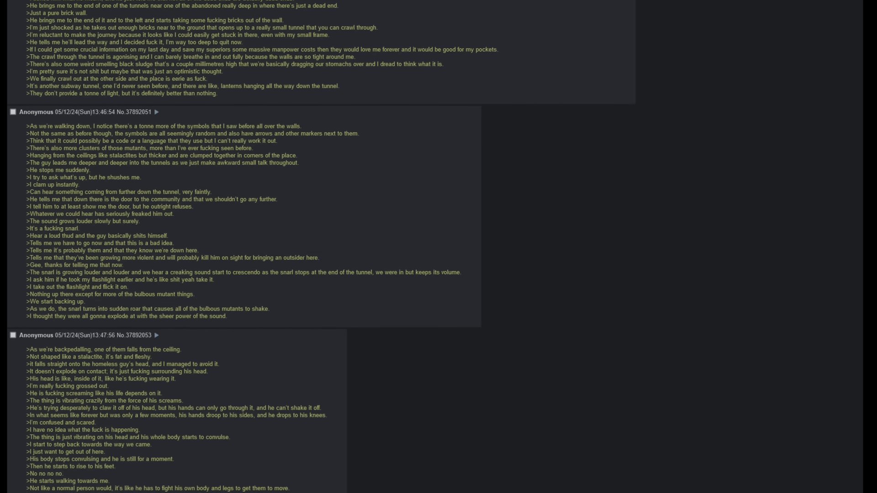
scroll(down, 3)
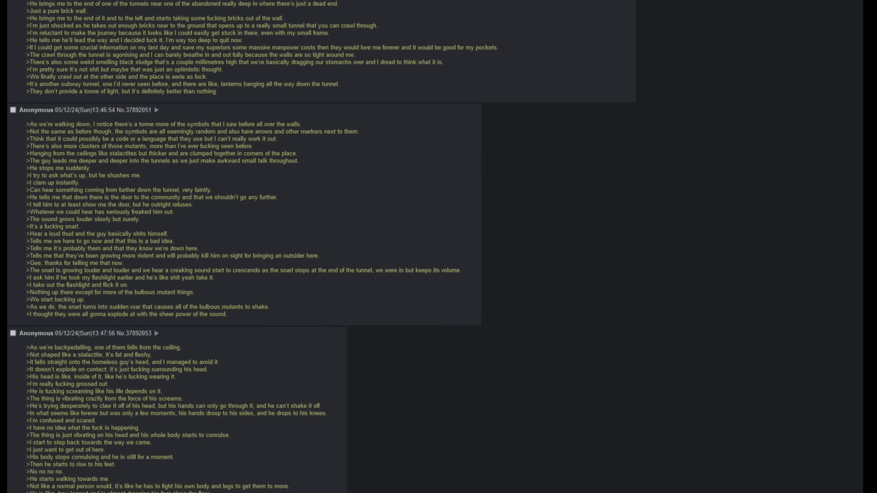
scroll(down, 3)
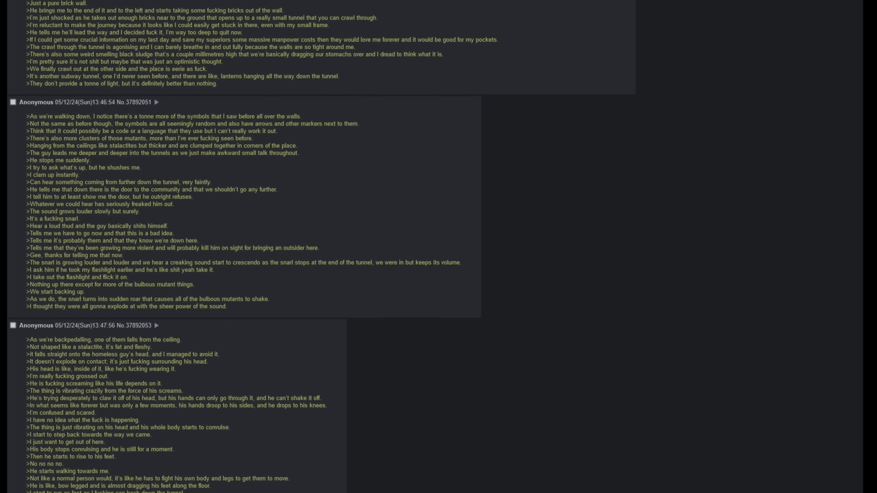
scroll(down, 3)
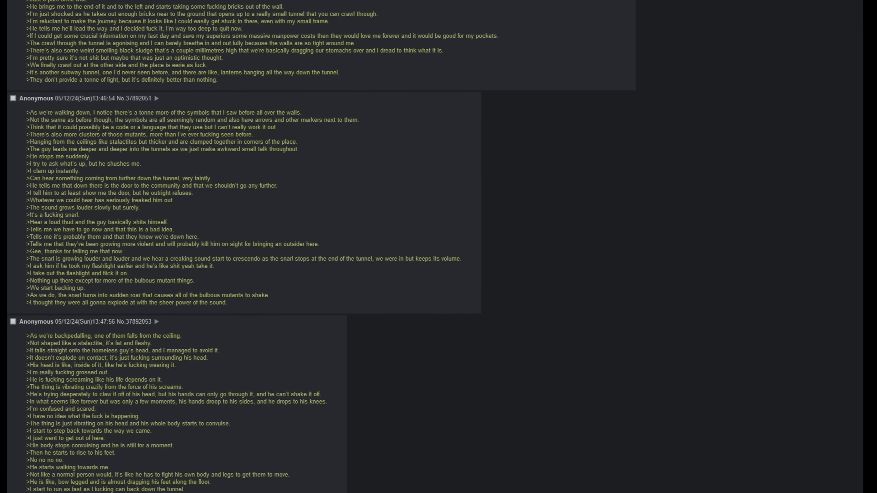
scroll(down, 3)
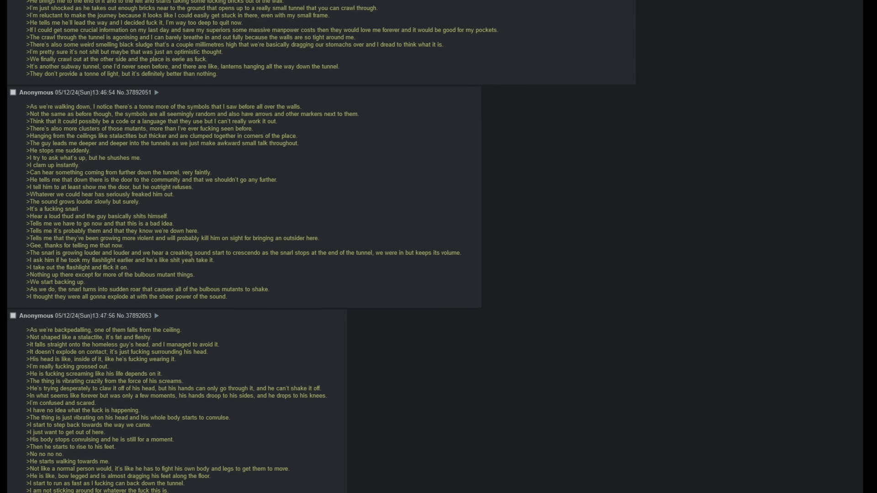
scroll(down, 3)
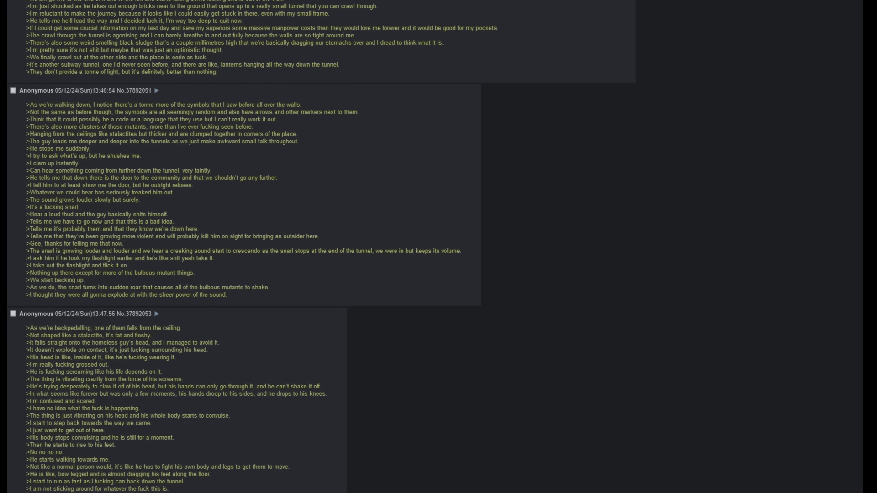
scroll(down, 3)
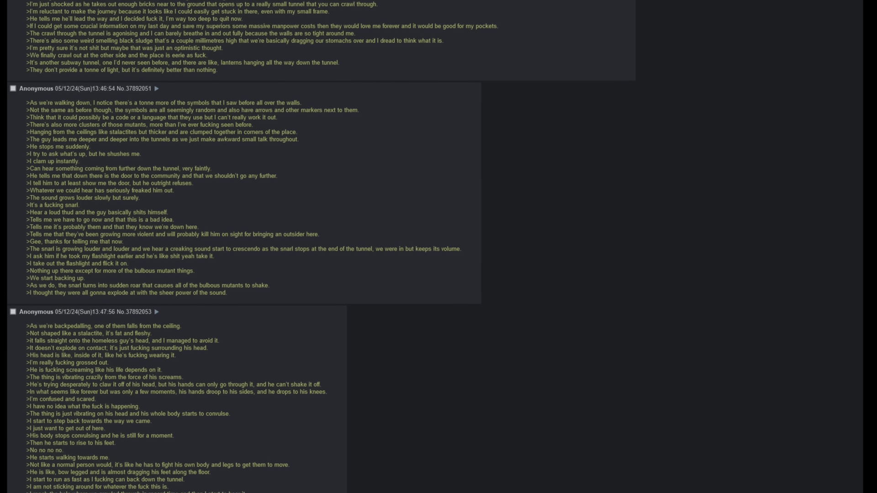
scroll(down, 3)
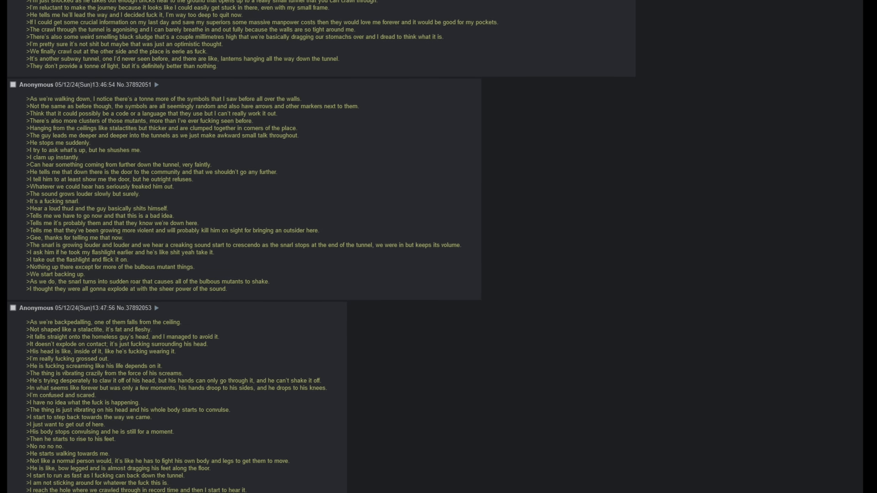
scroll(down, 3)
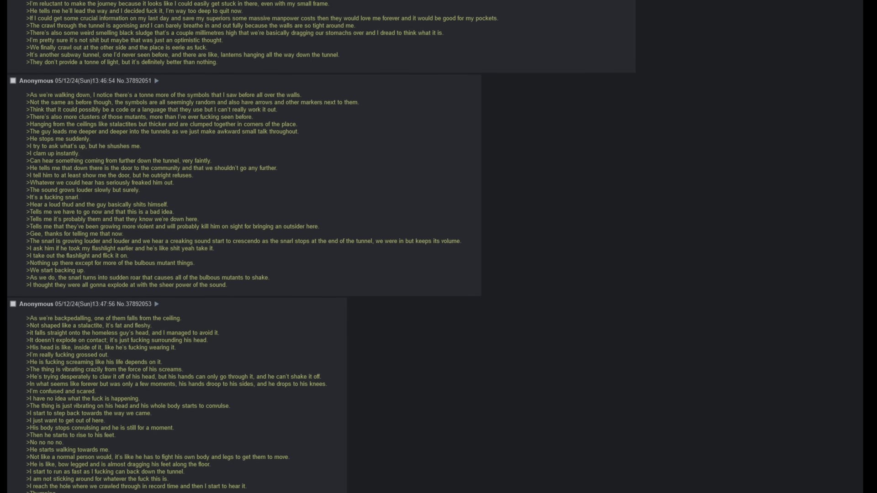
scroll(down, 3)
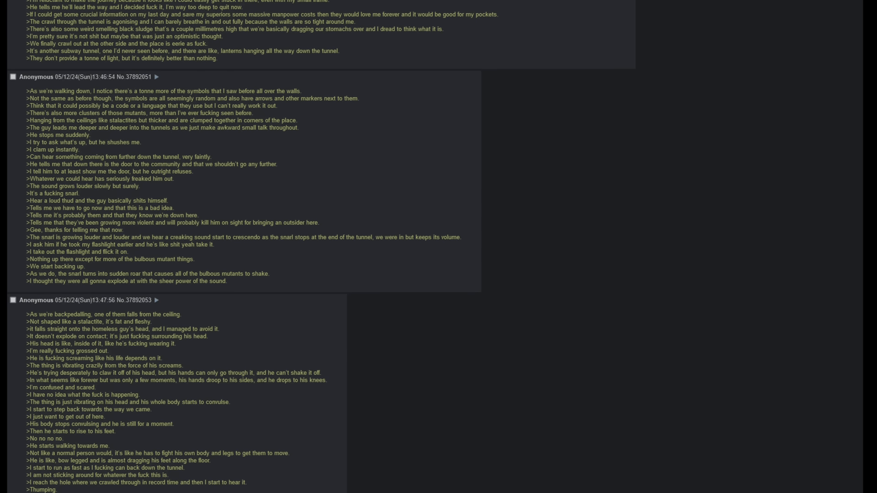
scroll(down, 3)
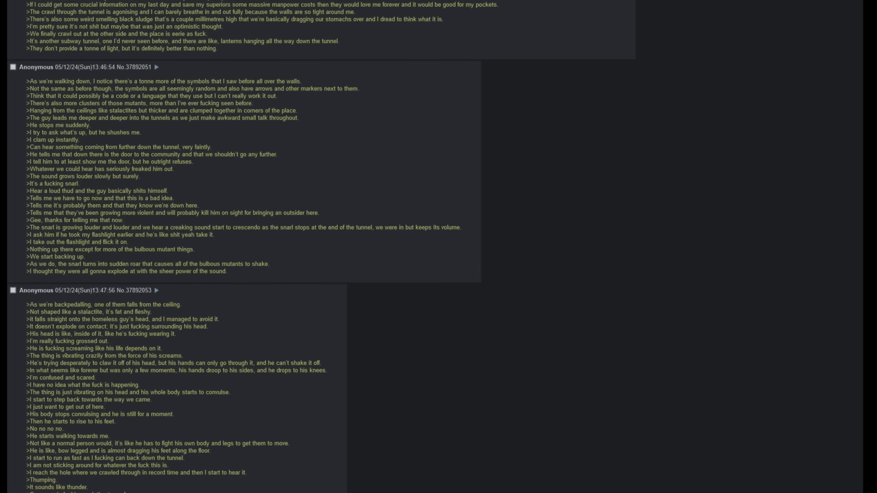
scroll(down, 3)
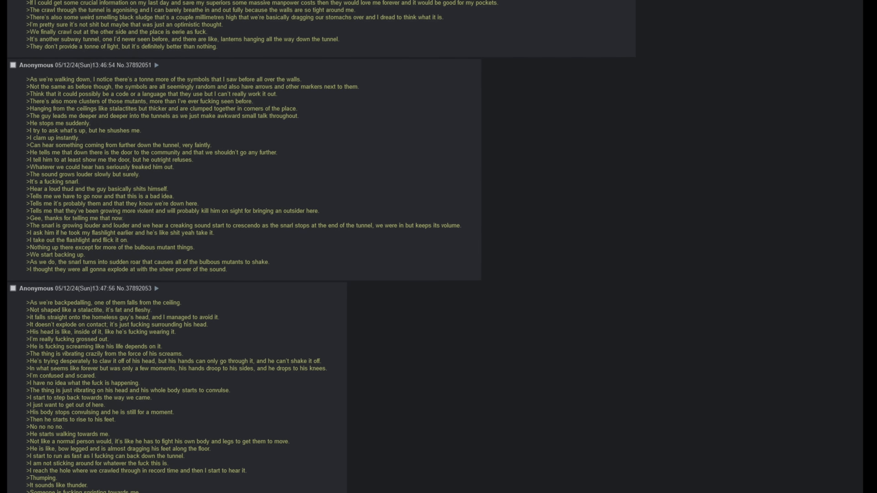
scroll(down, 3)
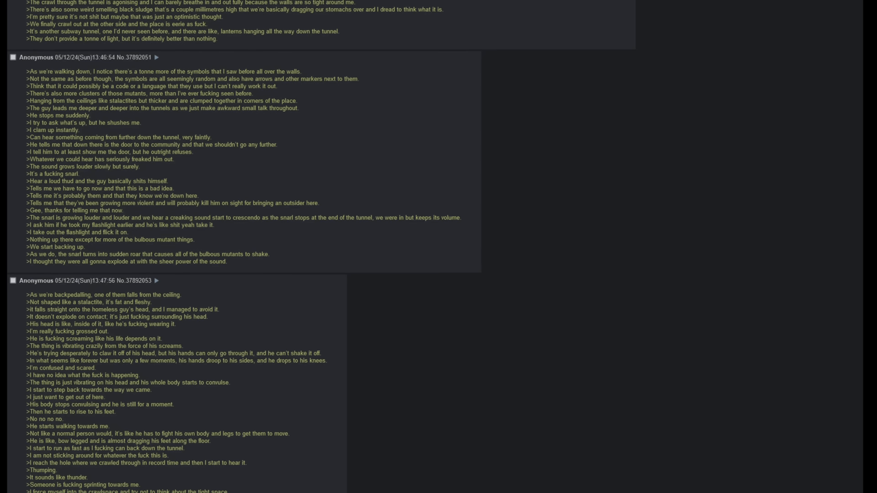
scroll(down, 3)
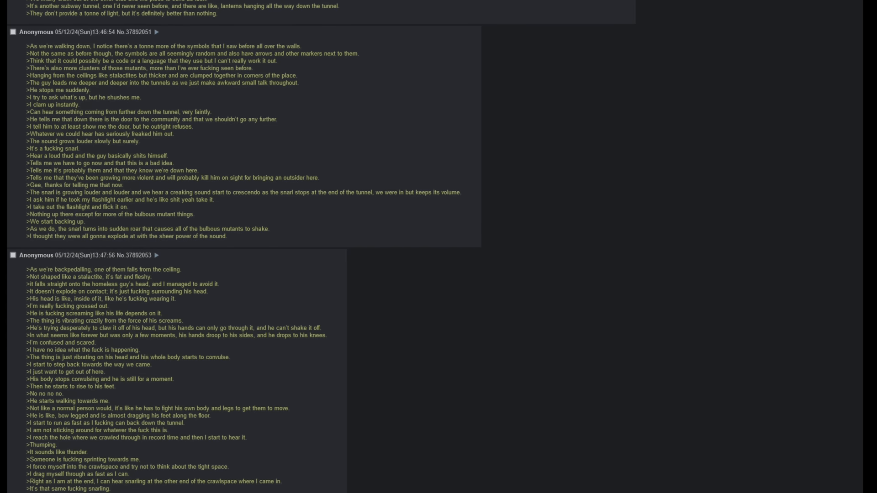
scroll(down, 3)
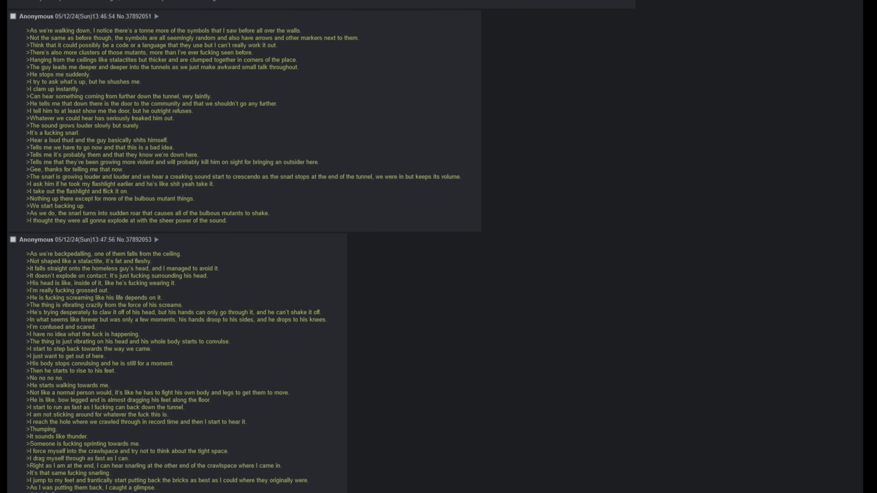
scroll(down, 3)
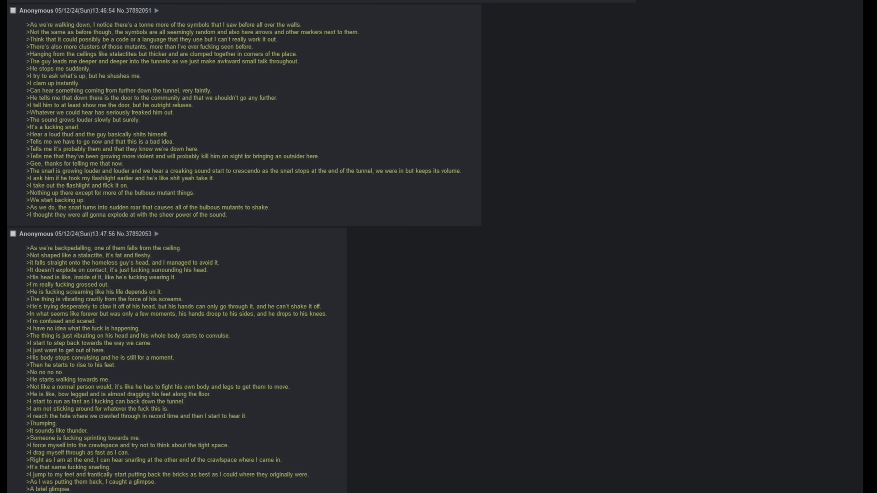
scroll(down, 3)
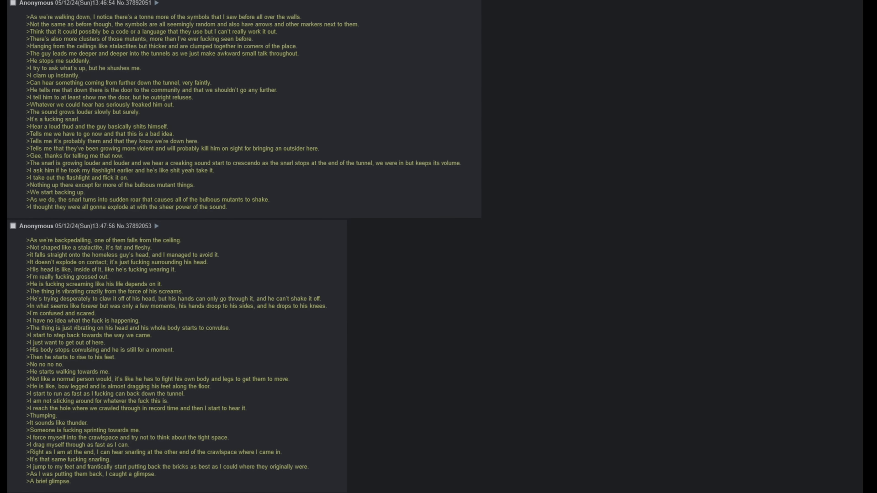
scroll(down, 3)
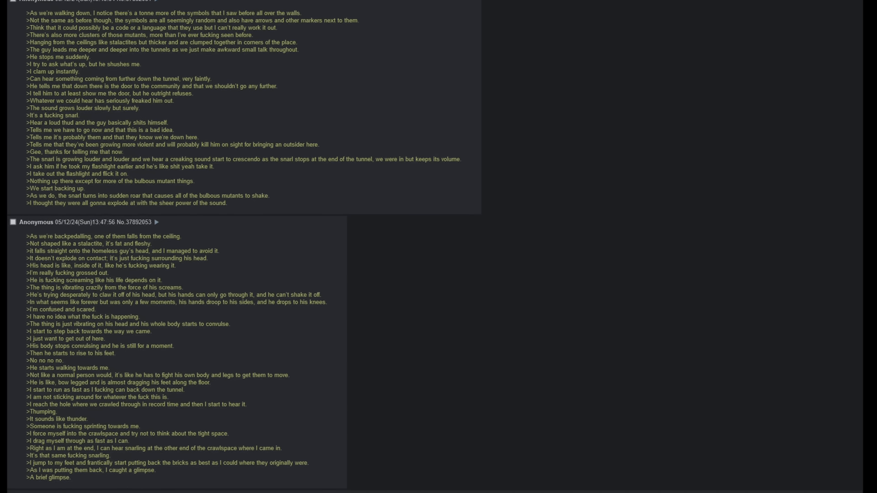
scroll(down, 3)
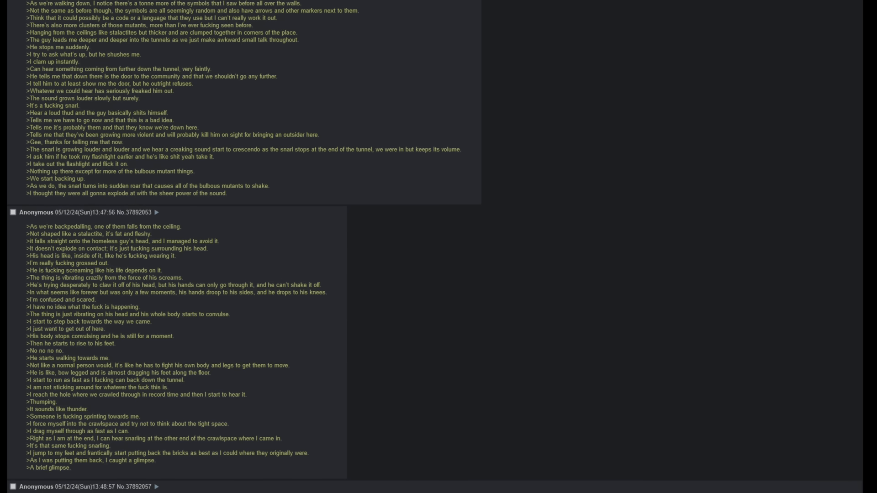
Scroll through post No.37892057 to the yellow-eyed face, motel retreat and report
scroll(down, 3)
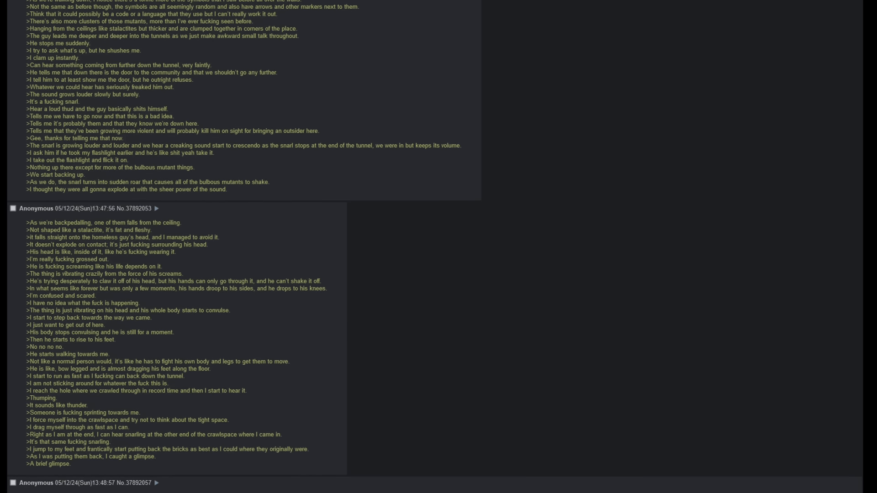
scroll(down, 3)
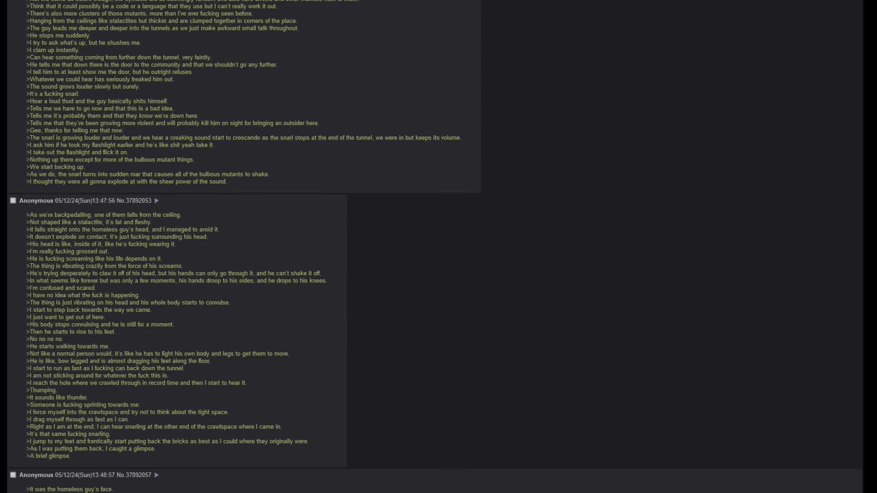
scroll(down, 3)
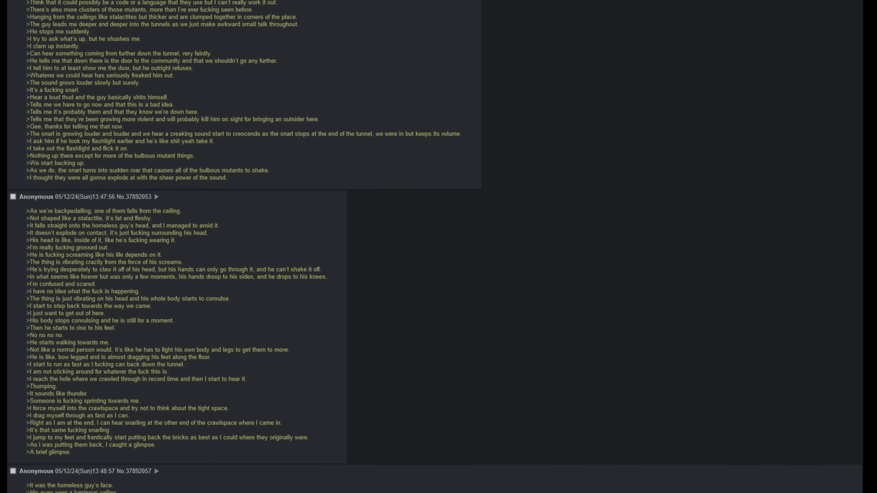
scroll(down, 3)
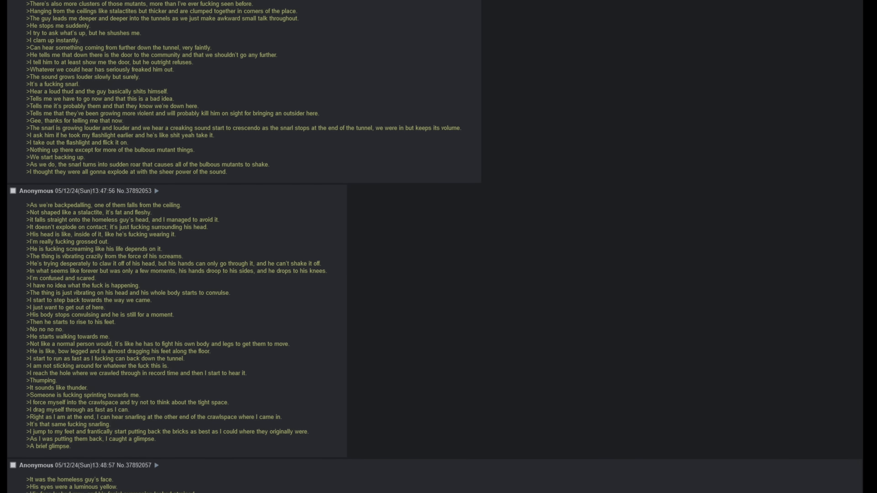
scroll(down, 3)
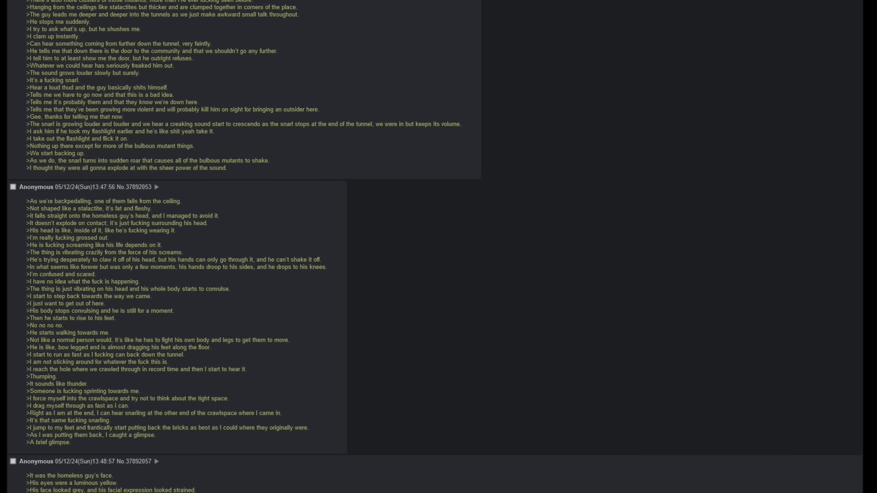
scroll(up, 3)
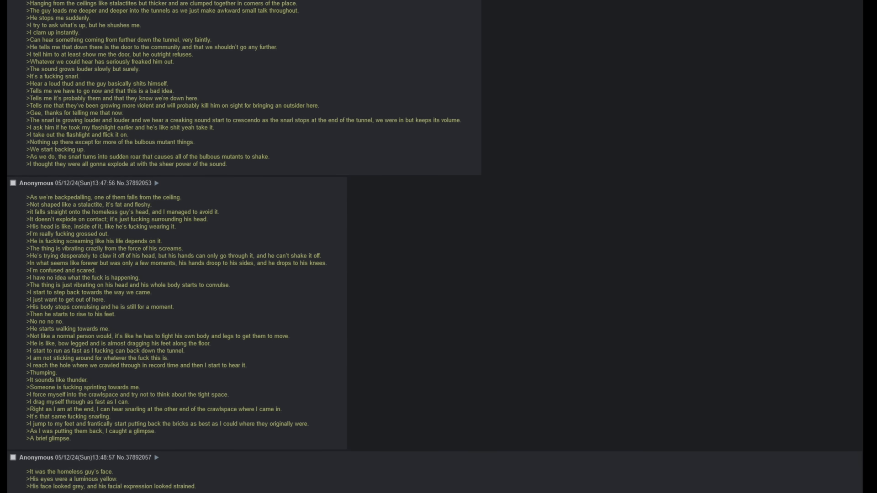
scroll(down, 3)
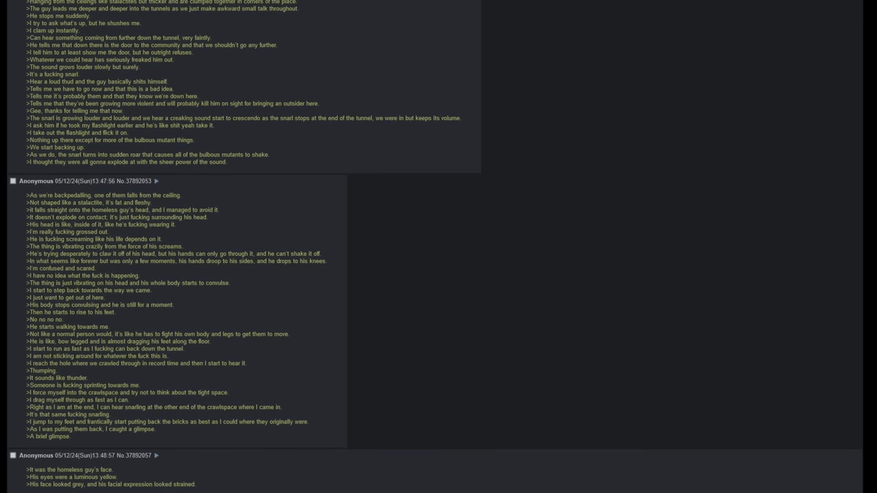
scroll(down, 3)
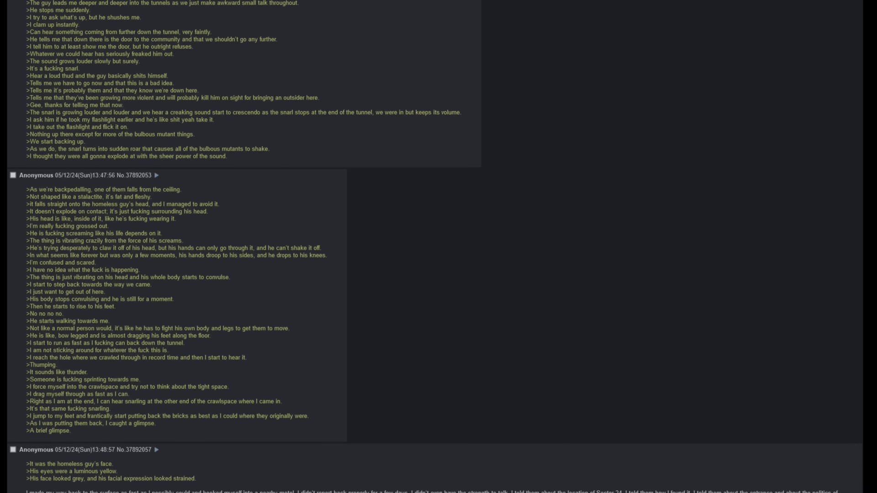
scroll(down, 3)
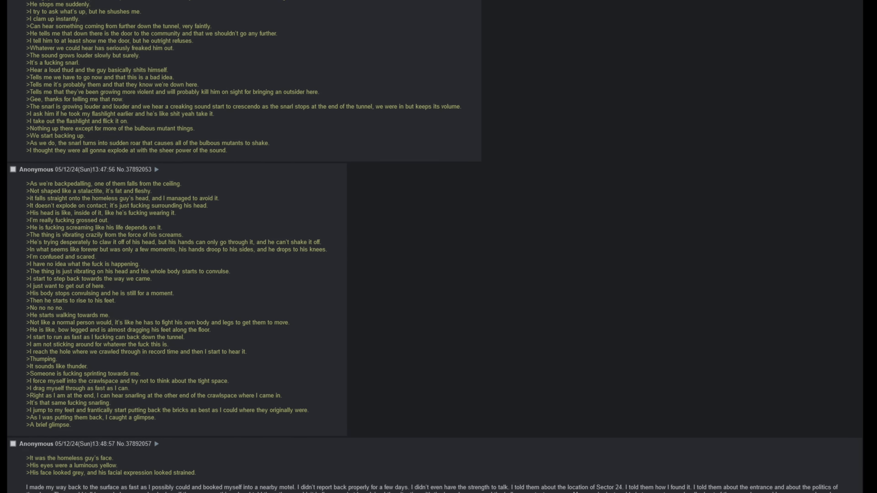
scroll(down, 3)
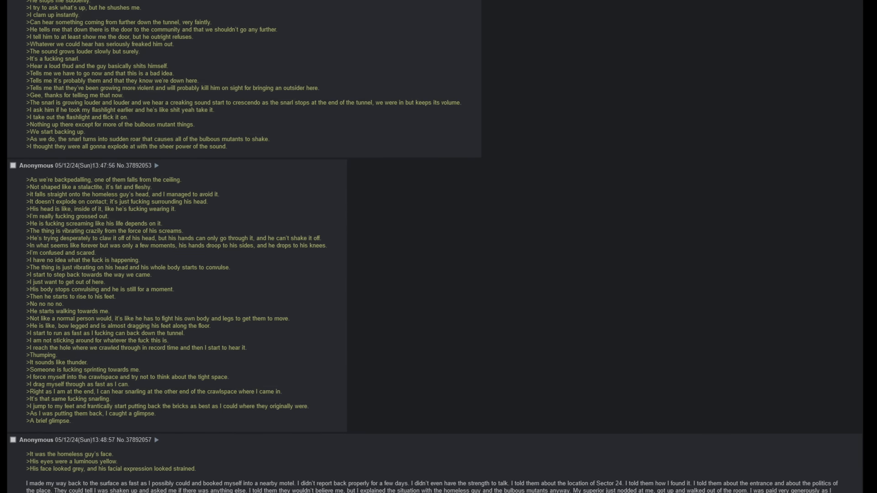
scroll(down, 3)
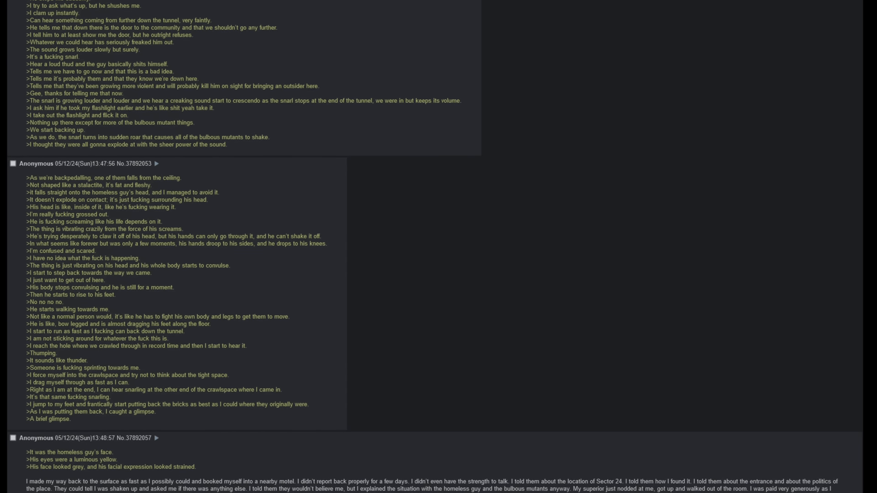
scroll(down, 3)
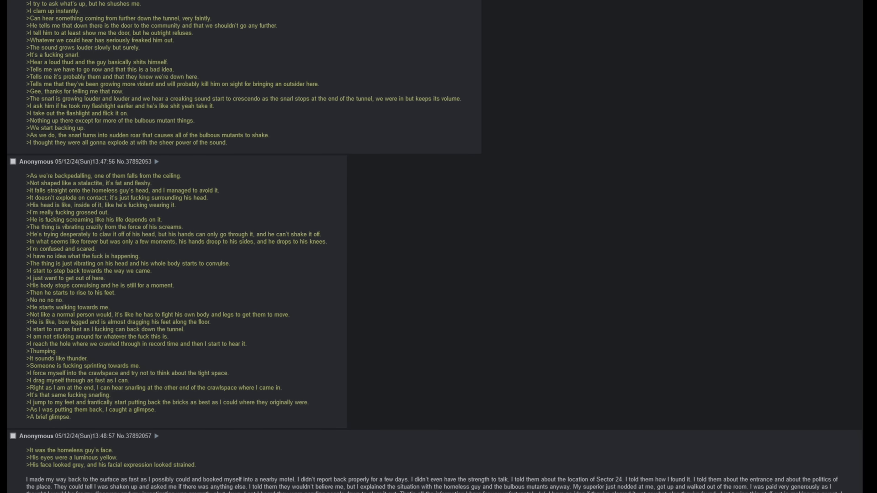
scroll(down, 3)
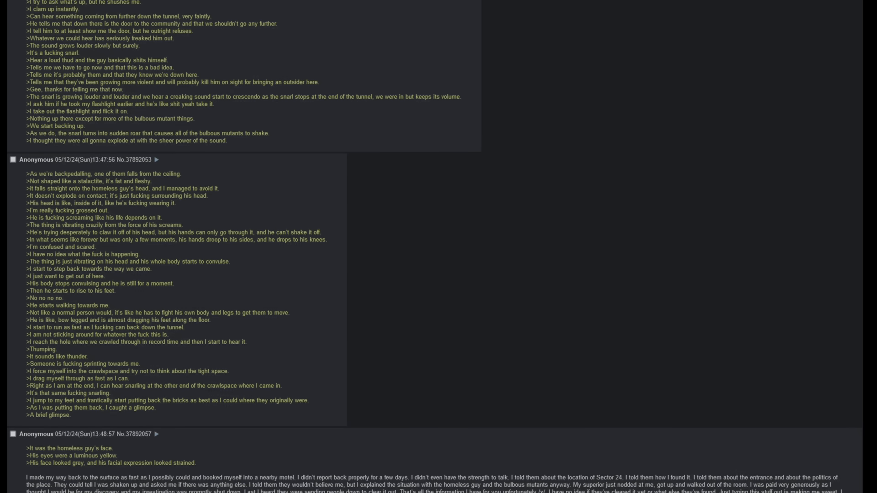
scroll(down, 3)
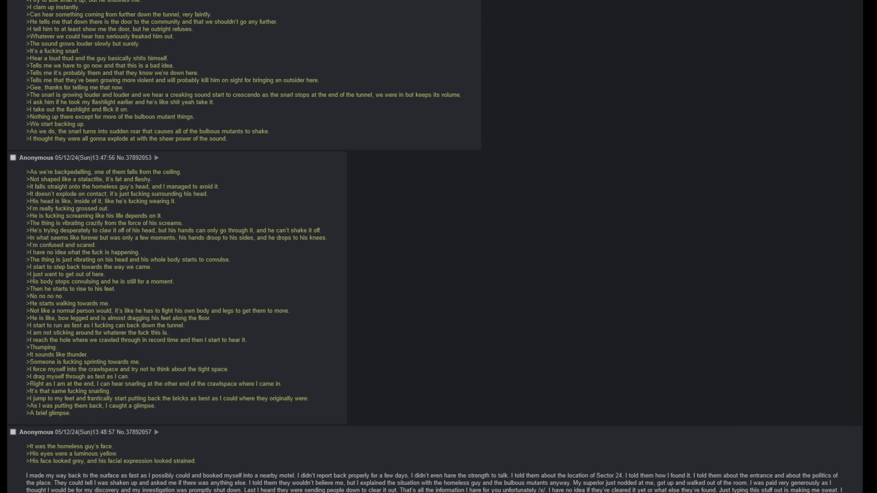
scroll(down, 3)
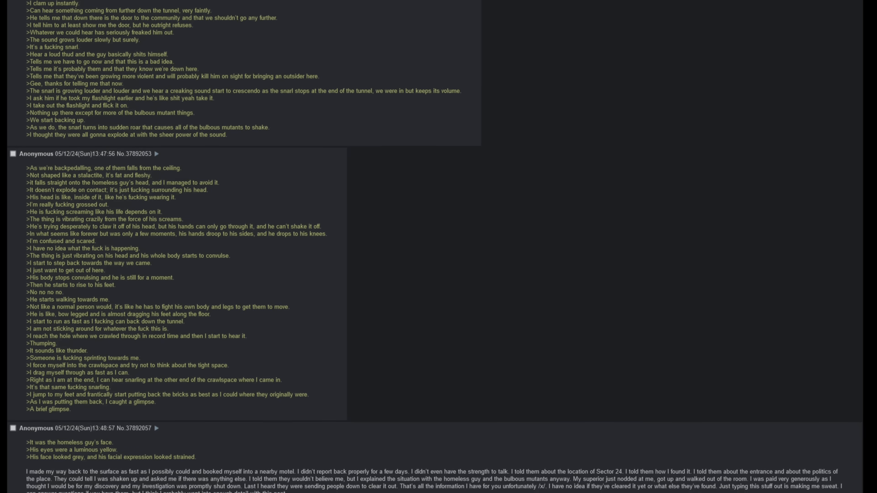
scroll(down, 3)
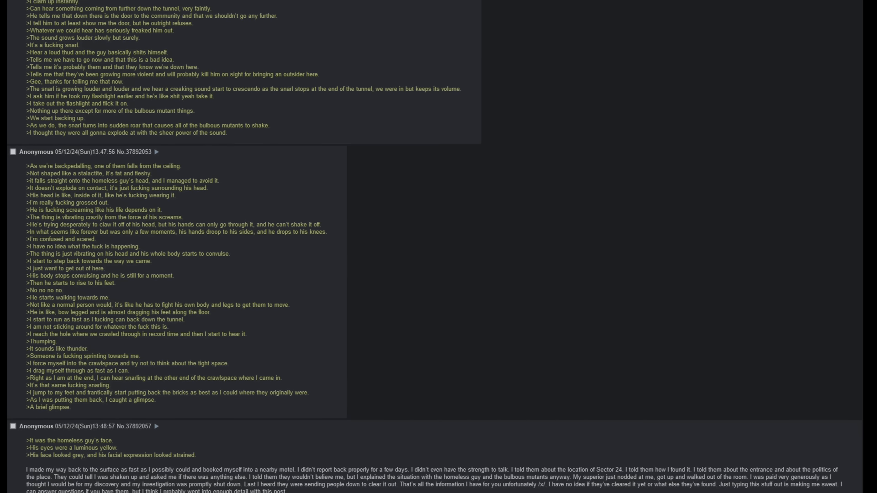
scroll(down, 3)
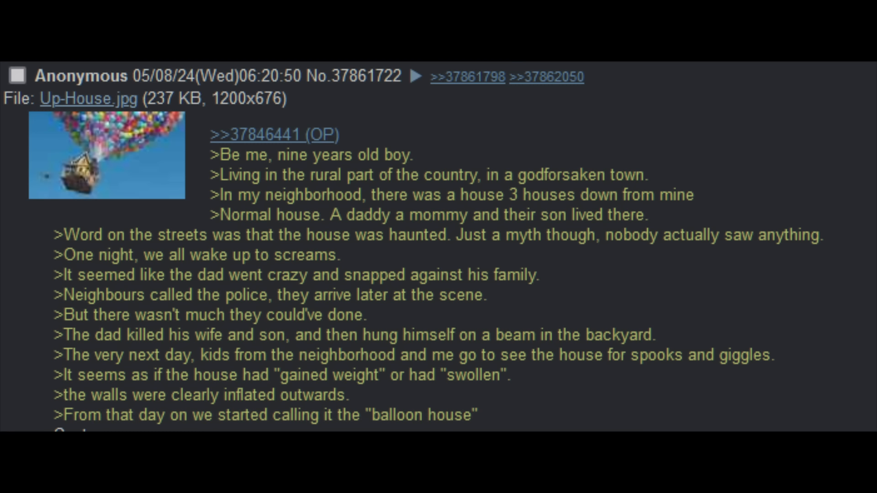
Follow the >>37862050 link to the balloon house continuation ending with Wladimir hanged
click(546, 77)
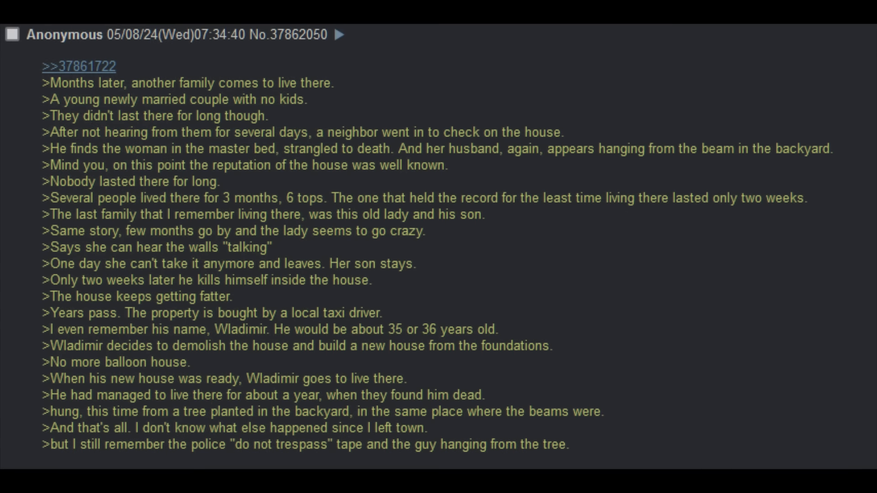